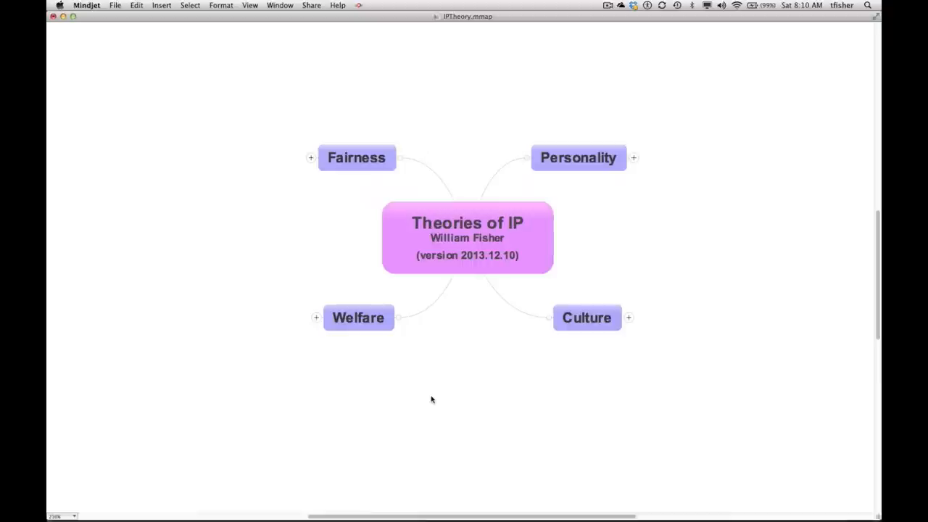
Expand Fairness and then Classic form: Locke to reveal its sub-points.
left_click(357, 156)
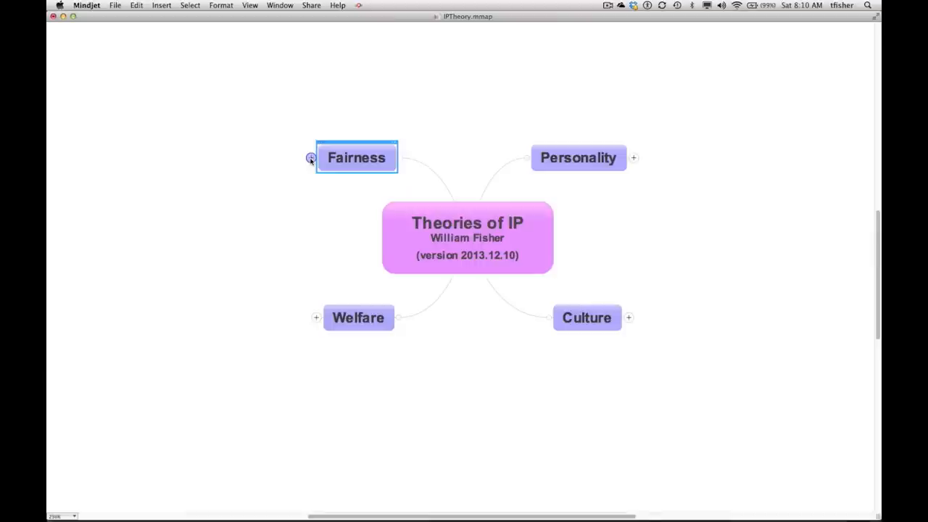
left_click(310, 158)
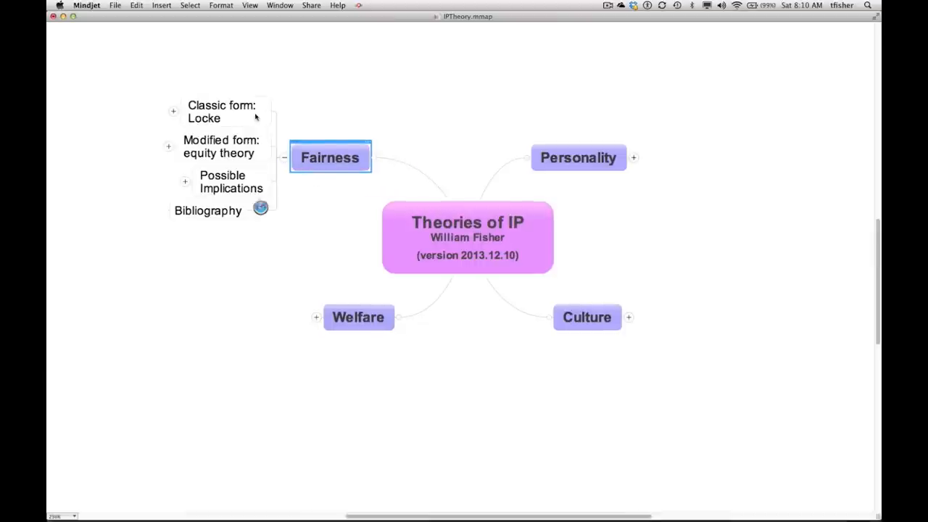
left_click(226, 112)
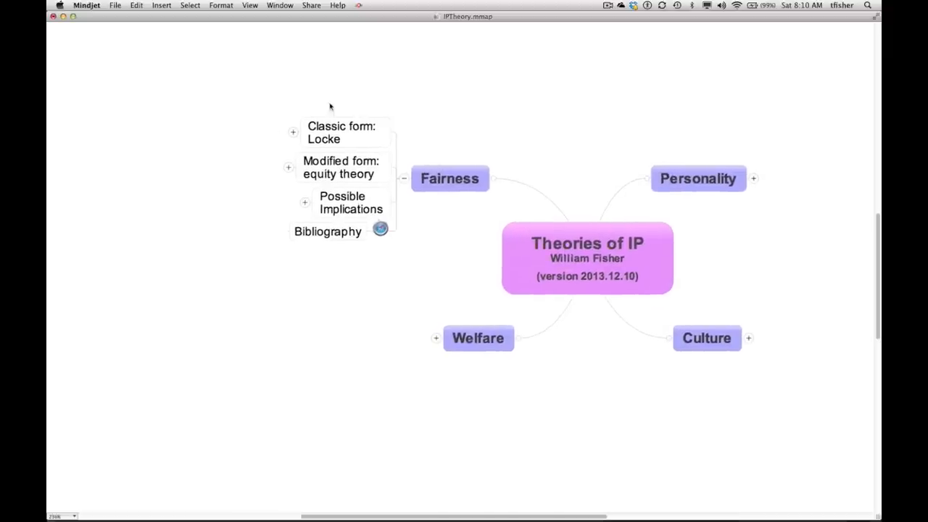
left_click(293, 132)
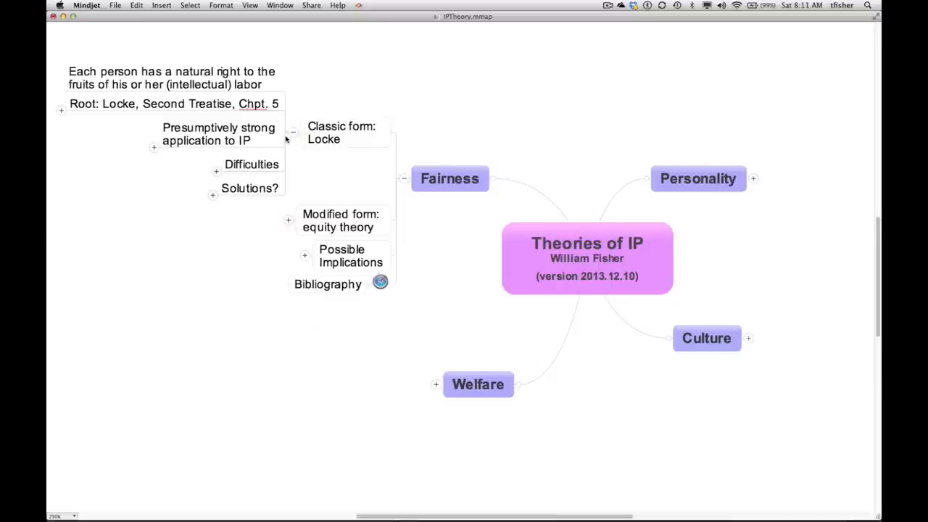
mouse_move(296, 157)
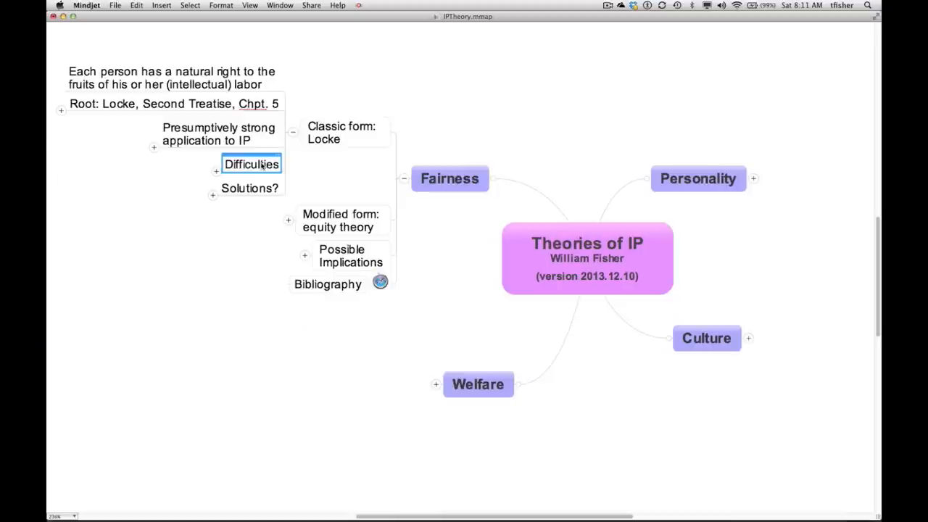
mouse_move(296, 153)
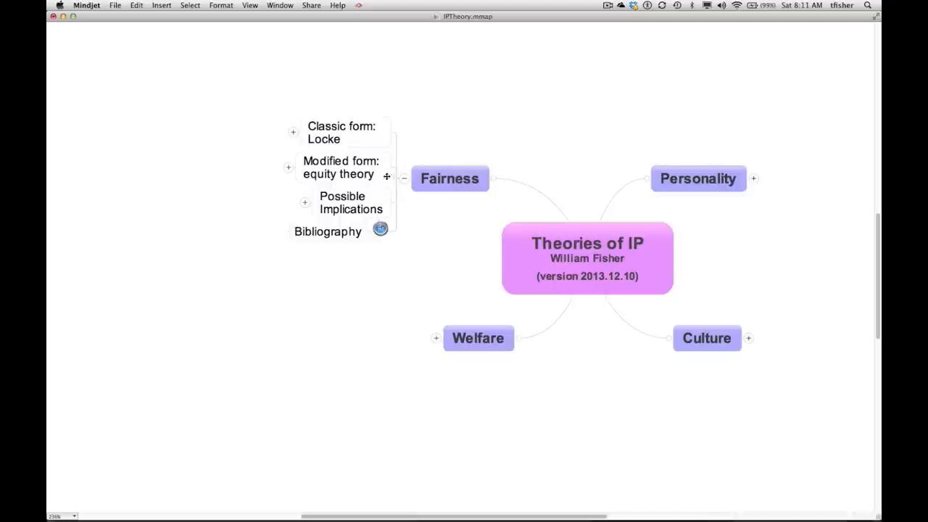
Collapse Fairness, expand Personality and review Personhood theory of IP before folding it back.
left_click(403, 177)
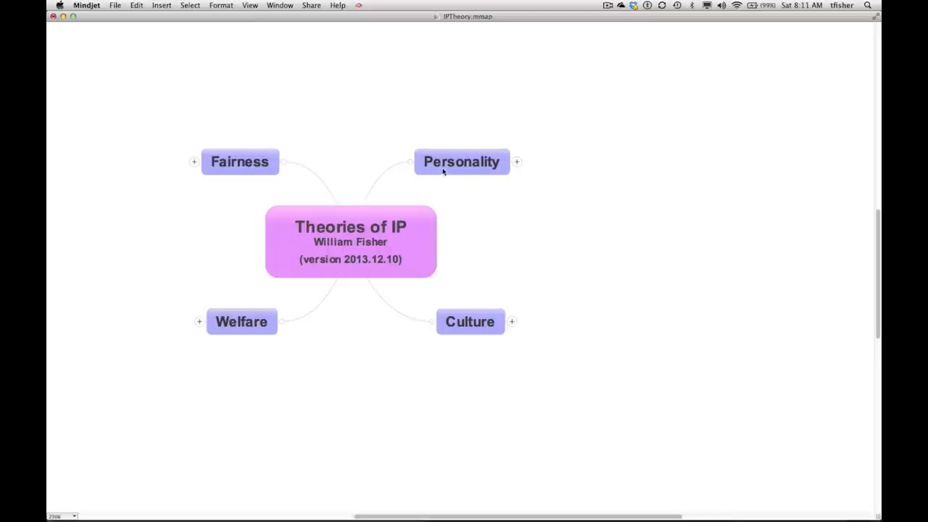
left_click(461, 161)
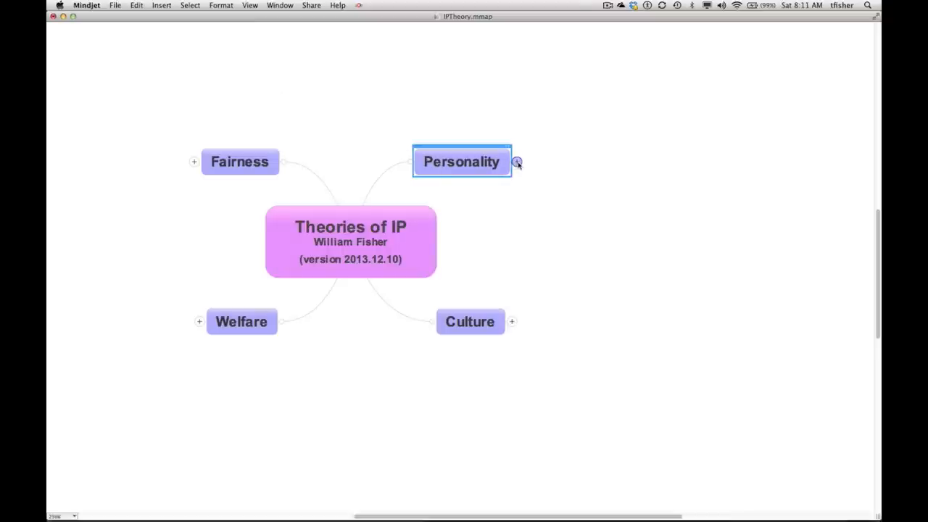
left_click(517, 162)
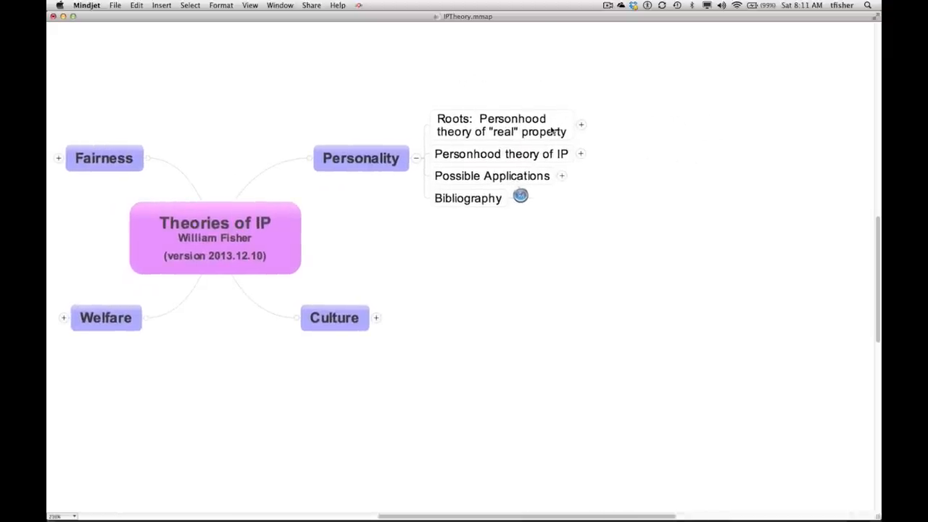
left_click(581, 154)
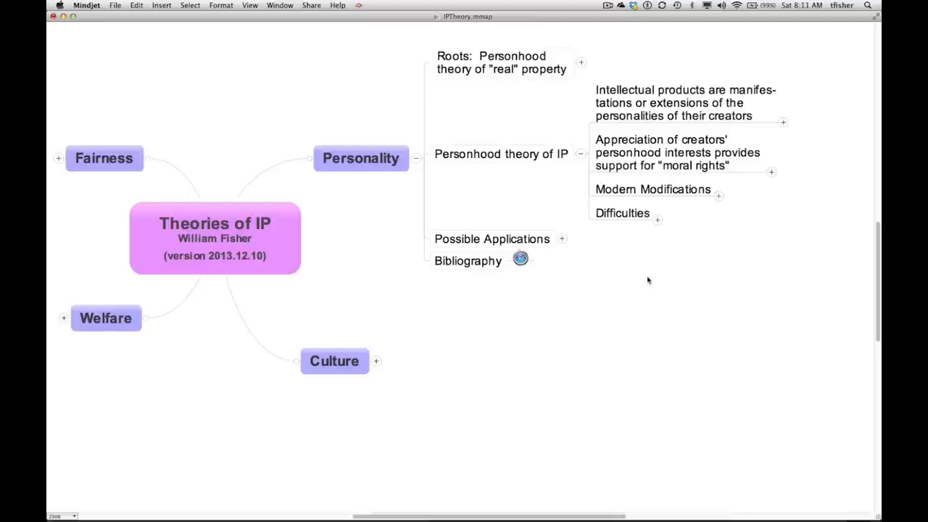
mouse_move(591, 249)
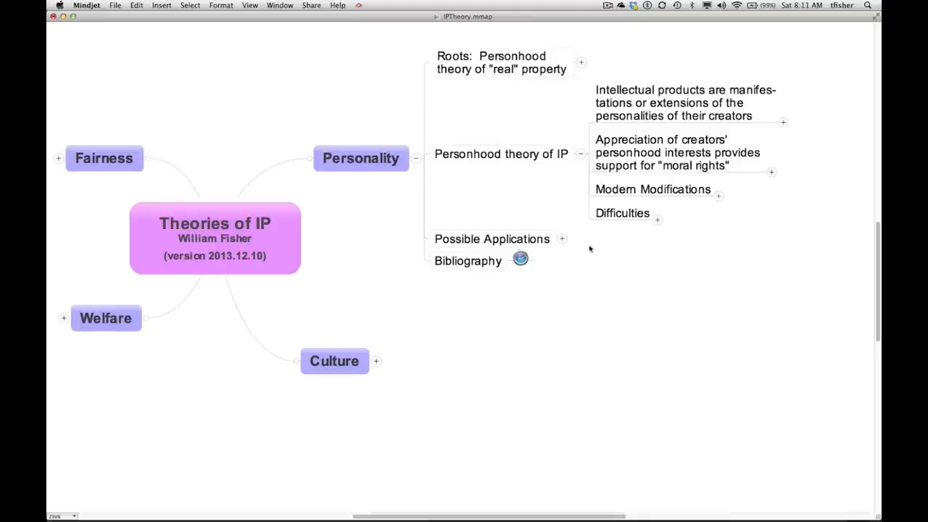
left_click(491, 237)
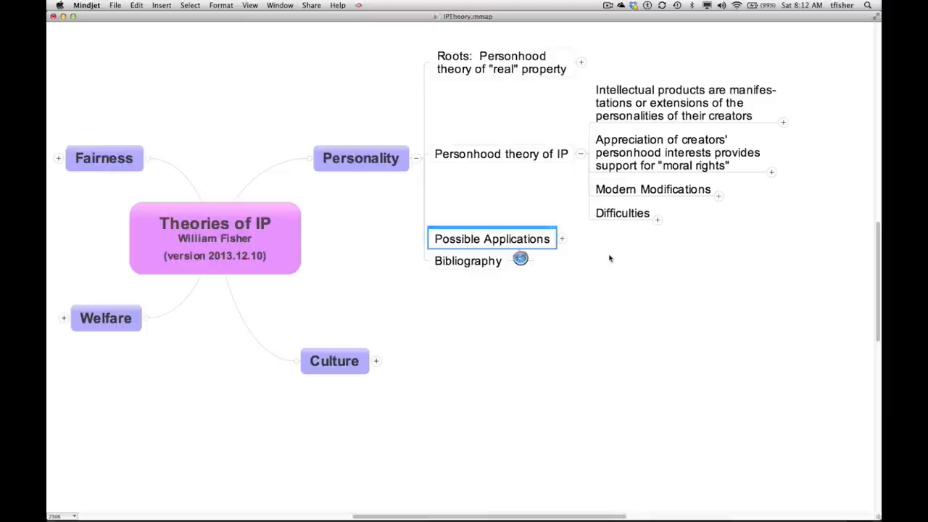
left_click(622, 211)
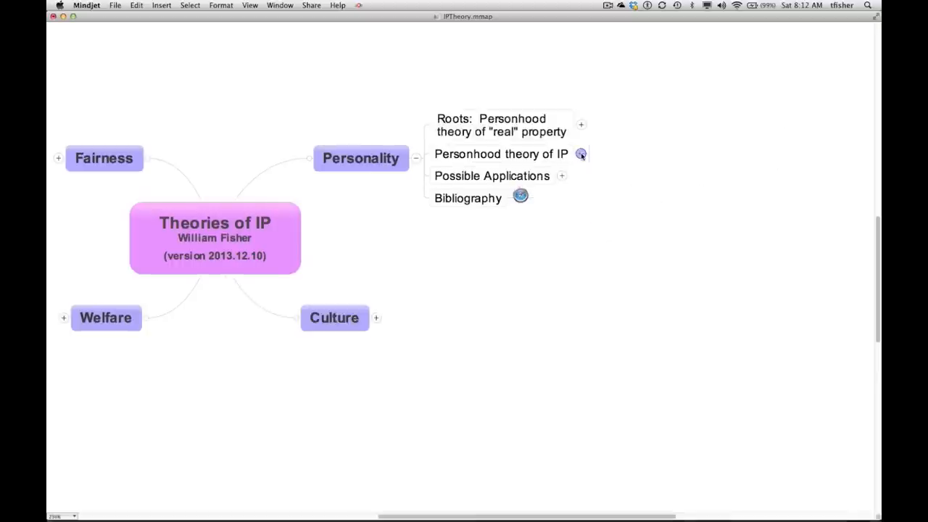
Collapse Personality, expand Welfare and open the utilitarian Criterion into prospective and collective.
left_click(414, 158)
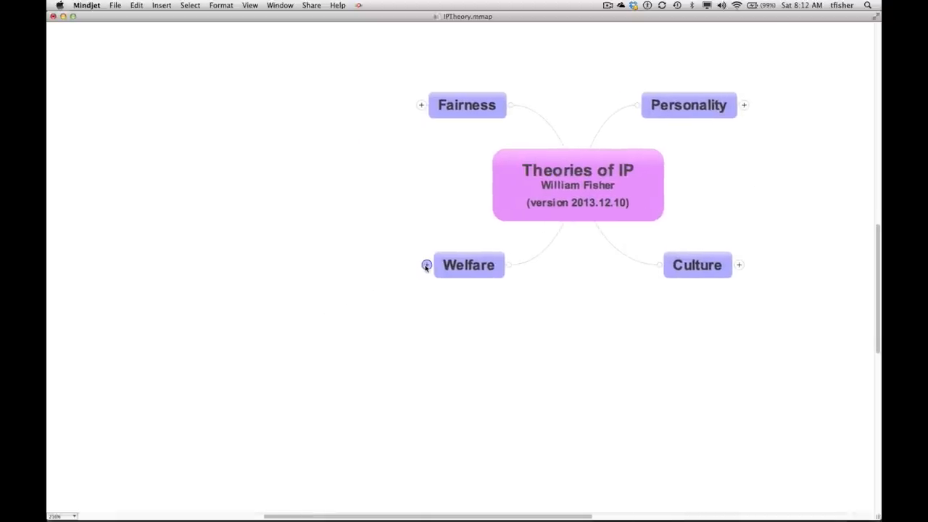
left_click(427, 264)
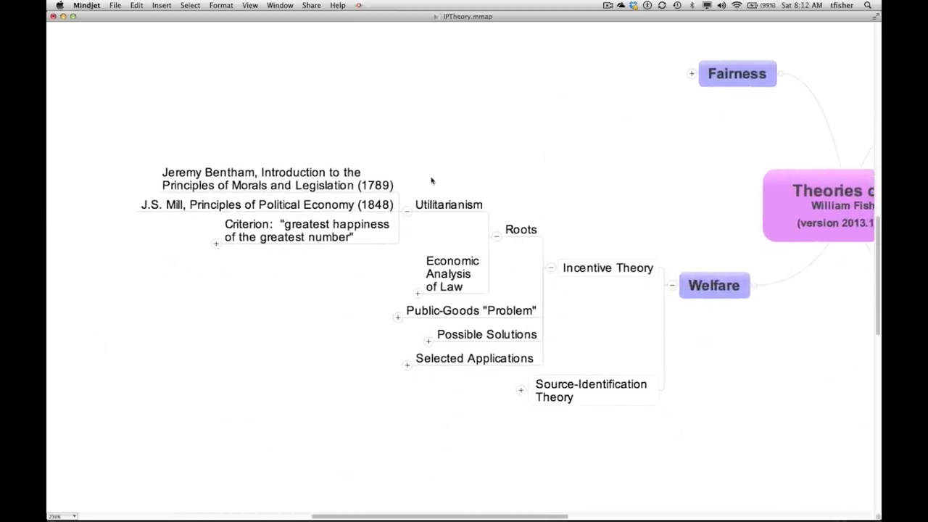
mouse_move(513, 124)
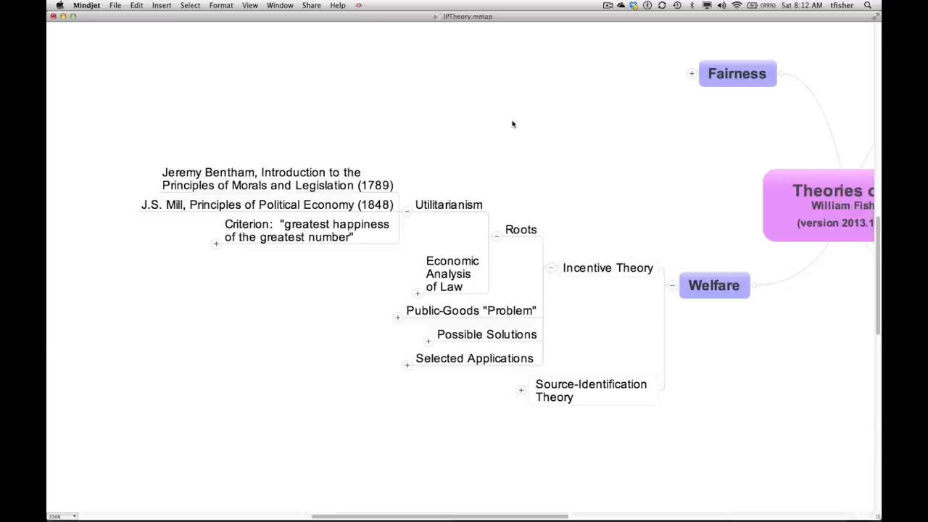
mouse_move(277, 255)
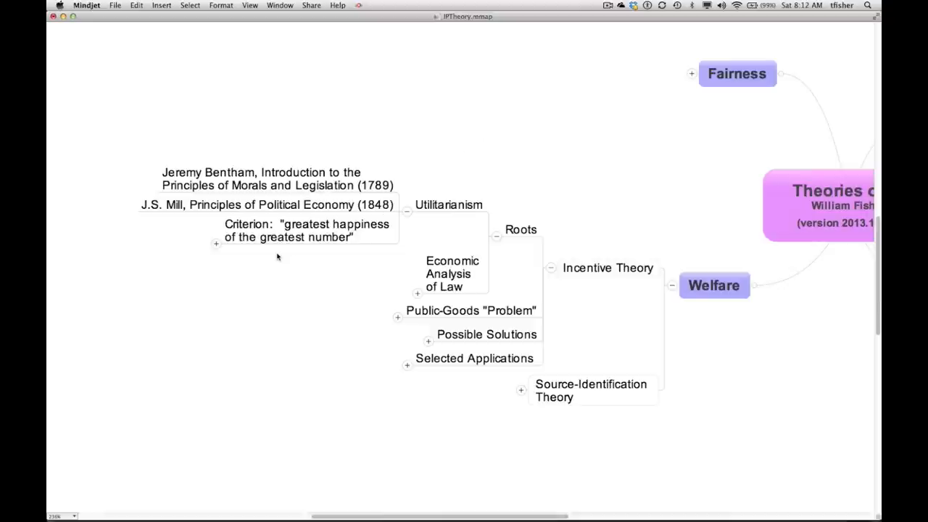
left_click(306, 230)
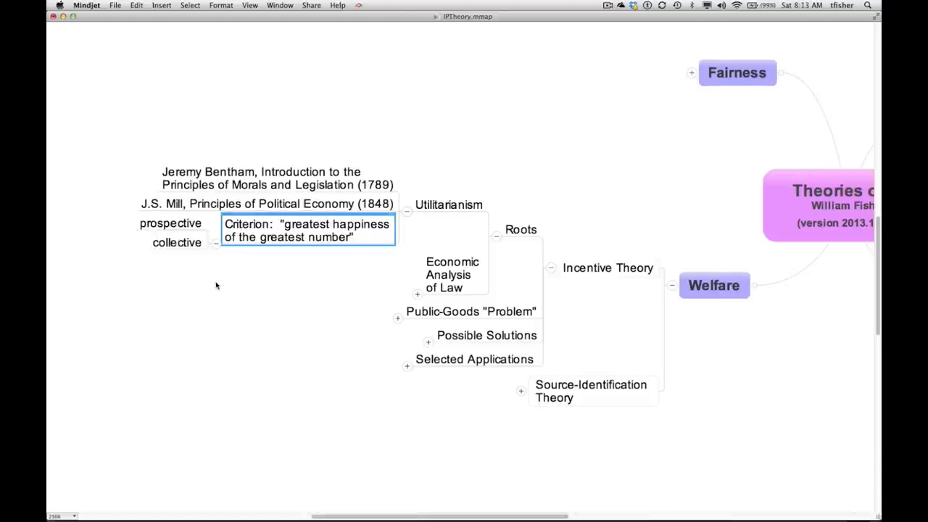
left_click(216, 290)
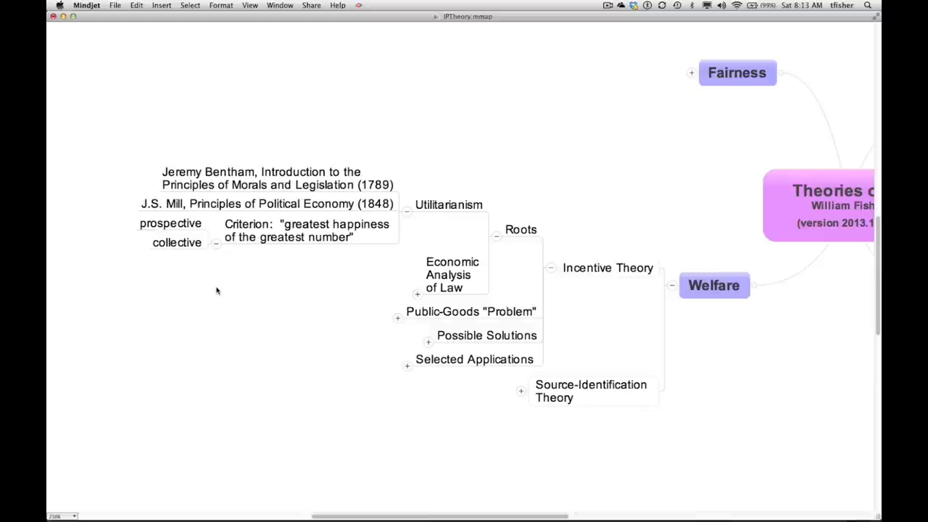
mouse_move(201, 260)
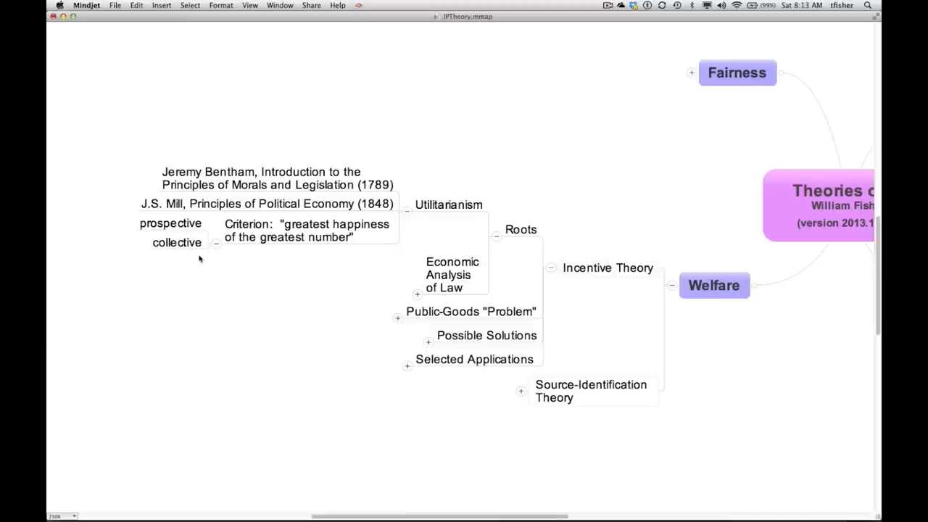
left_click(172, 223)
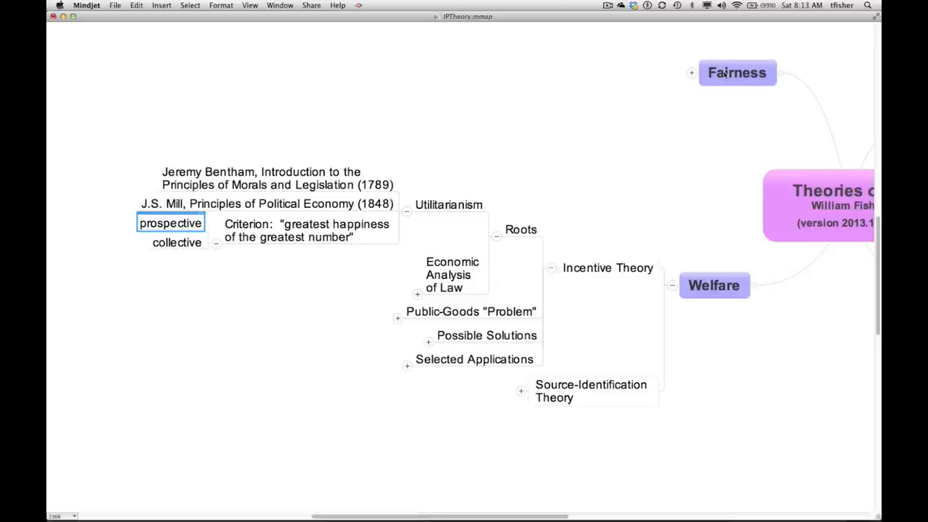
left_click(737, 72)
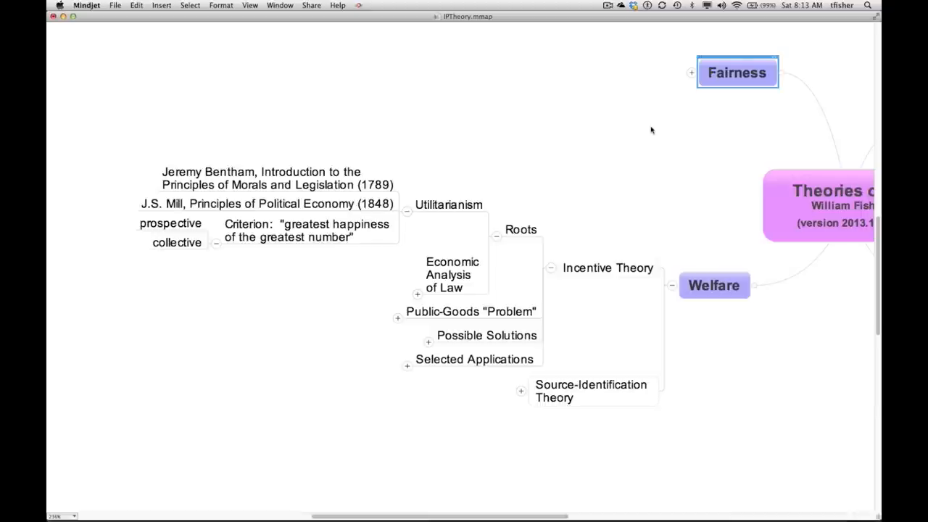
mouse_move(128, 122)
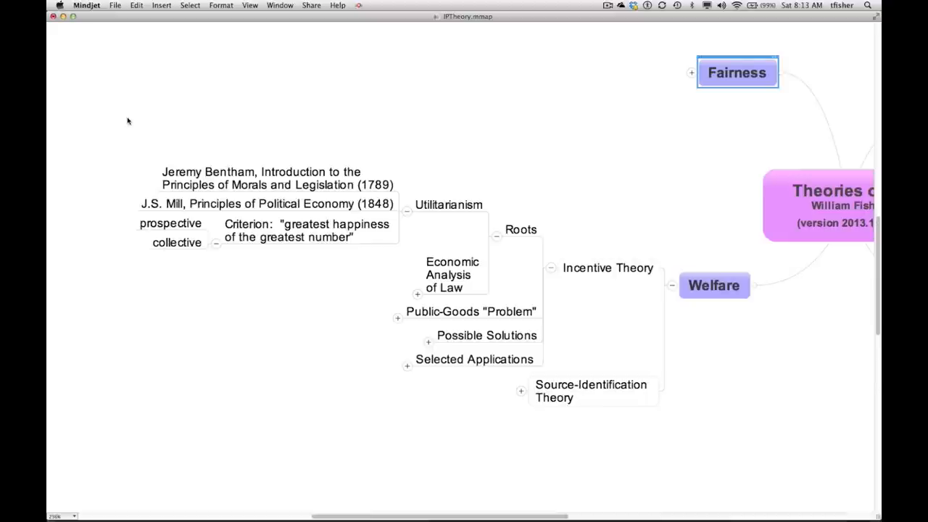
left_click(177, 241)
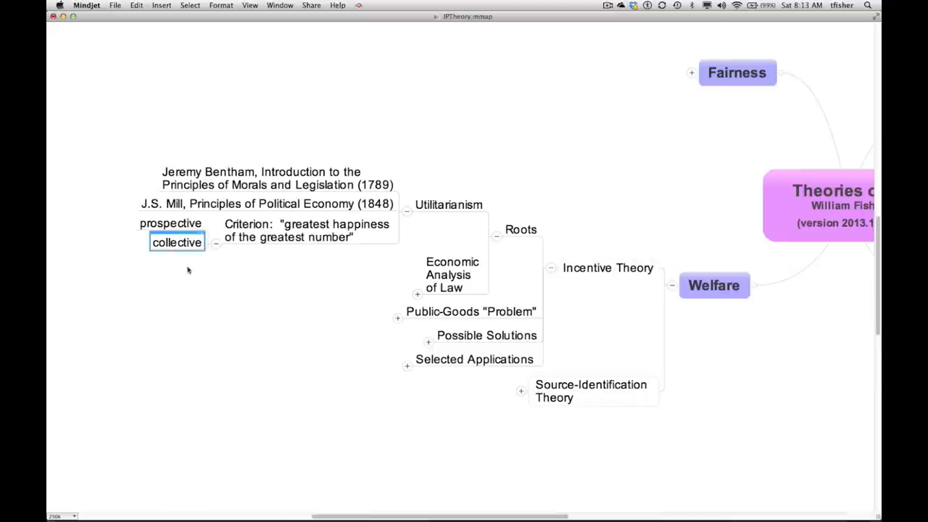
mouse_move(197, 287)
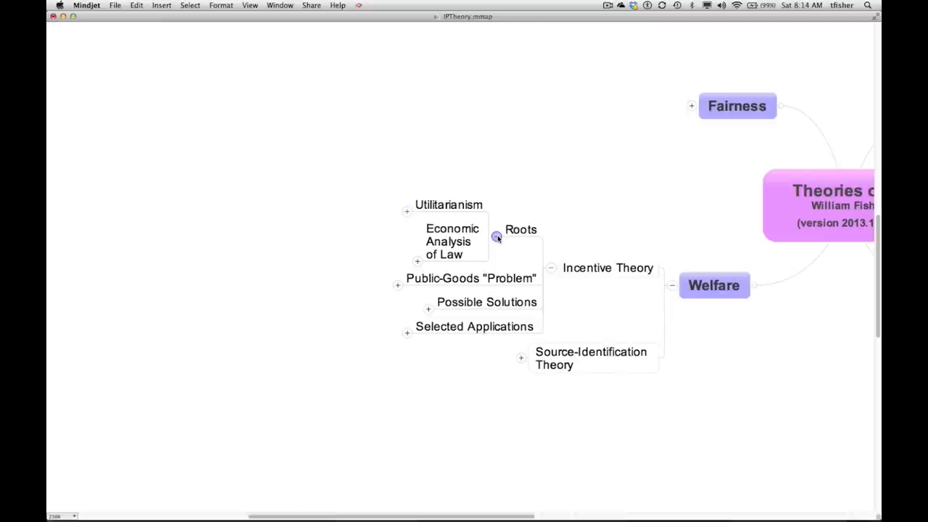
Collapse Roots under Incentive Theory and select the Public-Goods "Problem" topic.
left_click(498, 238)
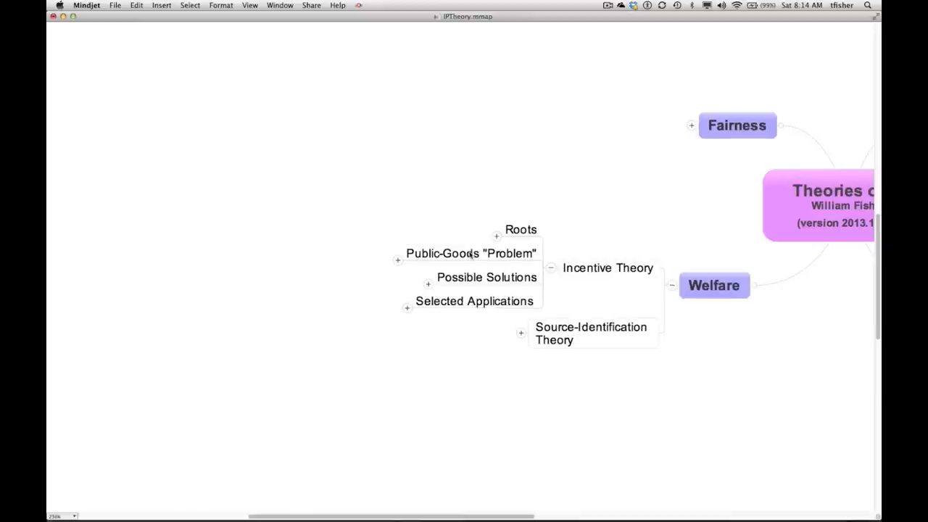
left_click(470, 253)
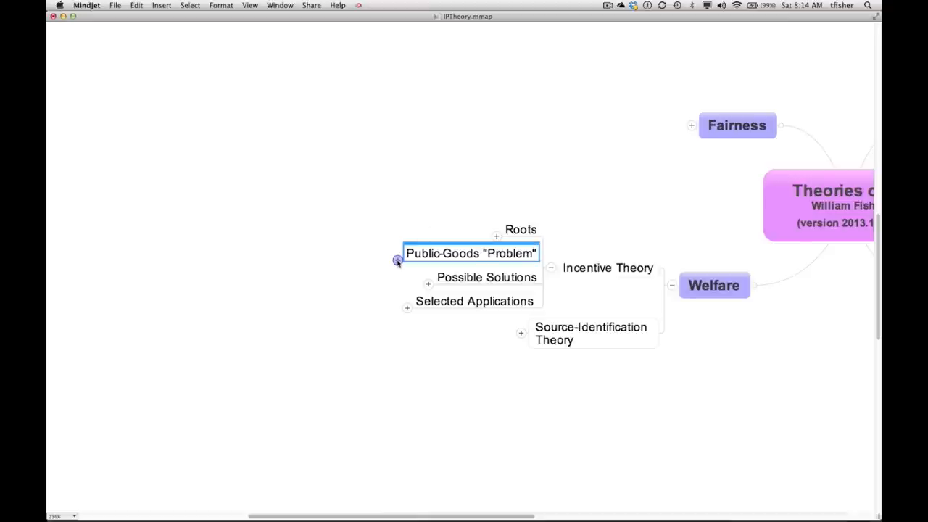
Expand Public-Goods "Problem" to show its five subtopics.
left_click(397, 260)
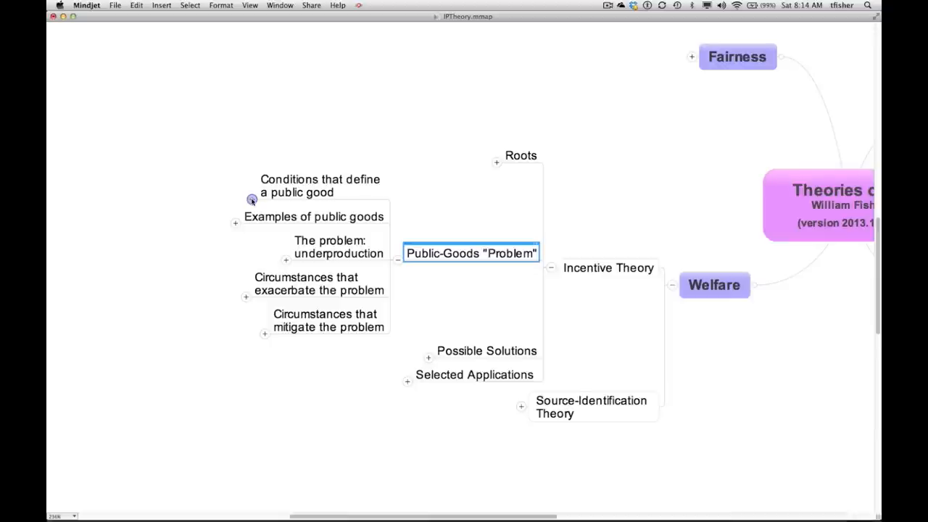
Expand Conditions that define a public good to show Nonrivalrous and Nonexcludable.
left_click(251, 200)
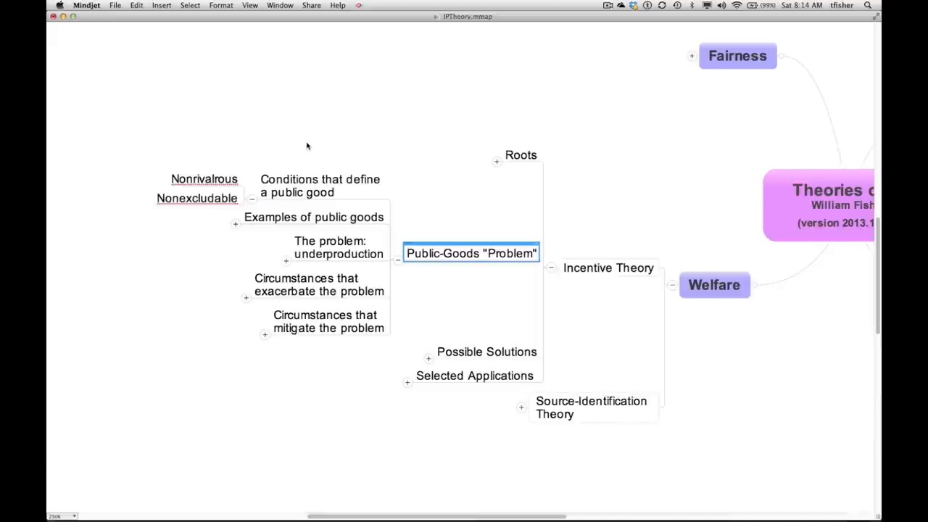
mouse_move(226, 178)
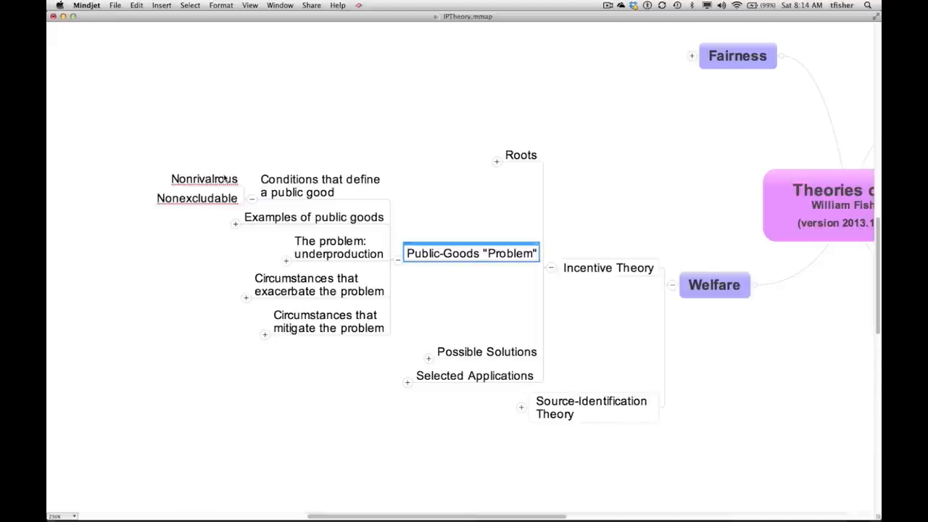
left_click(204, 180)
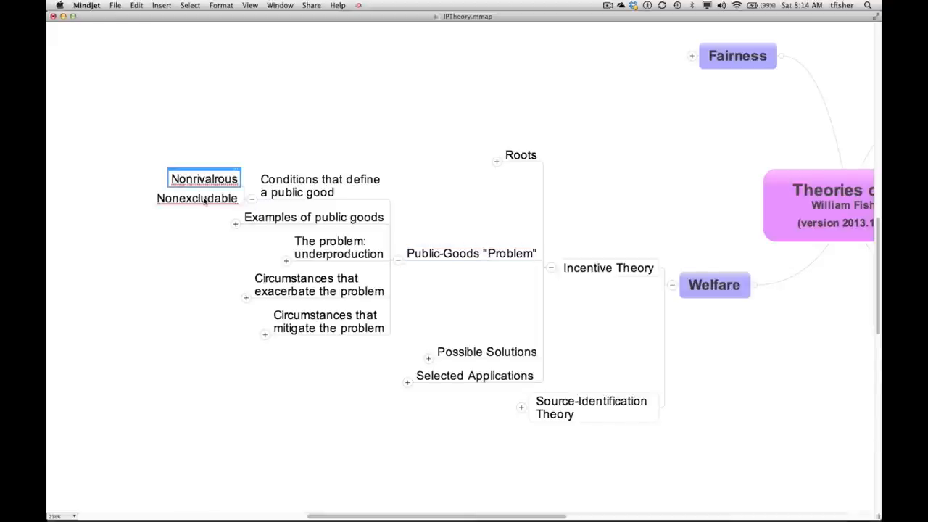
left_click(161, 241)
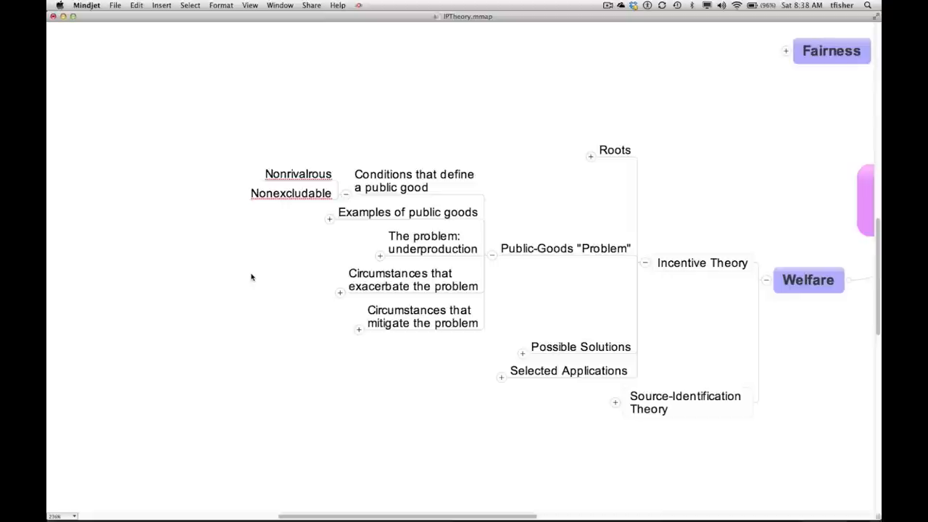
Expand Examples of public goods and single out national defense and roads.
left_click(329, 217)
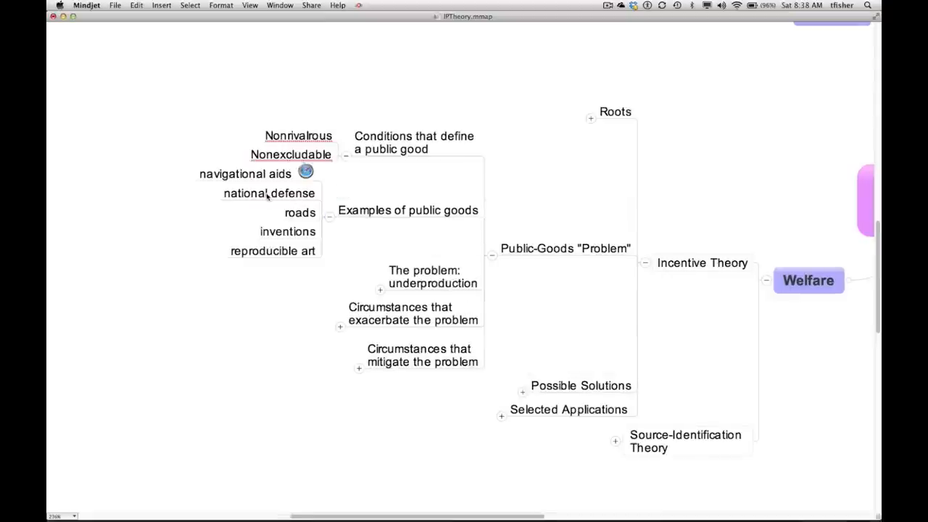
left_click(268, 193)
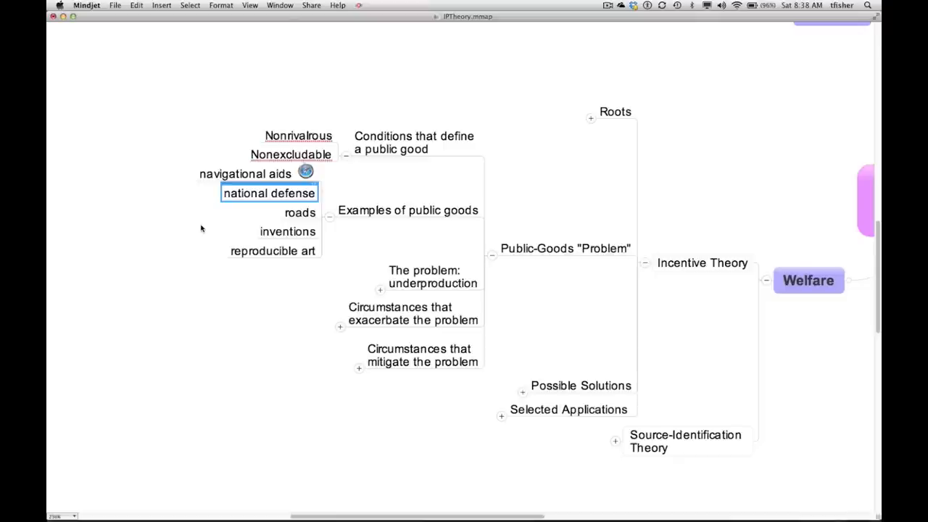
mouse_move(295, 217)
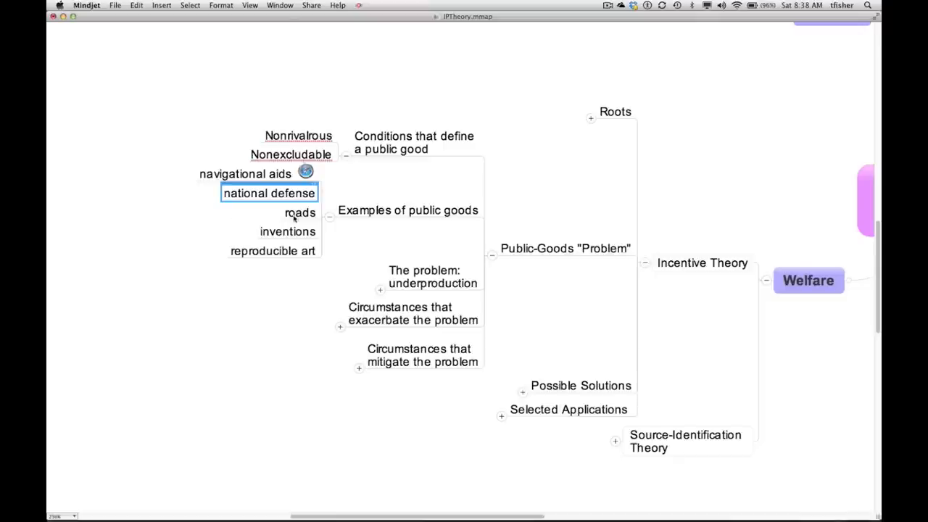
left_click(299, 212)
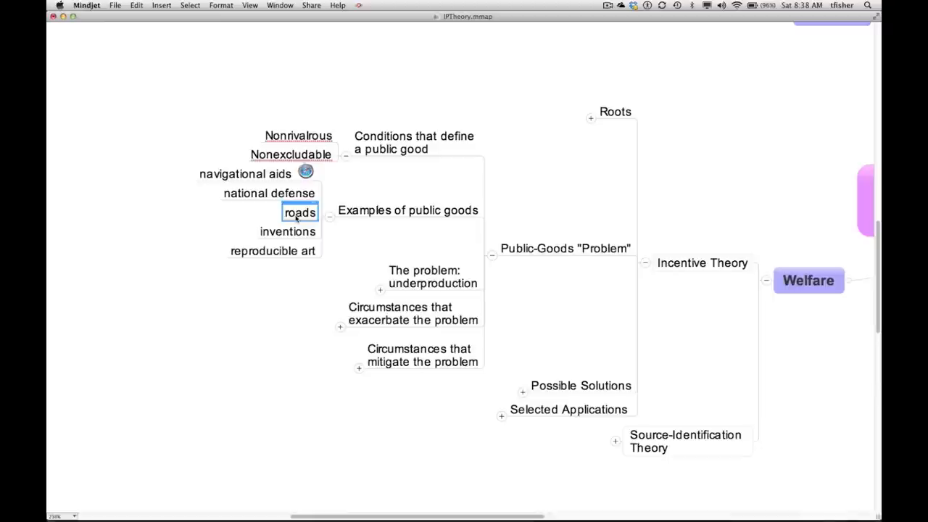
mouse_move(239, 226)
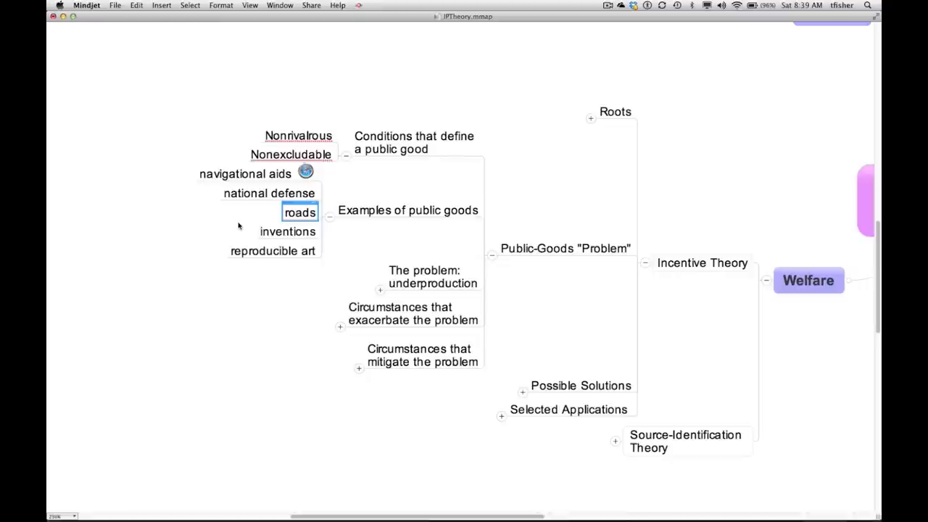
Select the inventions example, then fold the conditions and examples branches back.
left_click(287, 232)
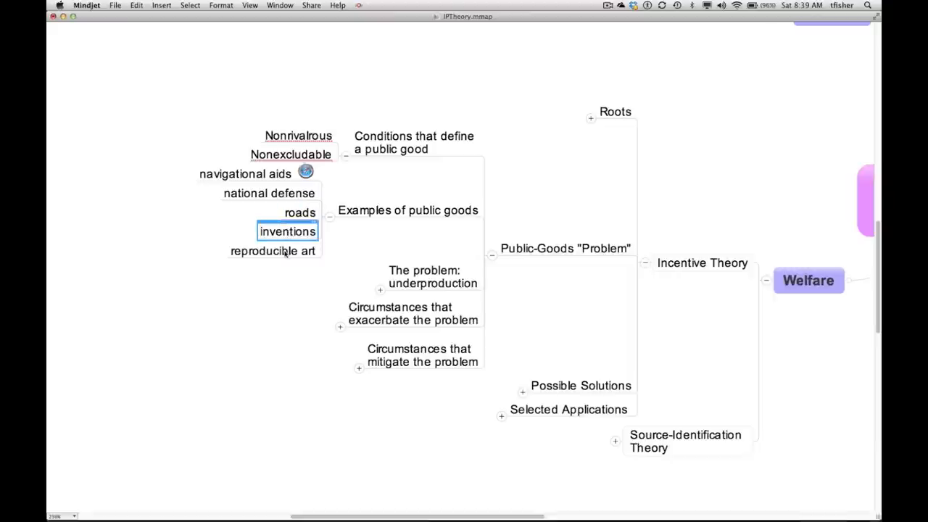
left_click(272, 249)
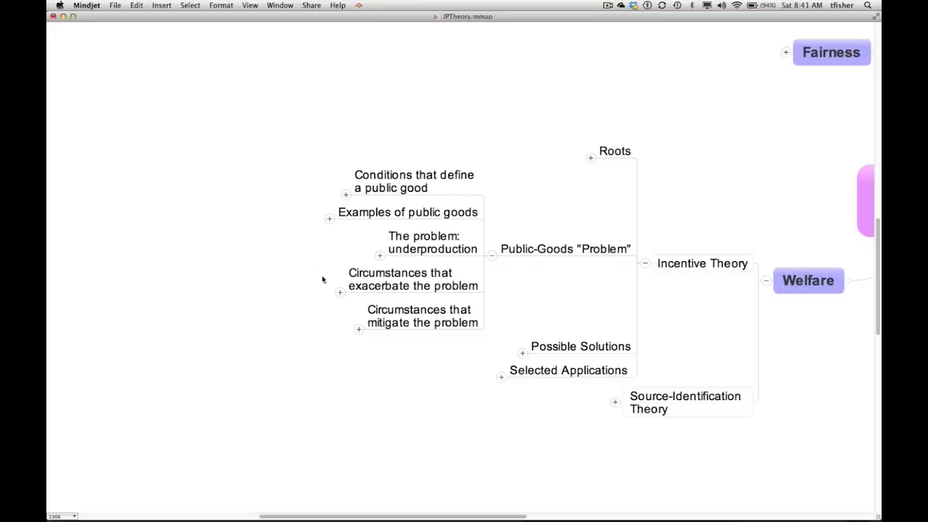
left_click(339, 293)
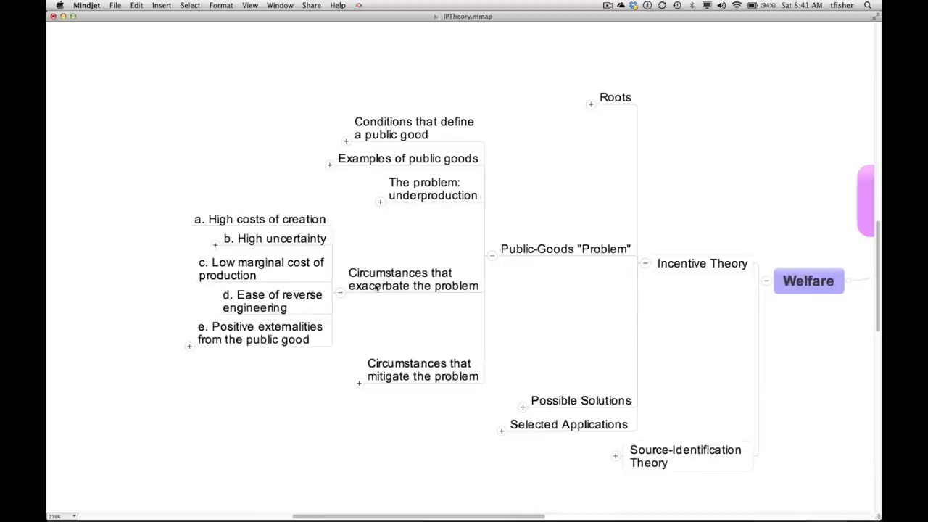
left_click(412, 278)
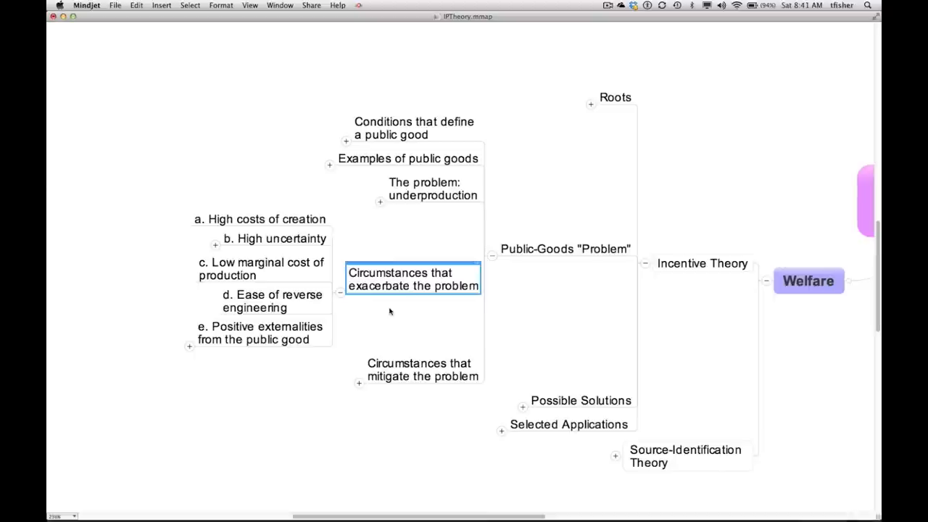
mouse_move(305, 219)
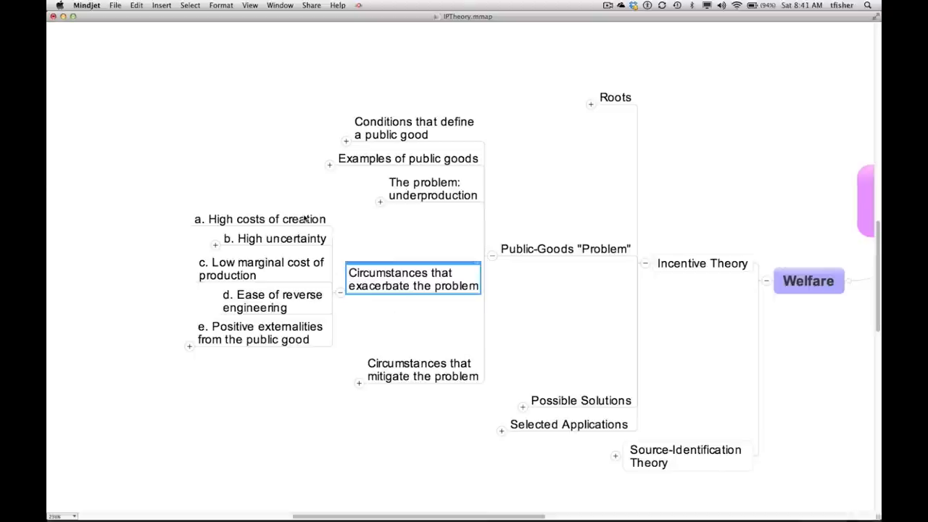
left_click(260, 218)
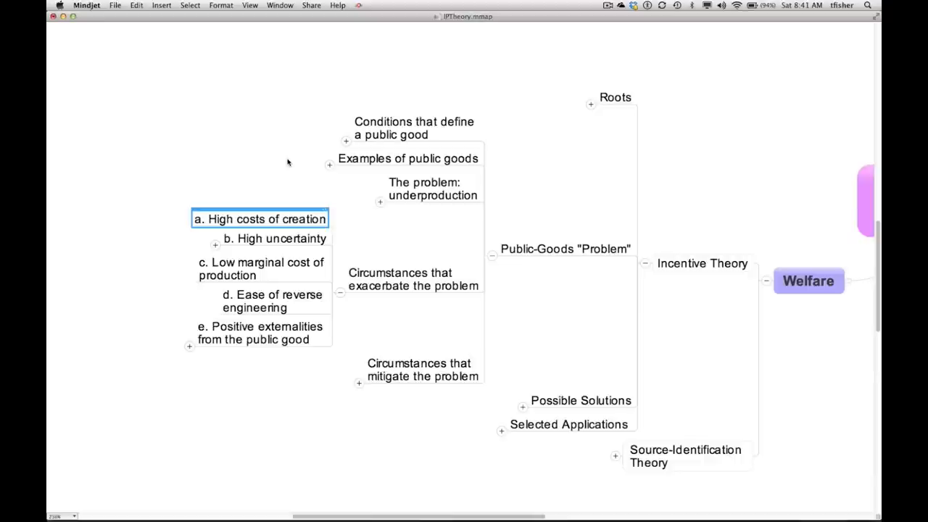
mouse_move(274, 243)
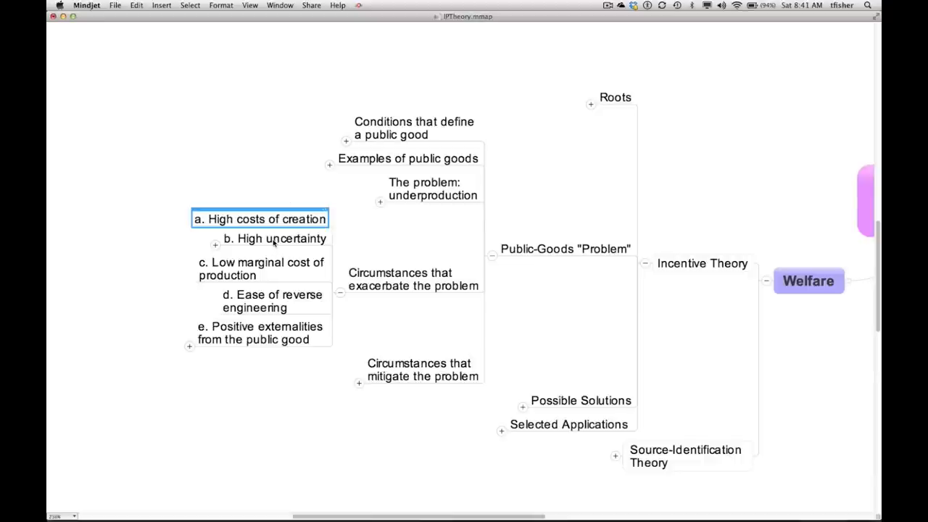
left_click(274, 238)
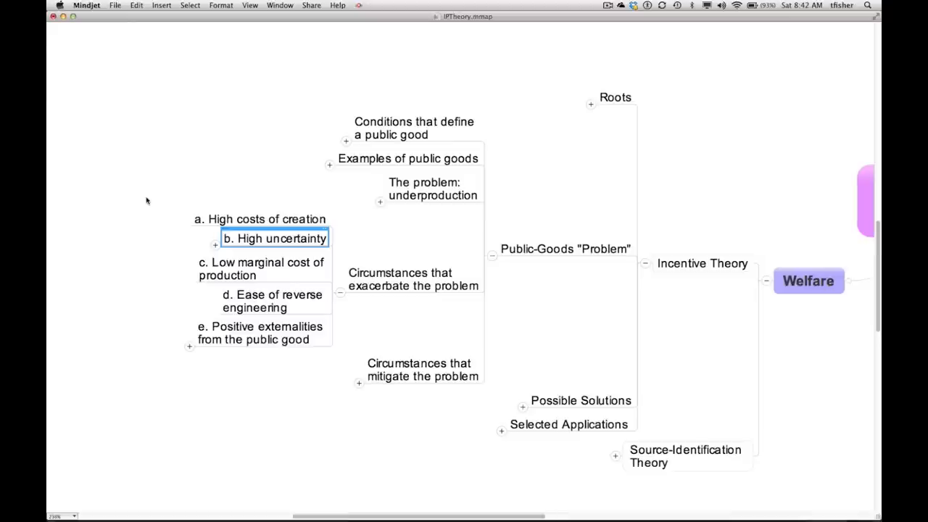
left_click(261, 269)
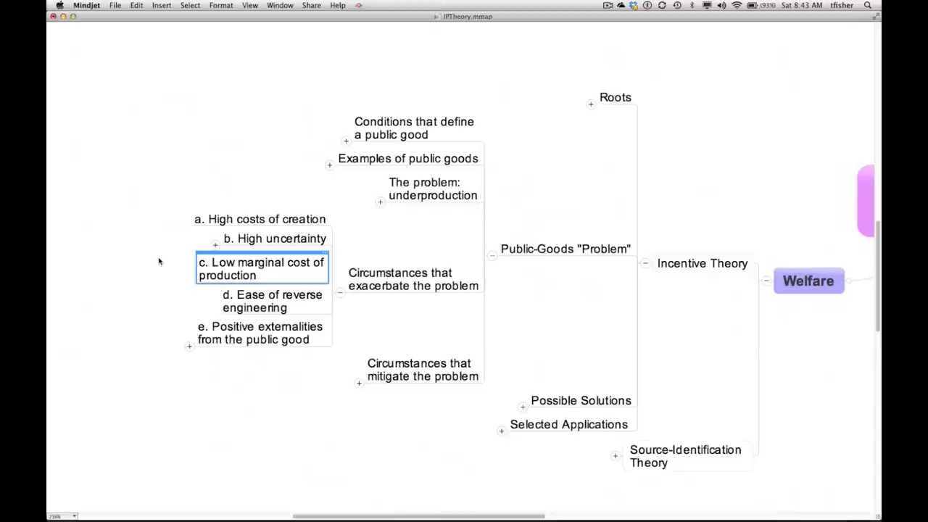
left_click(258, 300)
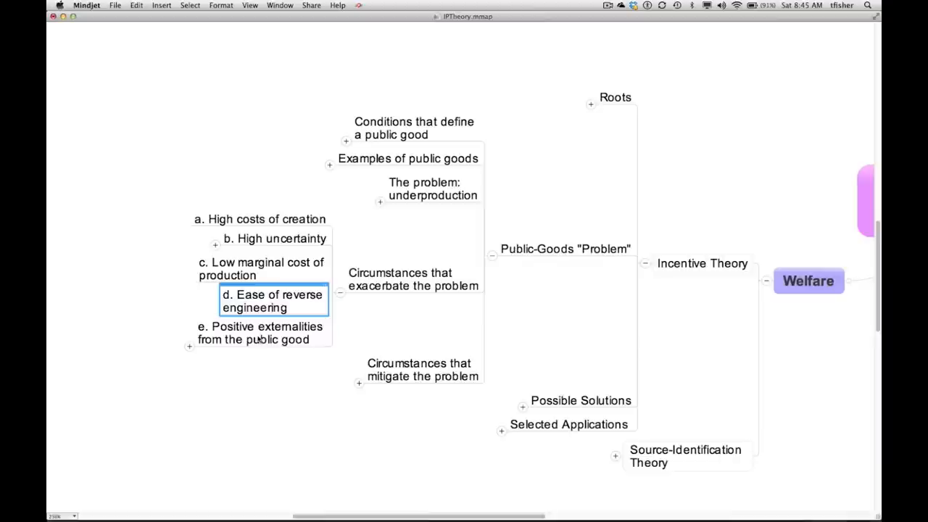
left_click(260, 332)
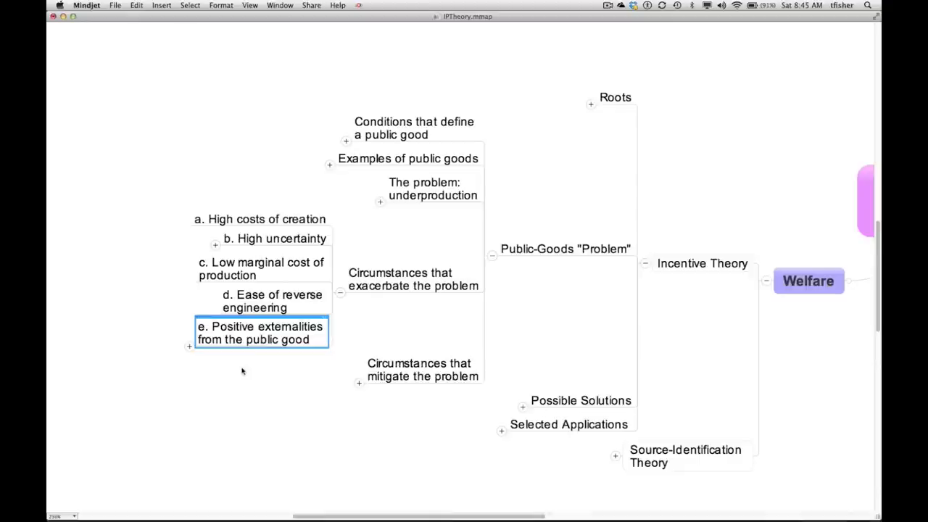
left_click(243, 370)
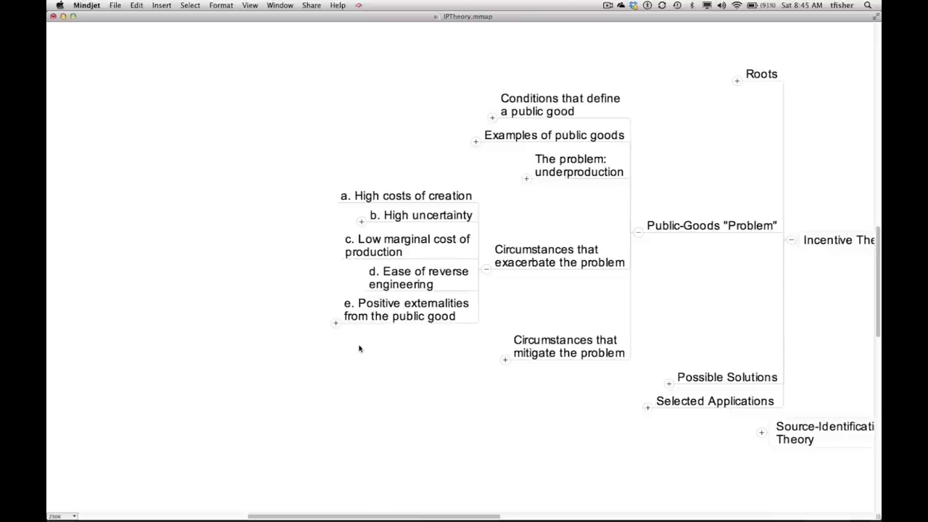
mouse_move(355, 348)
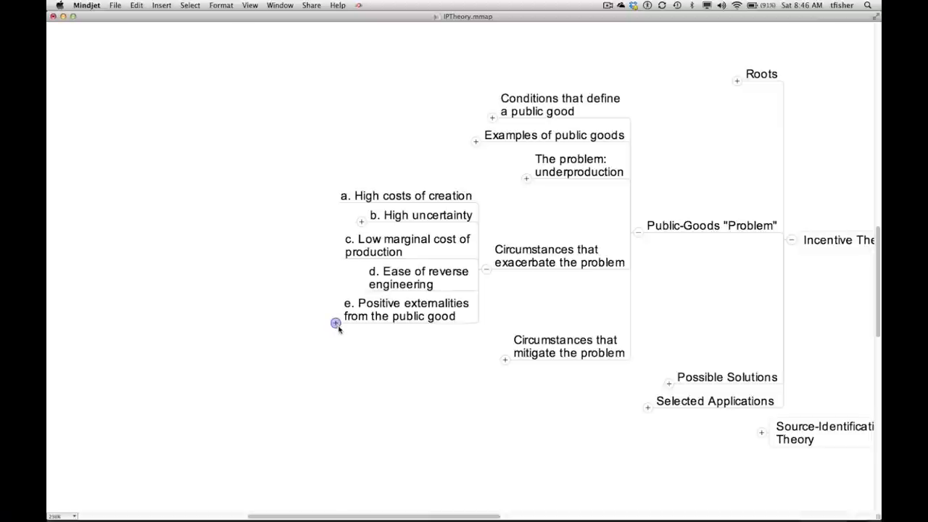
left_click(336, 322)
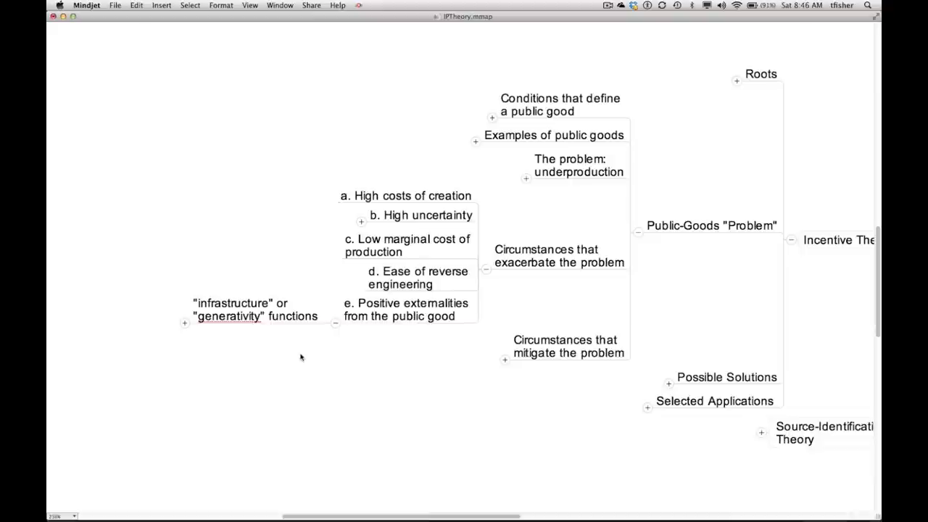
mouse_move(295, 357)
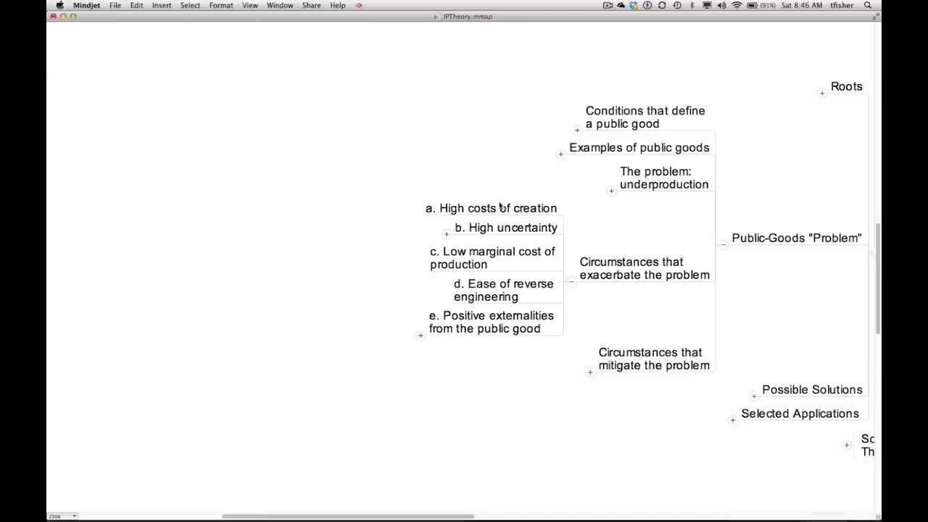
Select high costs of creation and positive externalities in the exacerbating-circumstances branch.
left_click(490, 209)
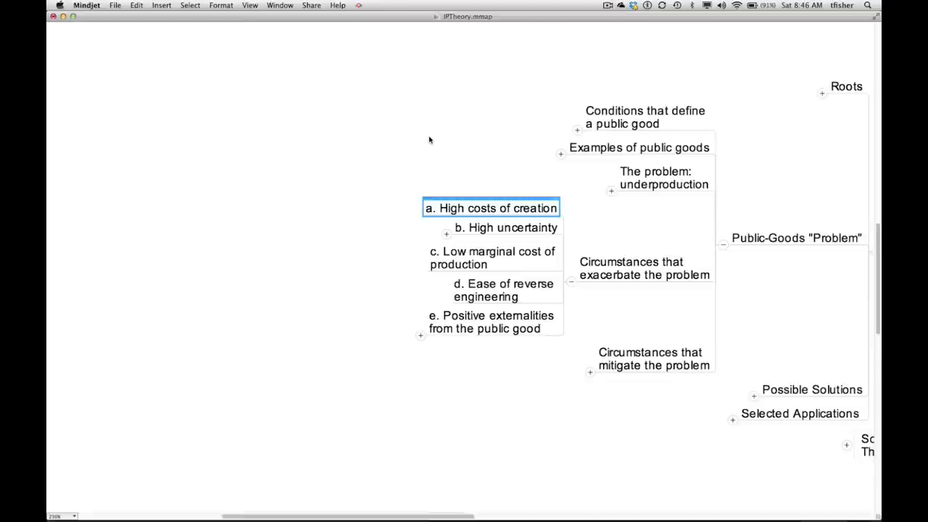
left_click(505, 227)
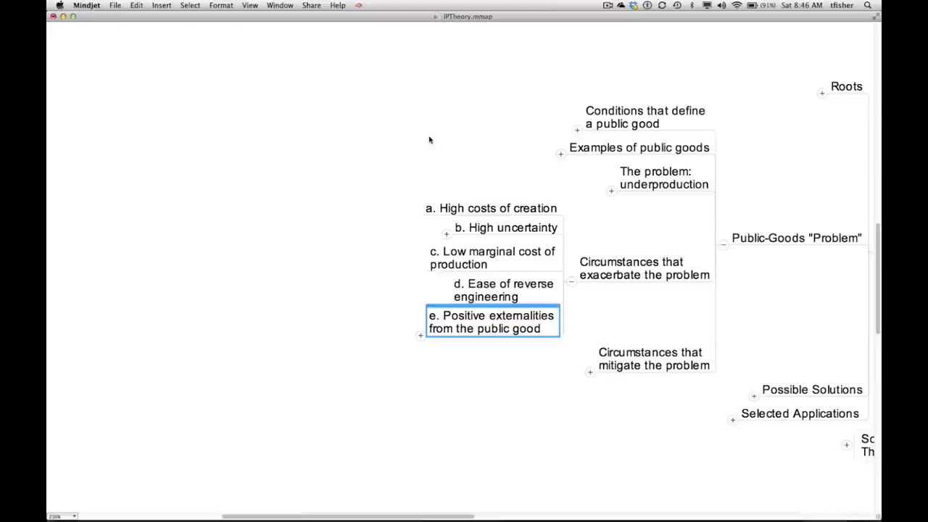
mouse_move(448, 157)
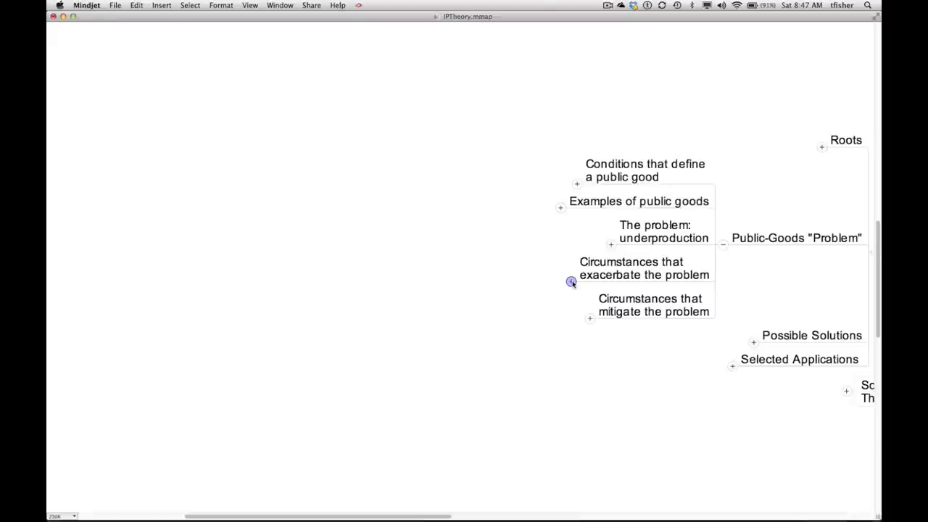
Expand mitigating circumstances and show lead-time examples: trade books, fashion?, football.
left_click(651, 304)
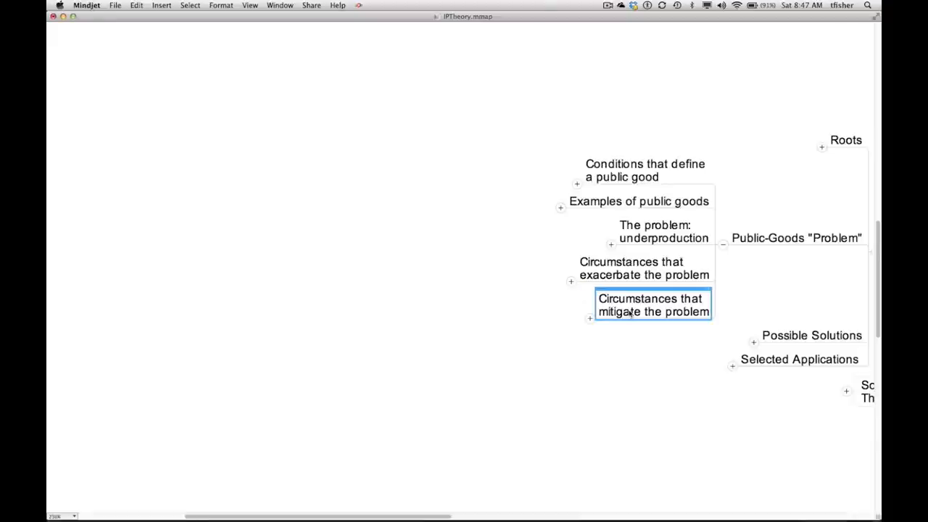
mouse_move(609, 331)
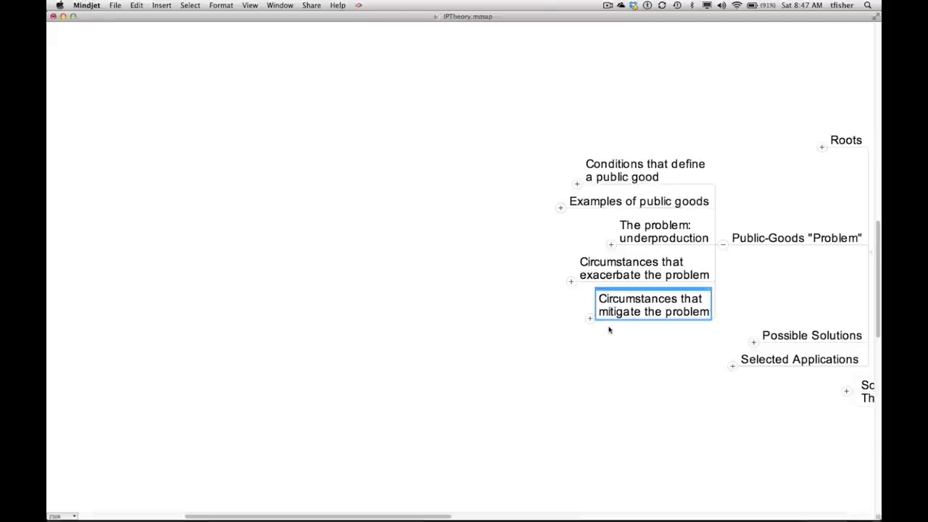
mouse_move(595, 325)
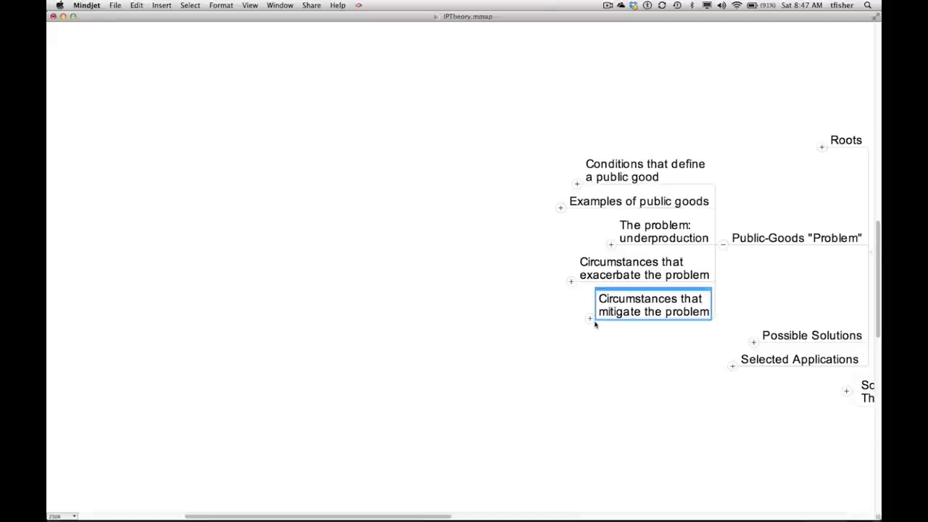
left_click(589, 318)
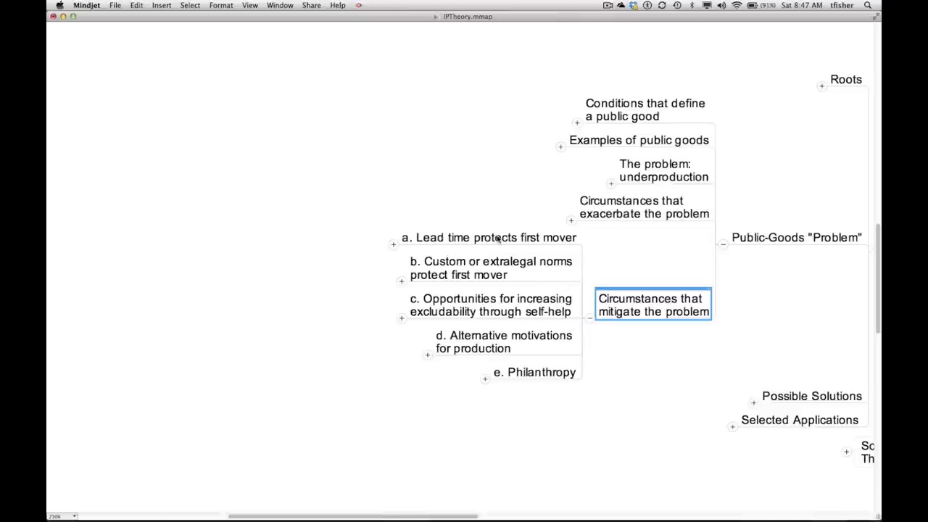
left_click(488, 237)
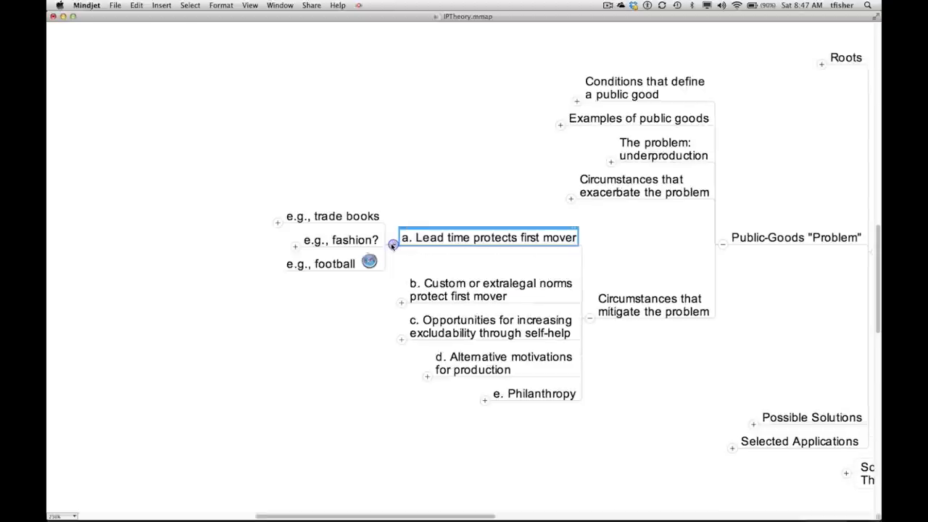
Unfold 'e.g., trade books' to show the Breyer (1970) and Breyer in retrospect (2011) sources.
left_click(392, 244)
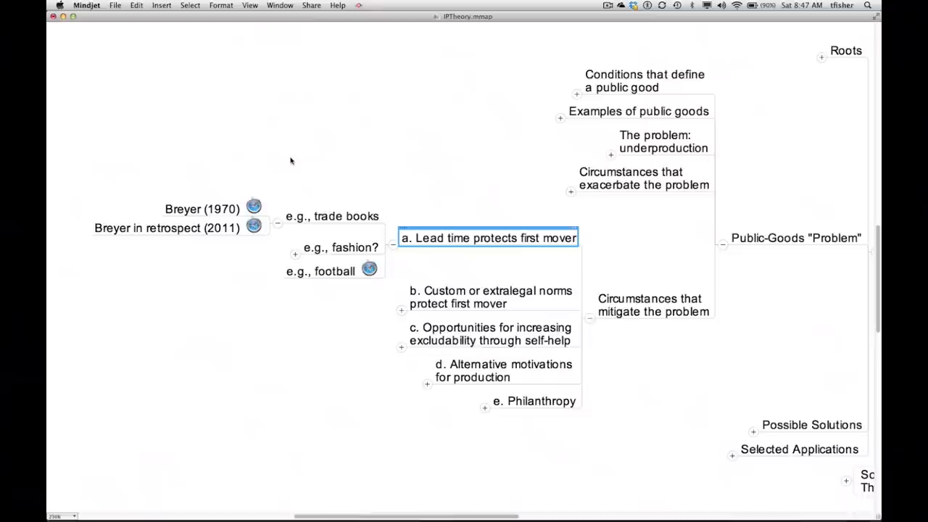
mouse_move(293, 157)
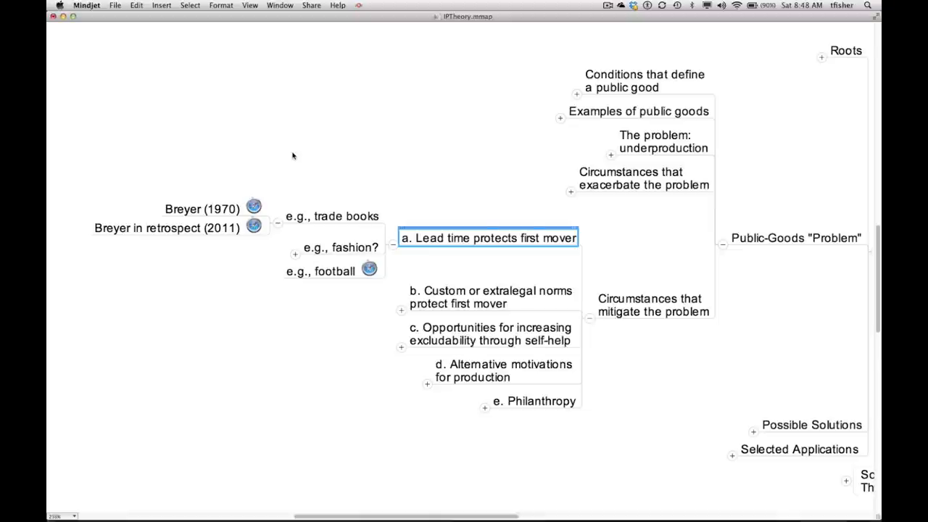
mouse_move(366, 200)
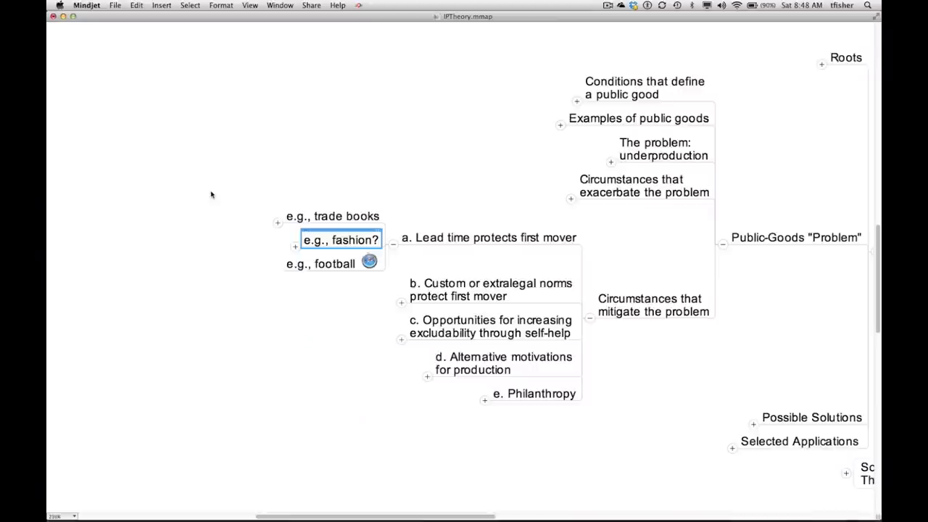
mouse_move(268, 241)
type("this was once true; less so now")
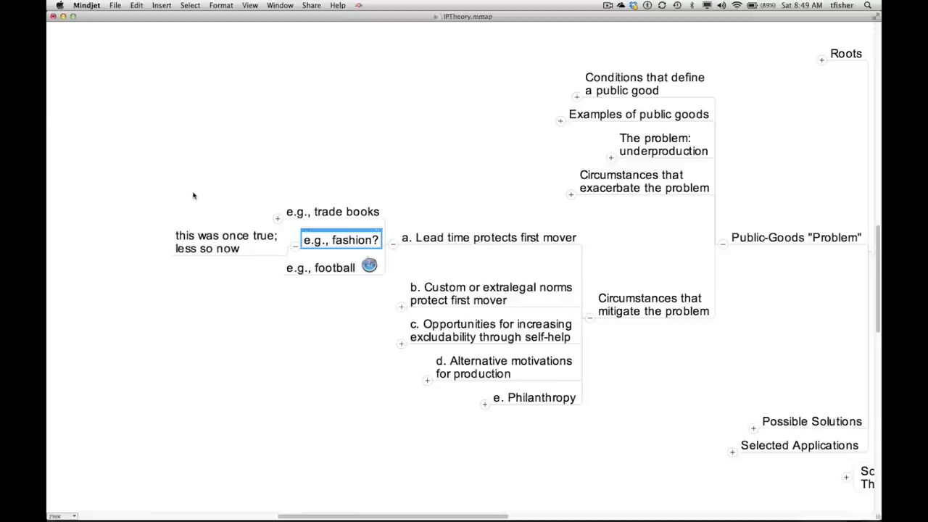
mouse_move(235, 231)
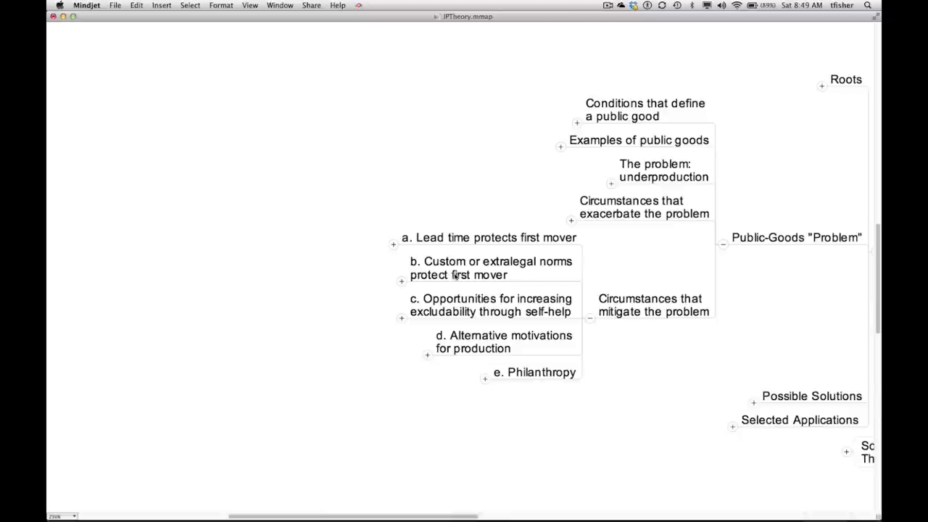
Unfold topic b to show its examples, trade books and comedy?, and select trade books.
left_click(491, 268)
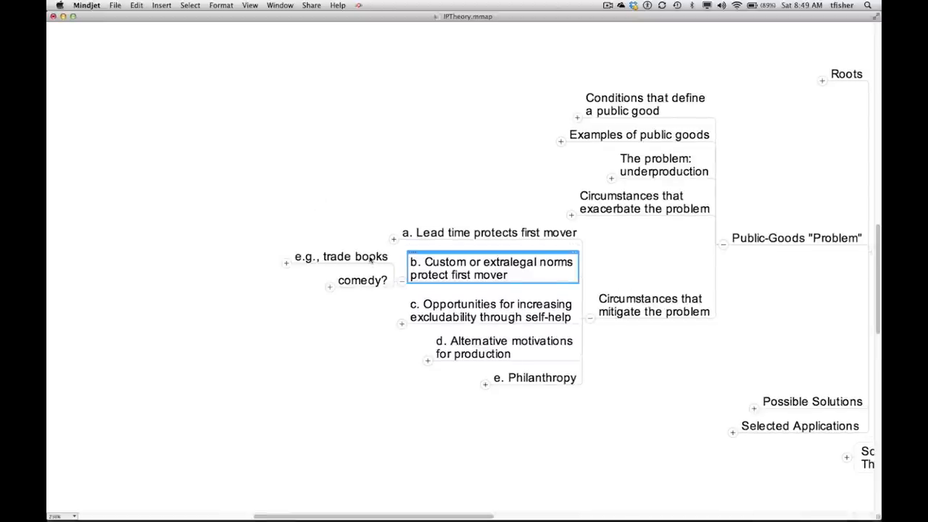
left_click(340, 255)
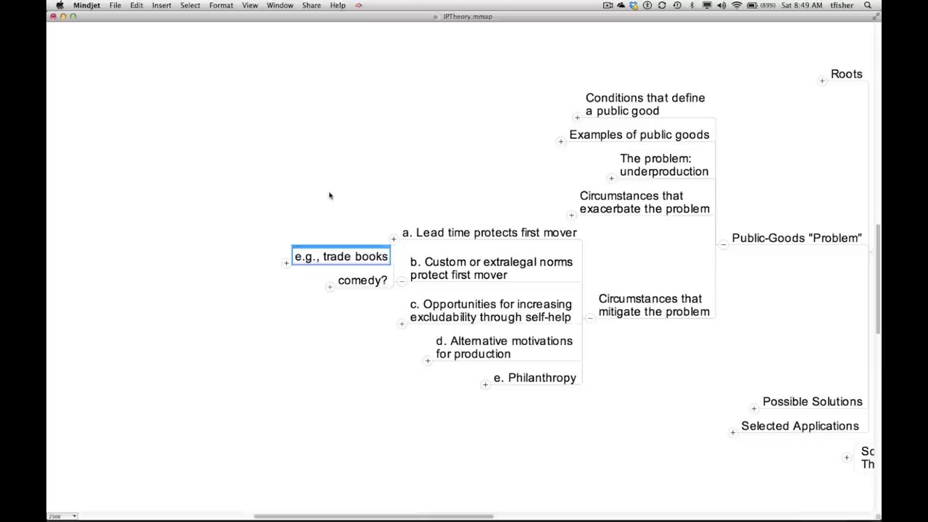
left_click(288, 263)
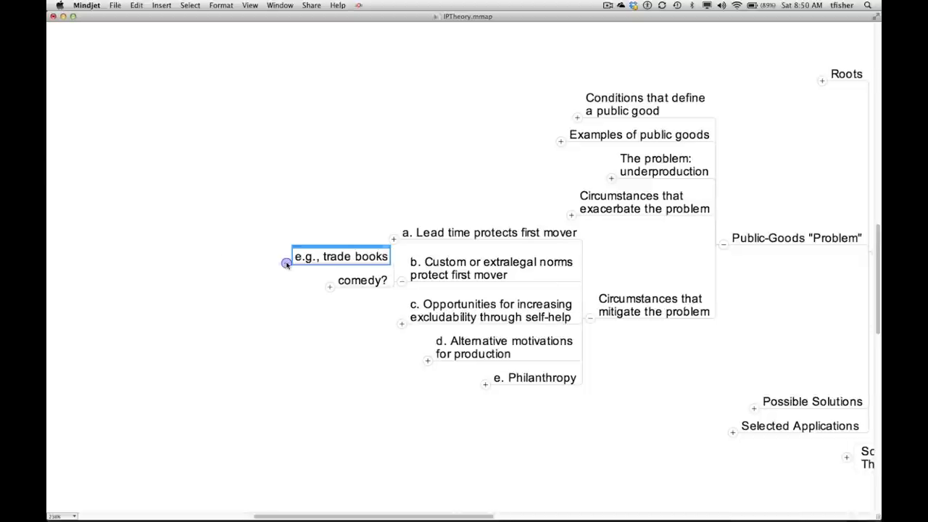
Unfold the trade books example under custom or extralegal norms.
left_click(362, 279)
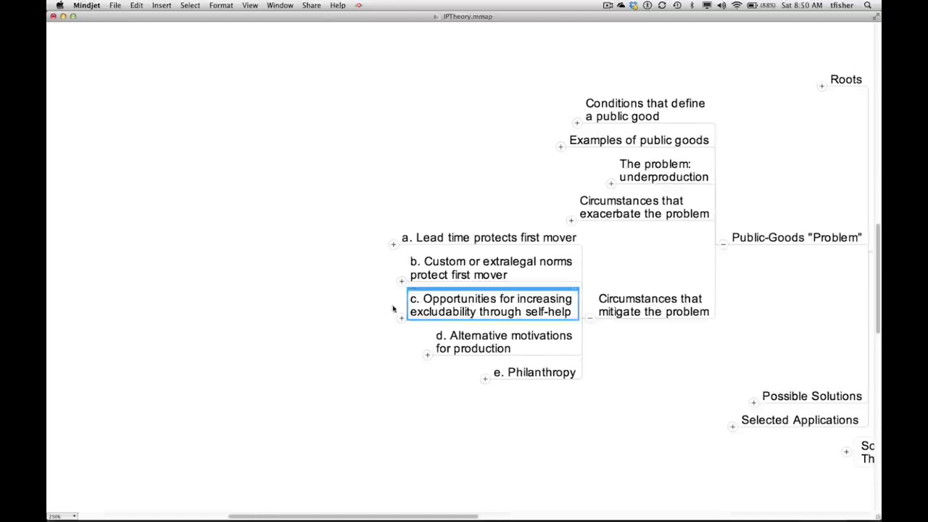
mouse_move(351, 280)
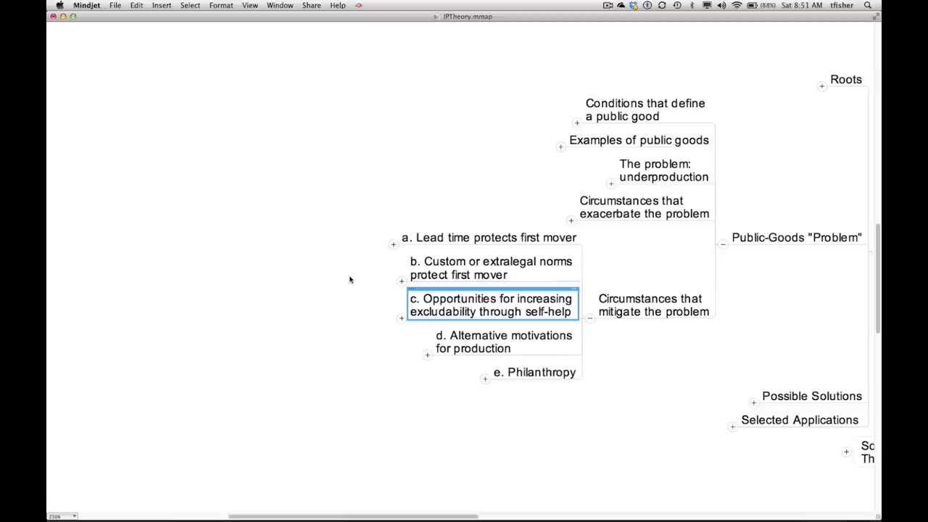
mouse_move(396, 343)
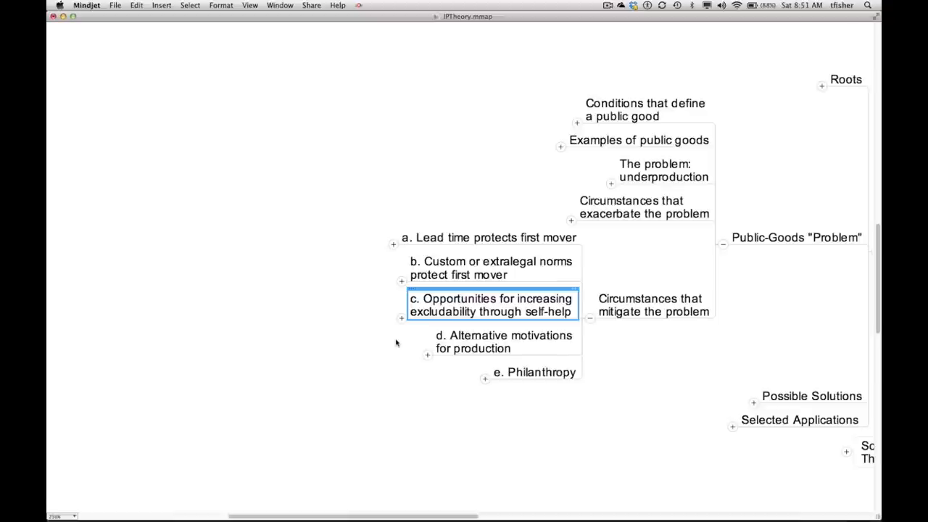
Unfold topic c into secrecy, encryption and contracts, then show contracts' examples: databases, Lexis/Westlaw.
left_click(401, 318)
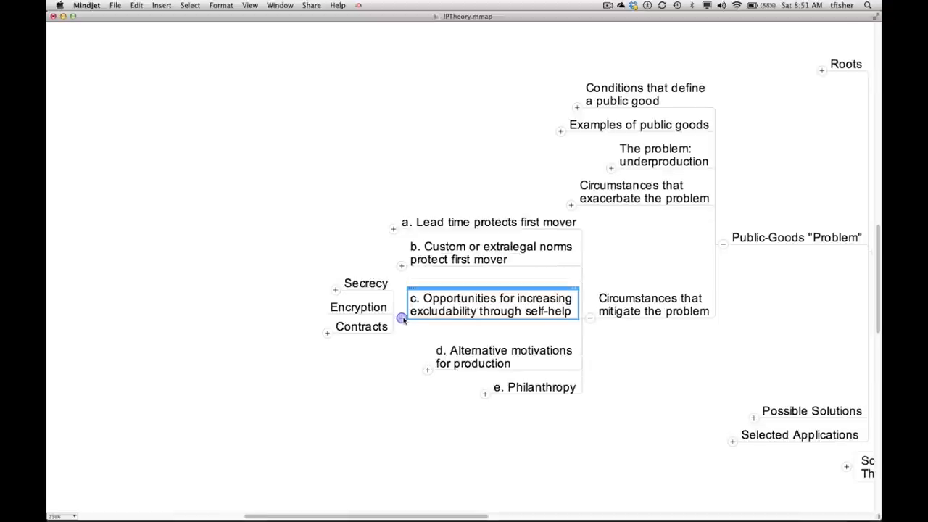
left_click(335, 290)
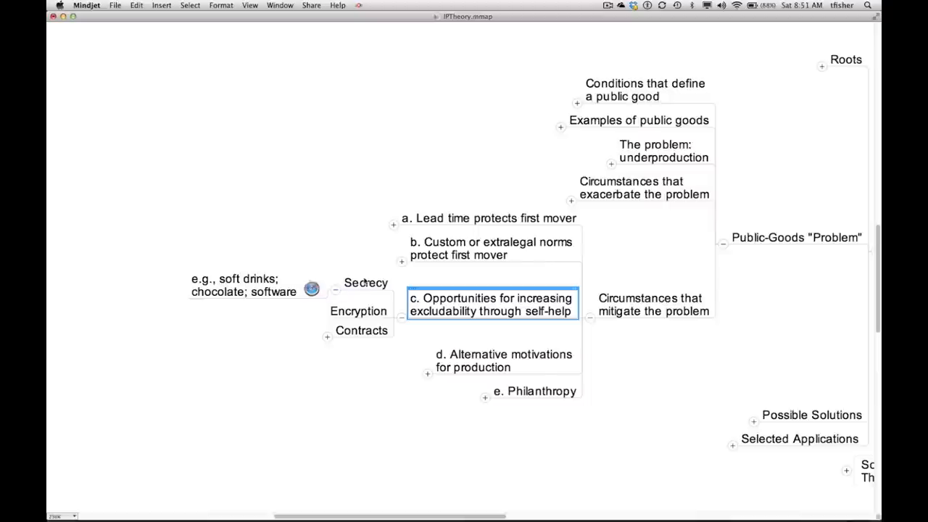
left_click(366, 282)
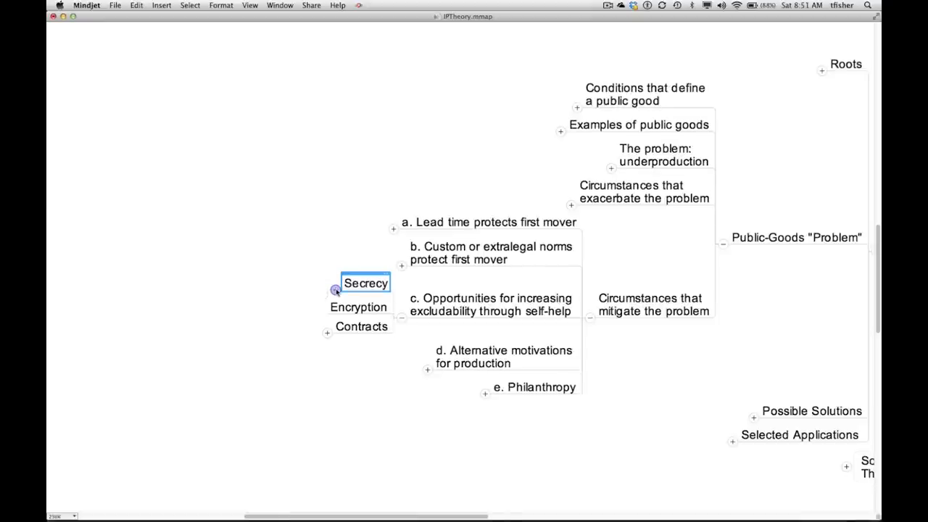
left_click(358, 308)
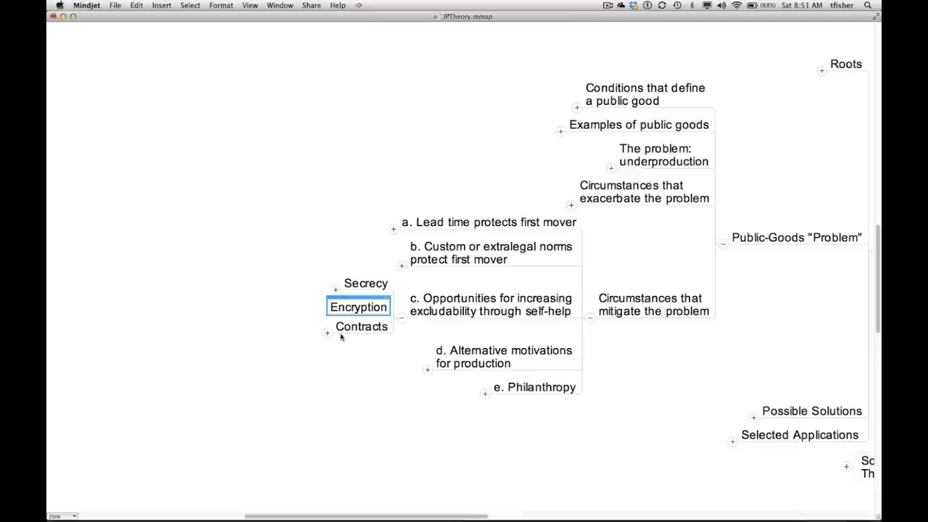
left_click(361, 326)
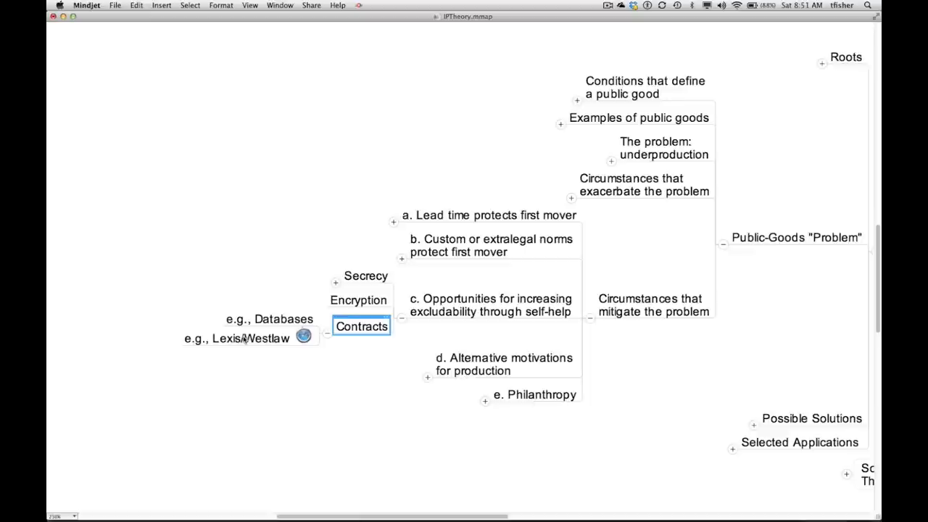
left_click(237, 338)
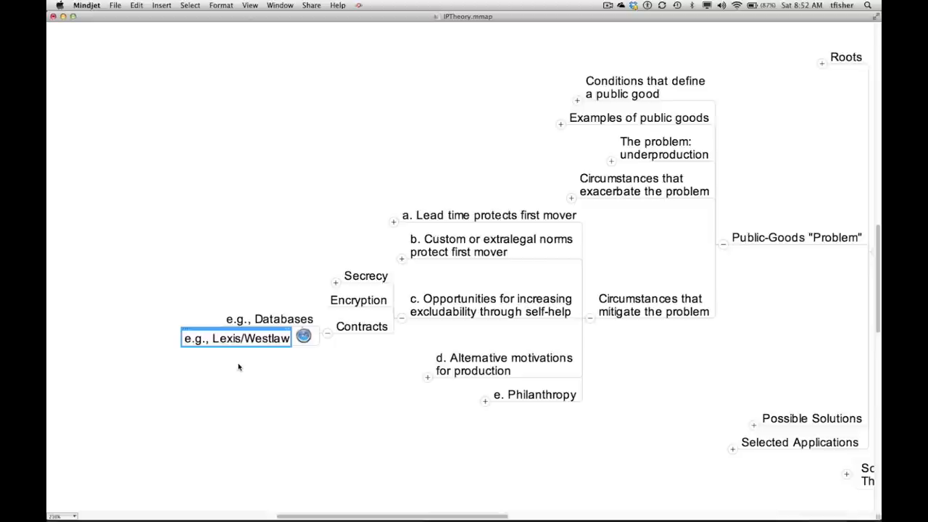
mouse_move(244, 366)
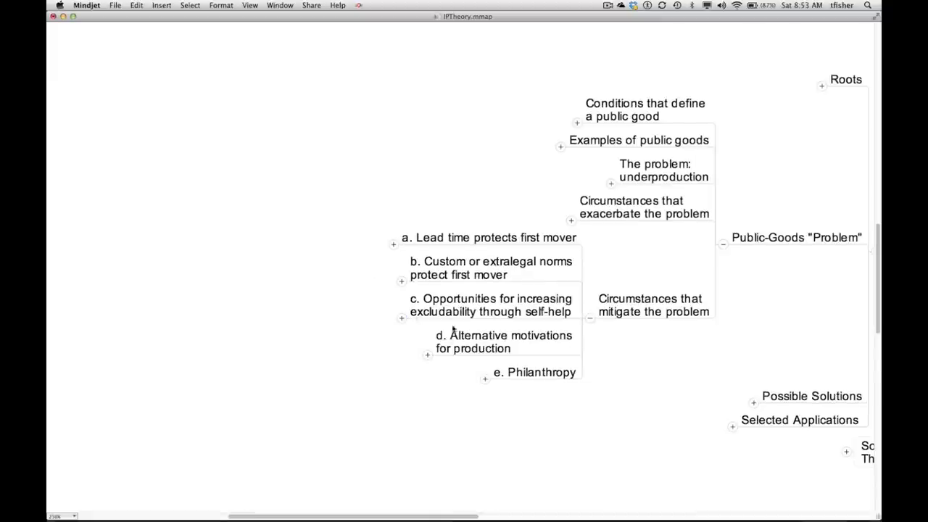
Unfold topic d into its six motivations and select Passion.
left_click(503, 342)
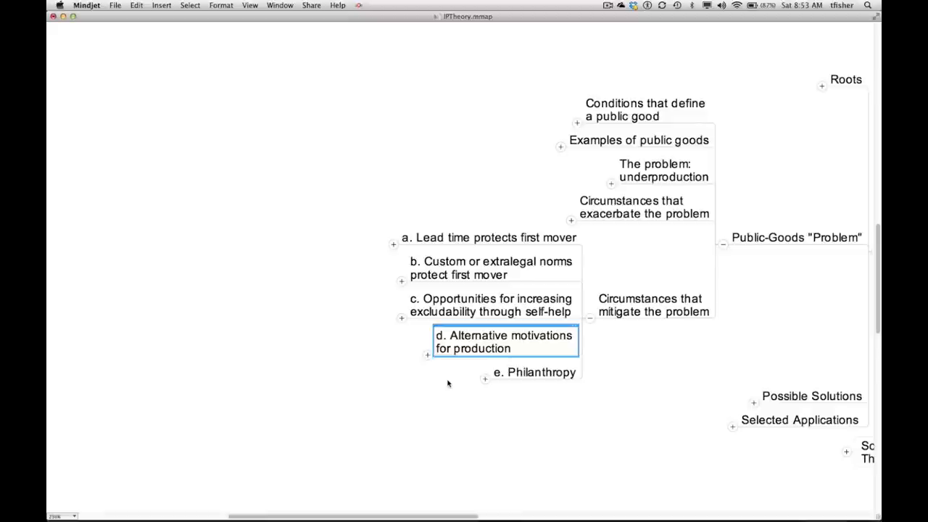
mouse_move(434, 369)
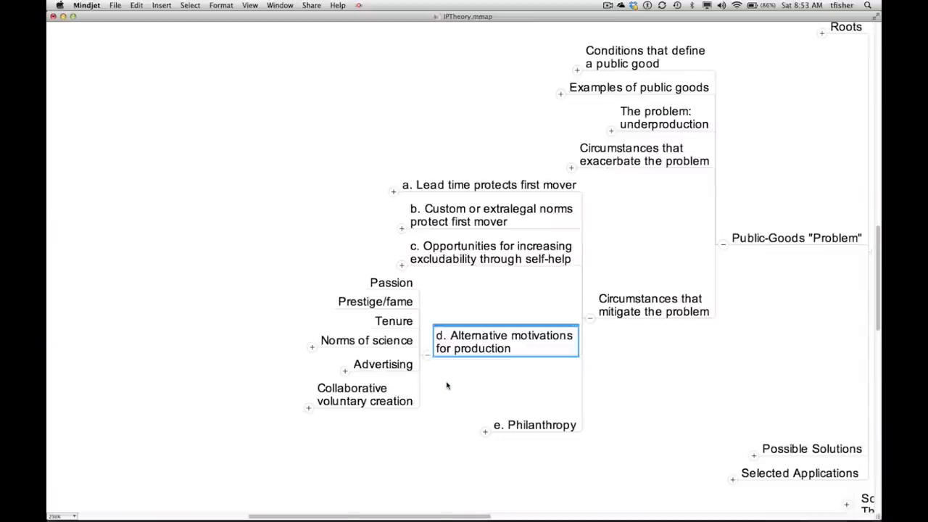
left_click(391, 283)
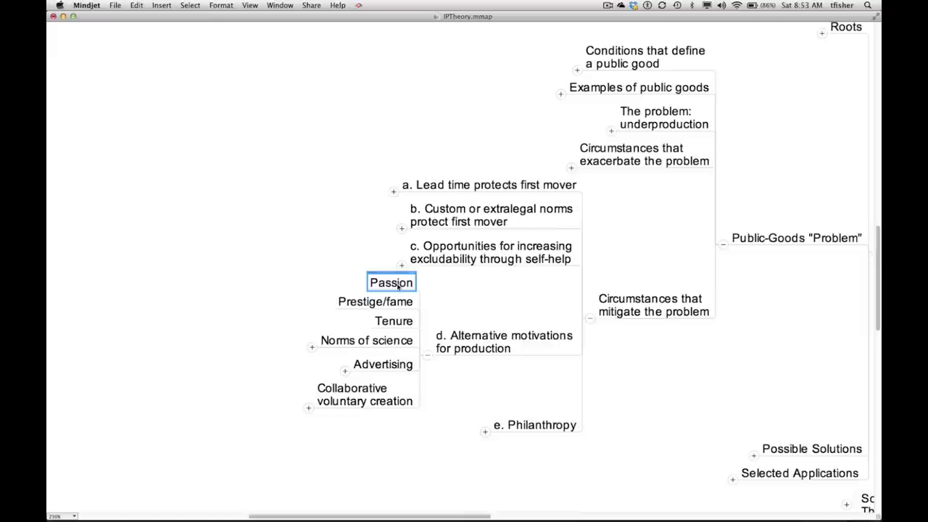
mouse_move(302, 256)
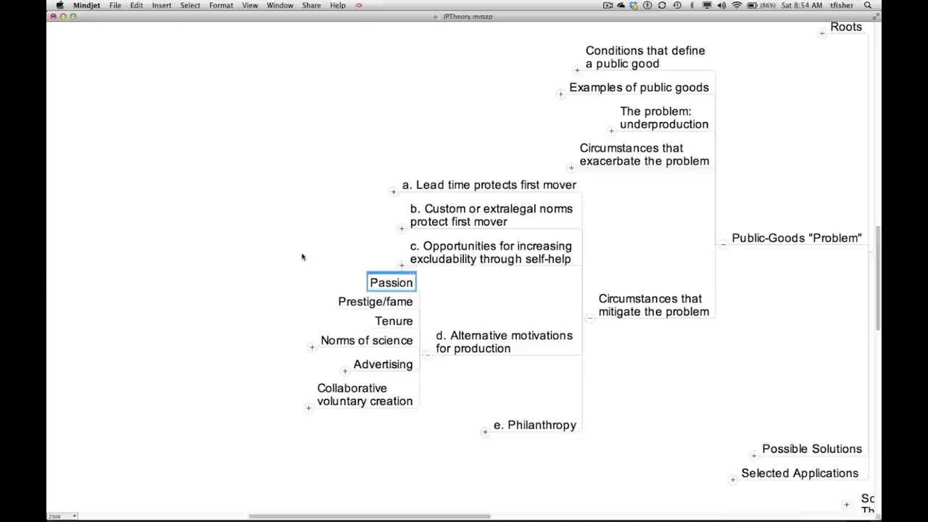
left_click(374, 300)
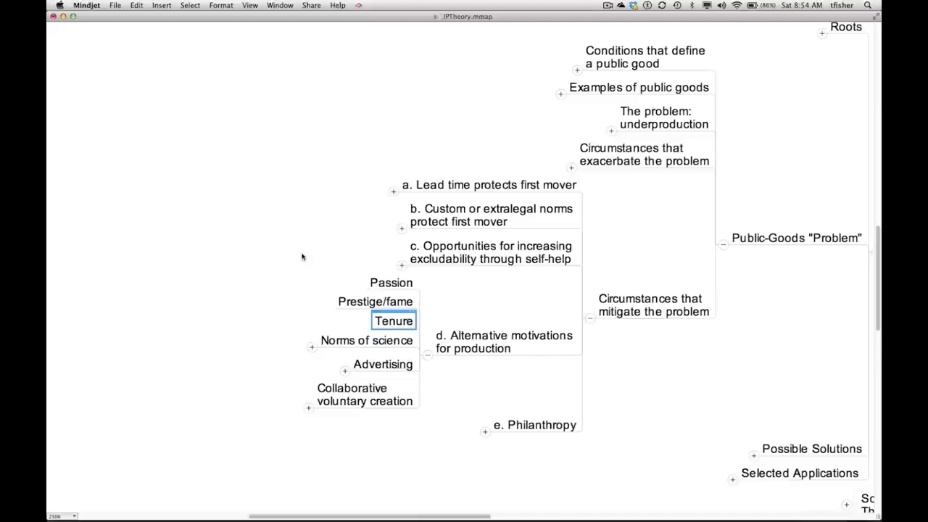
left_click(365, 340)
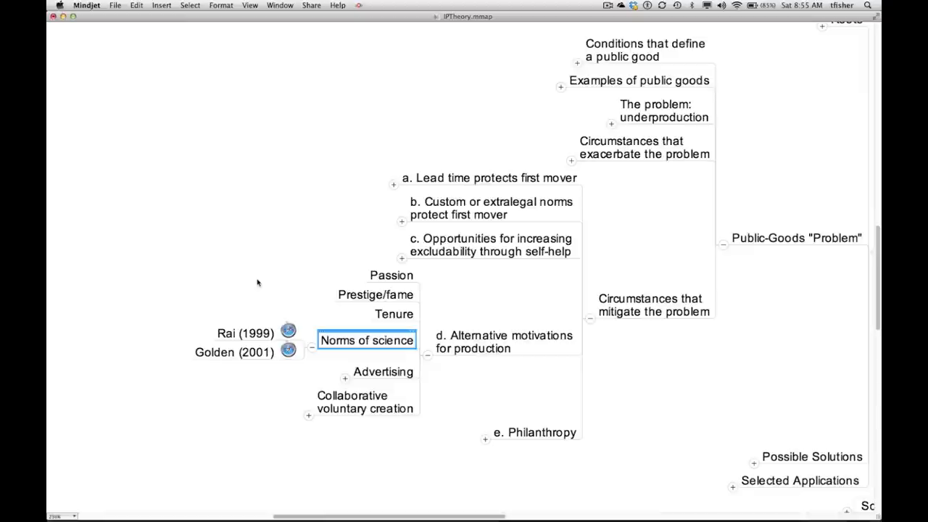
mouse_move(272, 299)
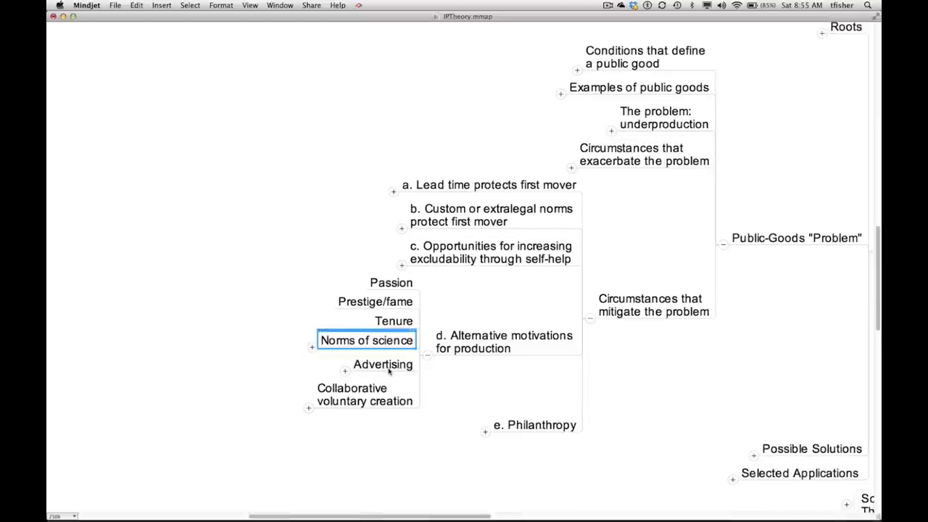
left_click(383, 364)
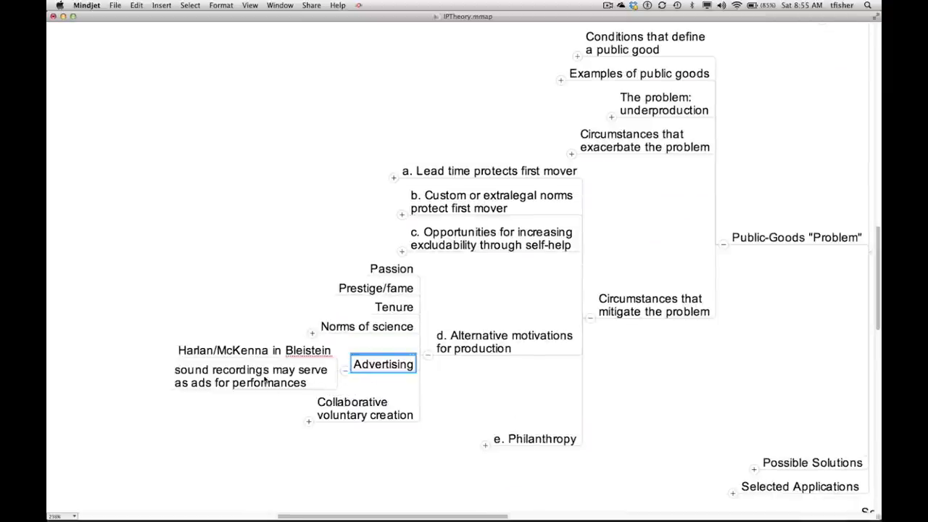
left_click(249, 375)
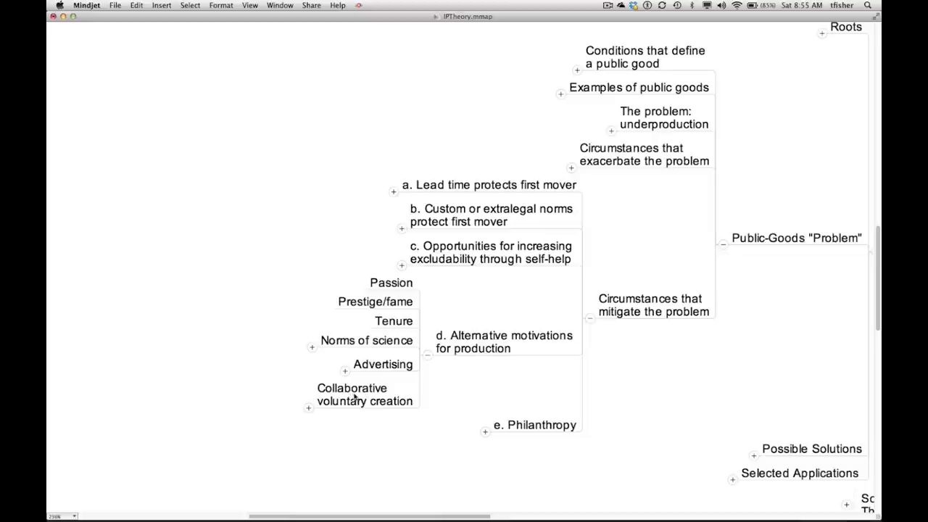
Select Collaborative voluntary creation, the last of the six alternative motivations.
left_click(364, 394)
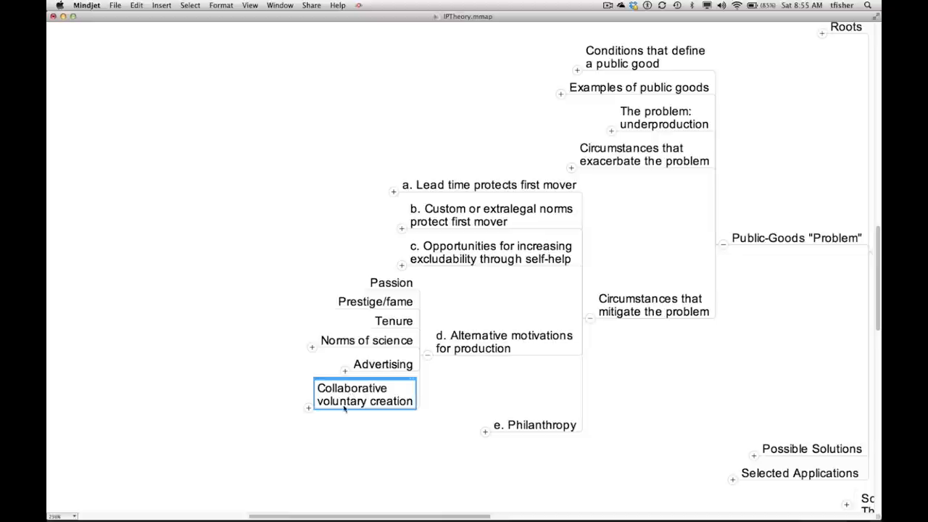
mouse_move(342, 425)
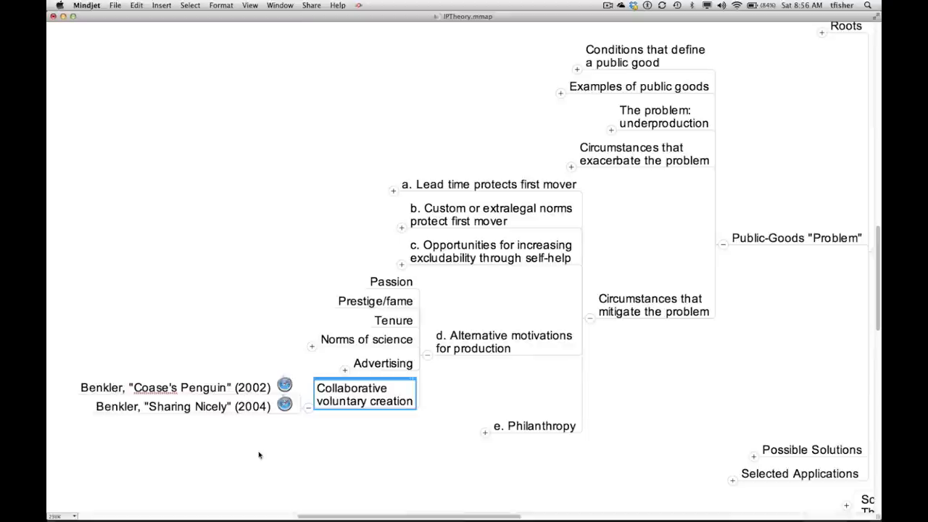
mouse_move(281, 421)
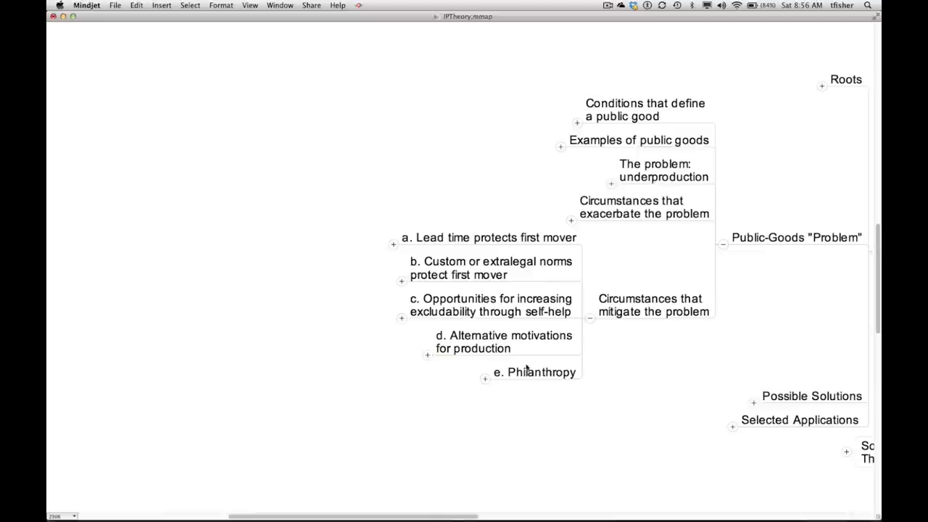
left_click(534, 371)
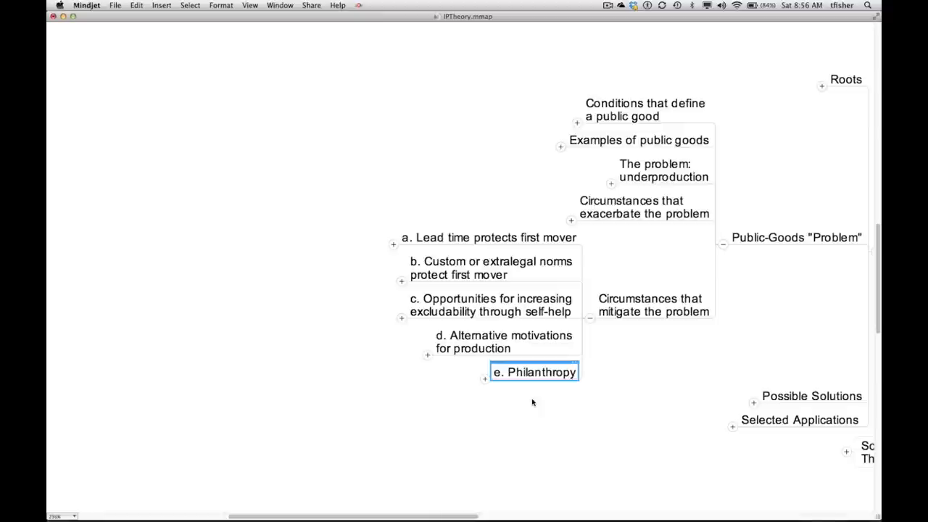
mouse_move(494, 384)
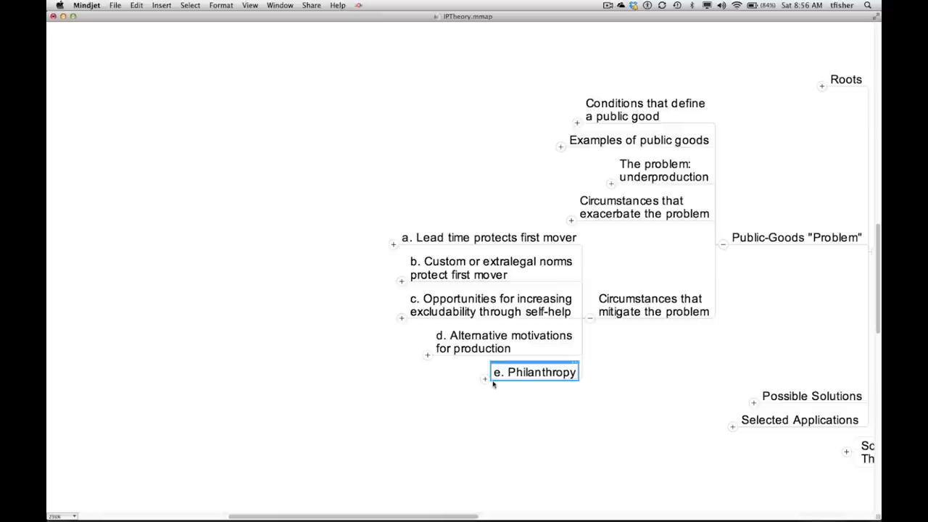
left_click(485, 378)
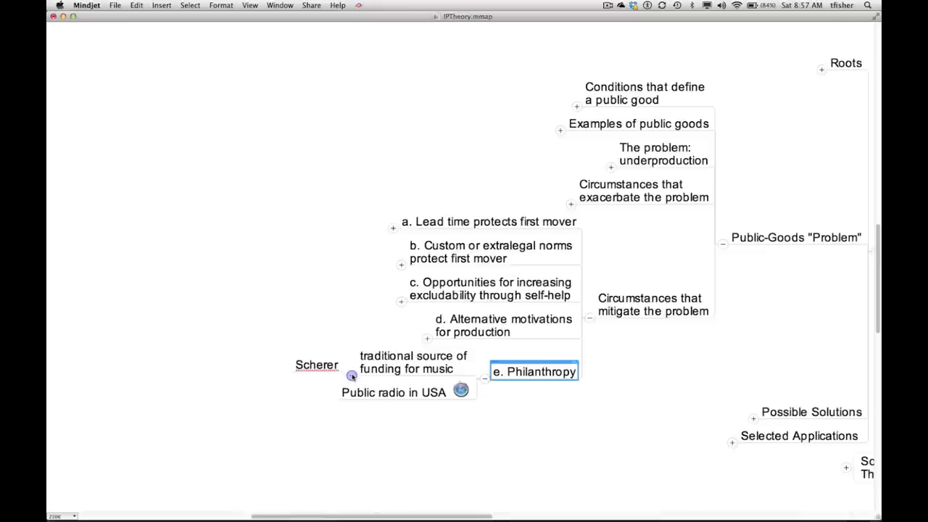
left_click(413, 362)
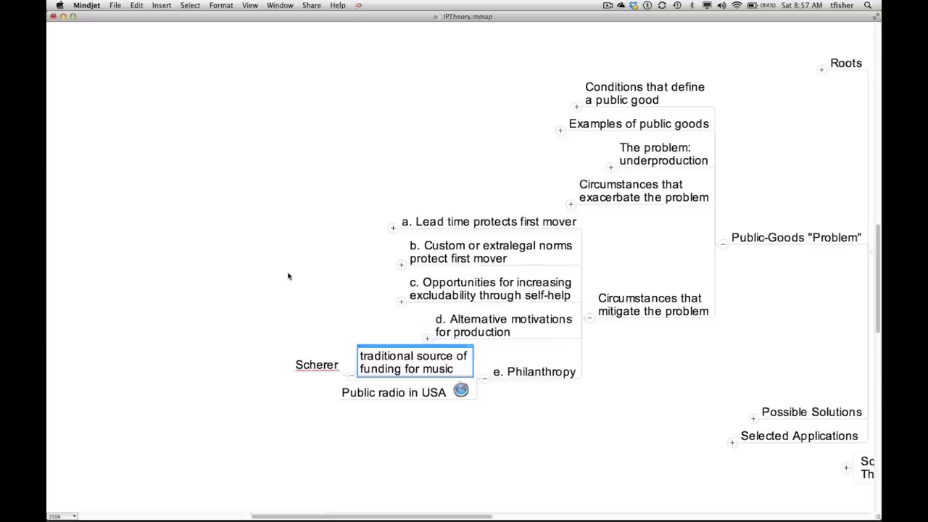
left_click(395, 391)
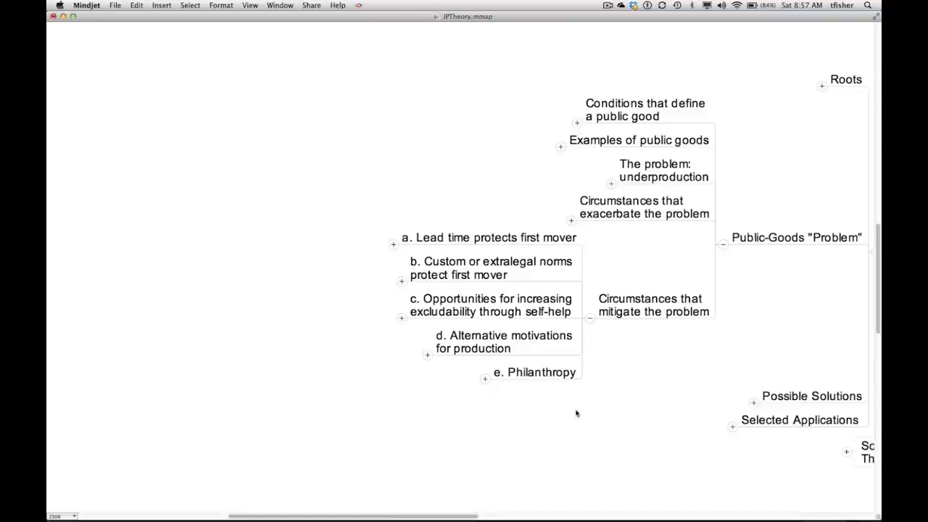
mouse_move(579, 319)
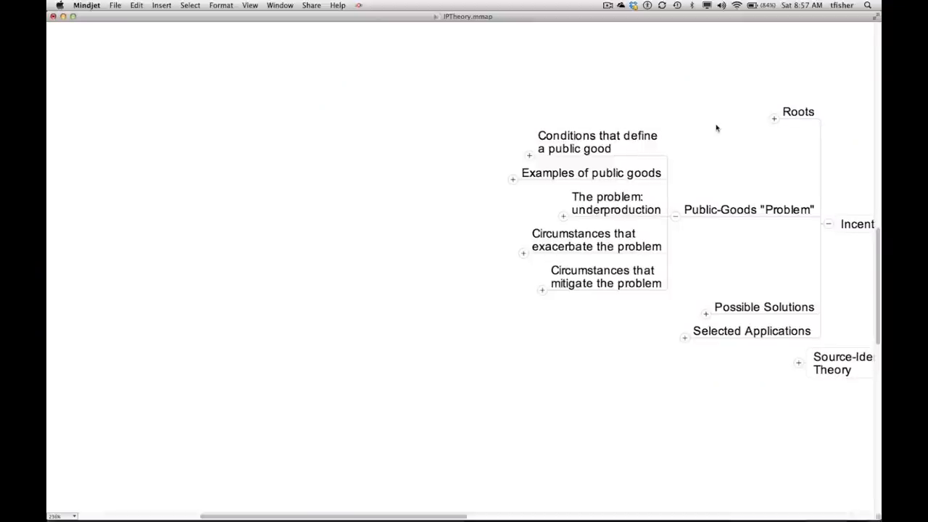
left_click(615, 203)
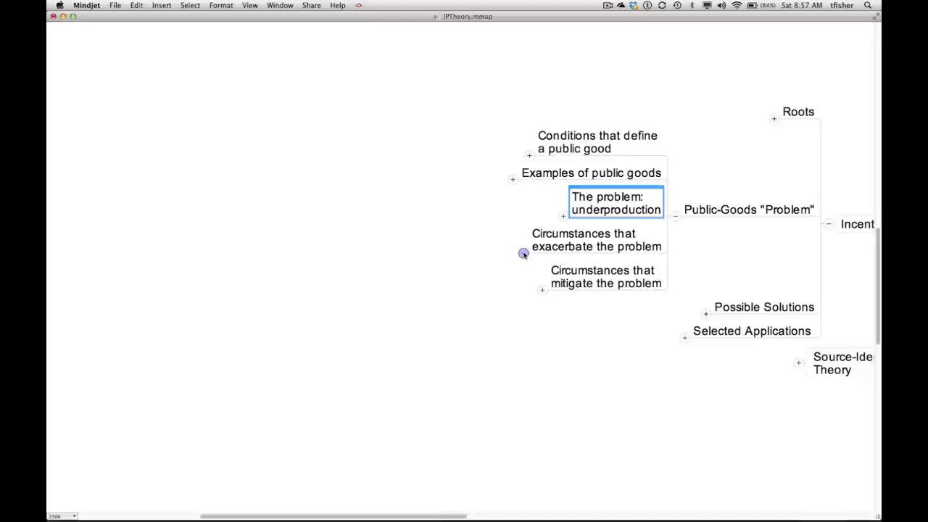
Peek at the exacerbating factors, fold them, then reopen Circumstances that mitigate the problem.
left_click(522, 253)
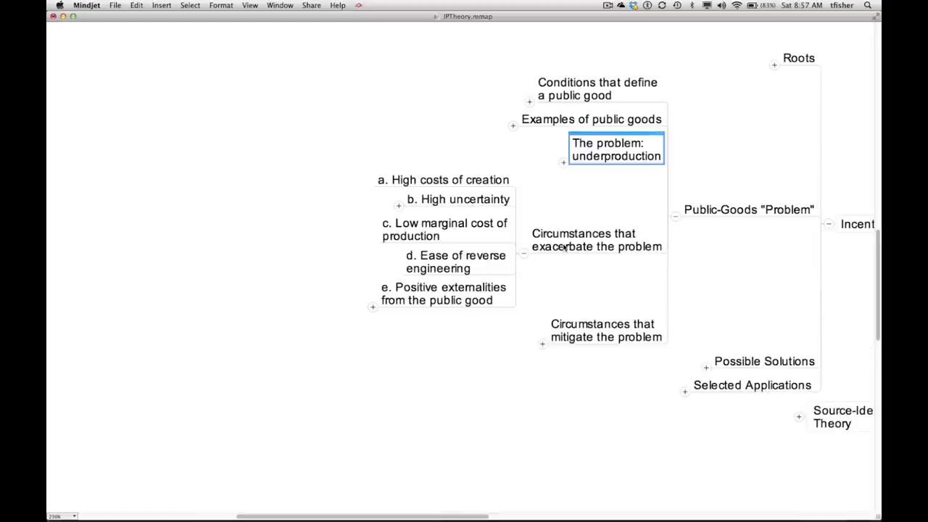
left_click(596, 239)
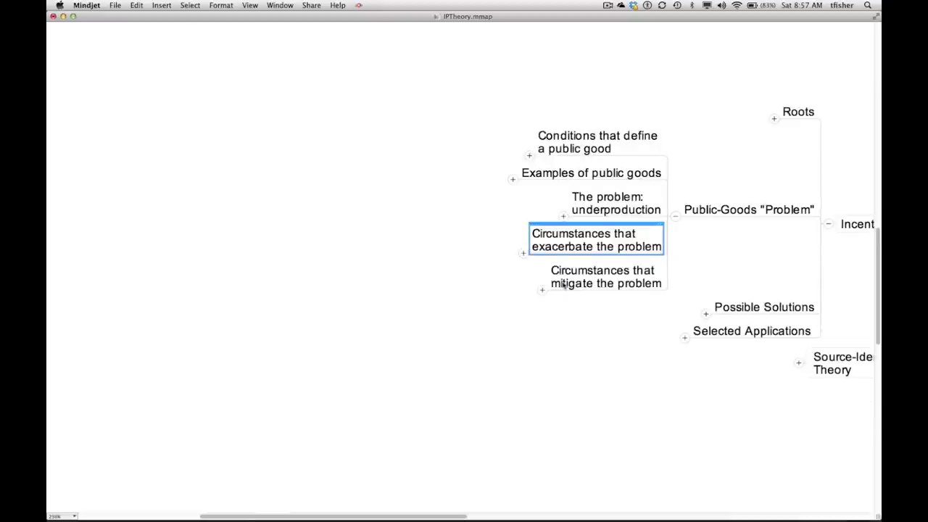
left_click(542, 290)
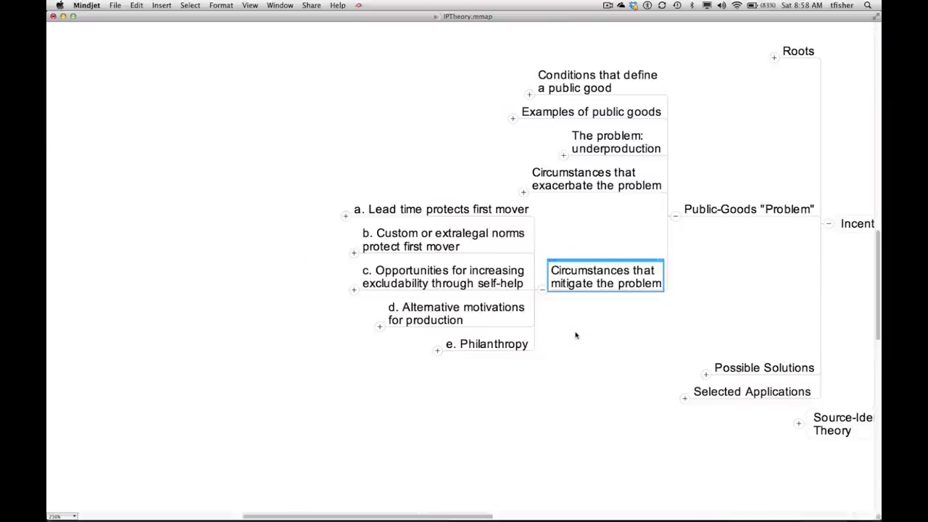
mouse_move(548, 308)
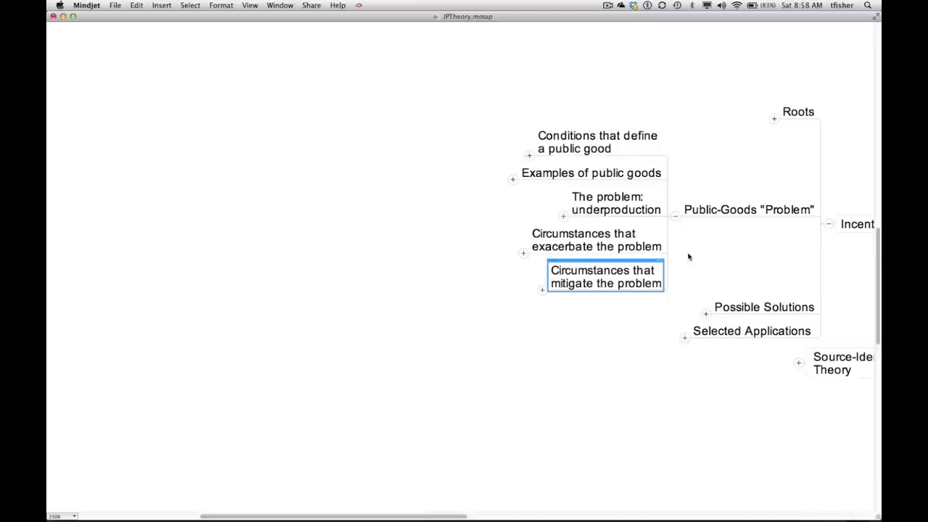
mouse_move(587, 195)
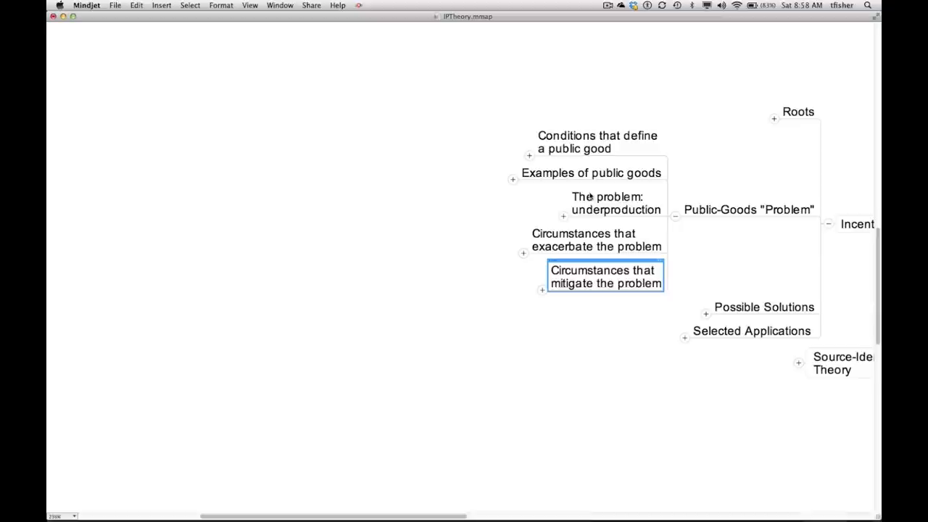
mouse_move(661, 212)
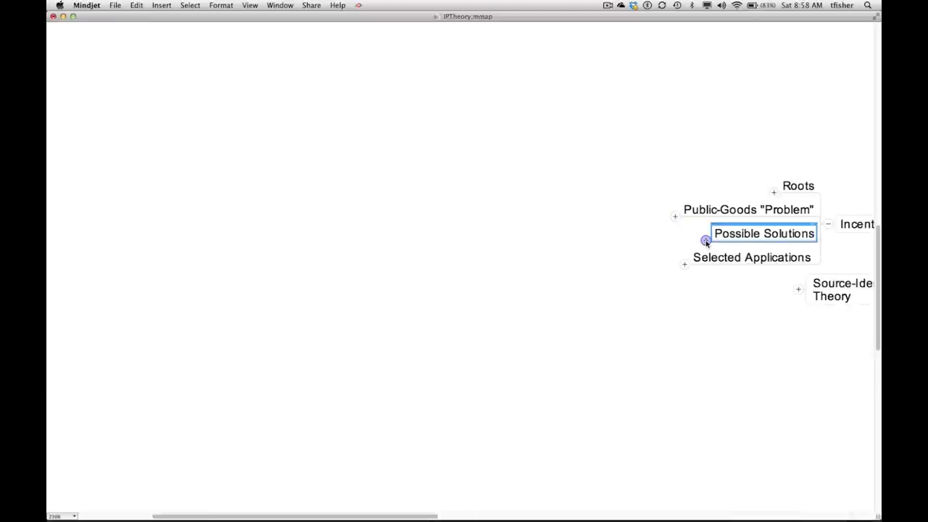
Unfold Possible Solutions into its five solutions and select Solution #1.
left_click(707, 240)
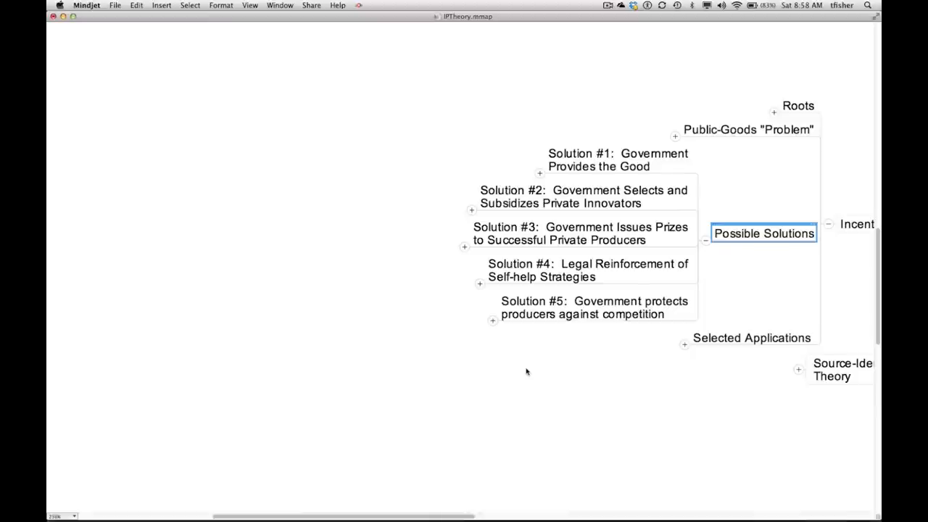
mouse_move(537, 336)
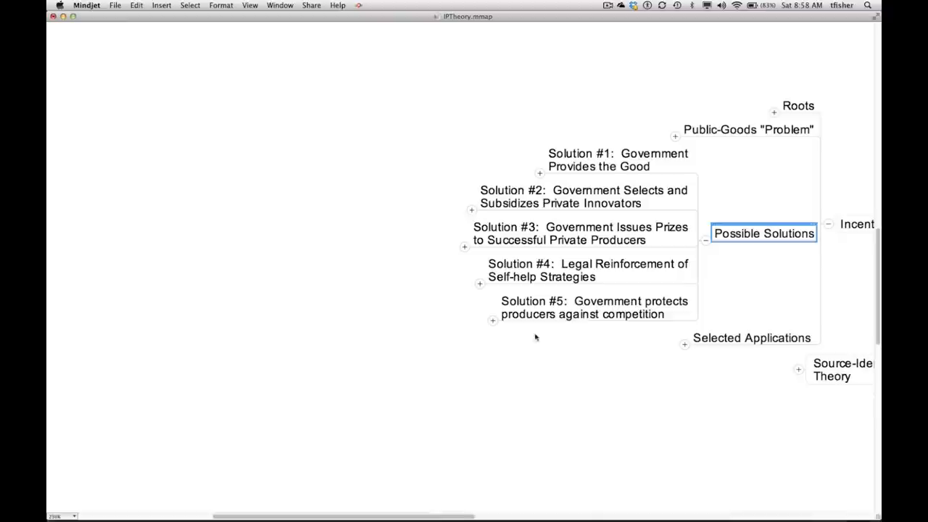
left_click(618, 160)
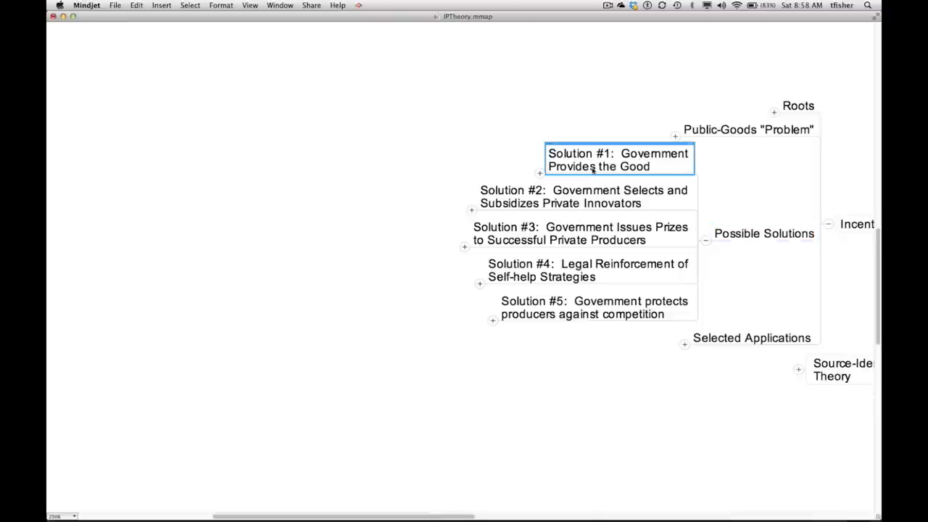
mouse_move(534, 163)
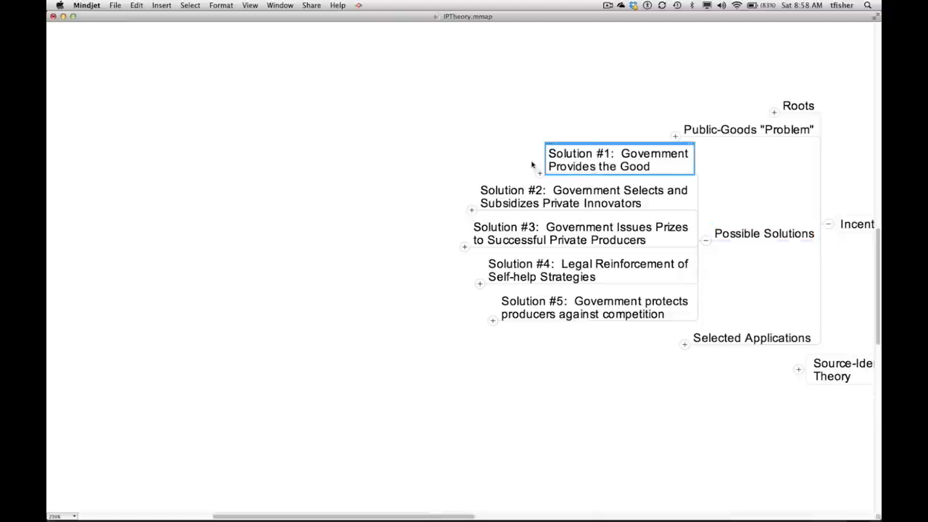
mouse_move(523, 144)
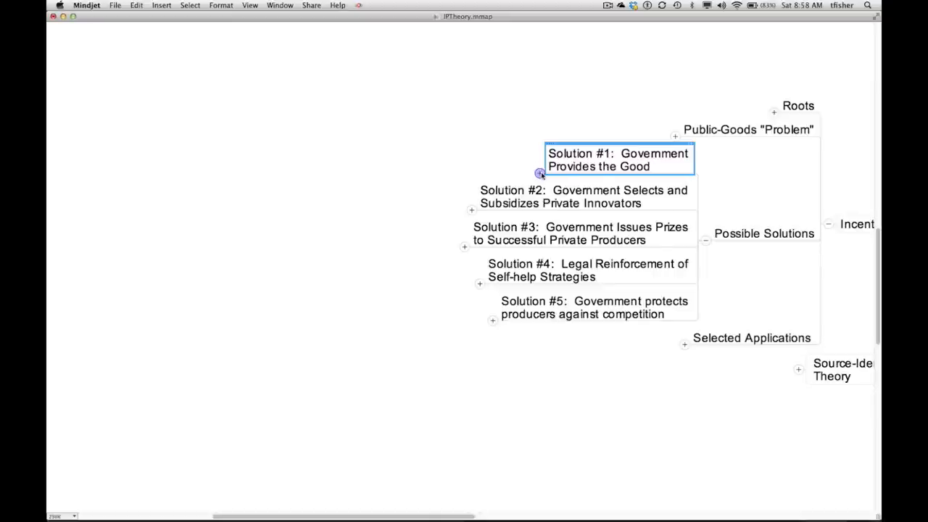
left_click(541, 174)
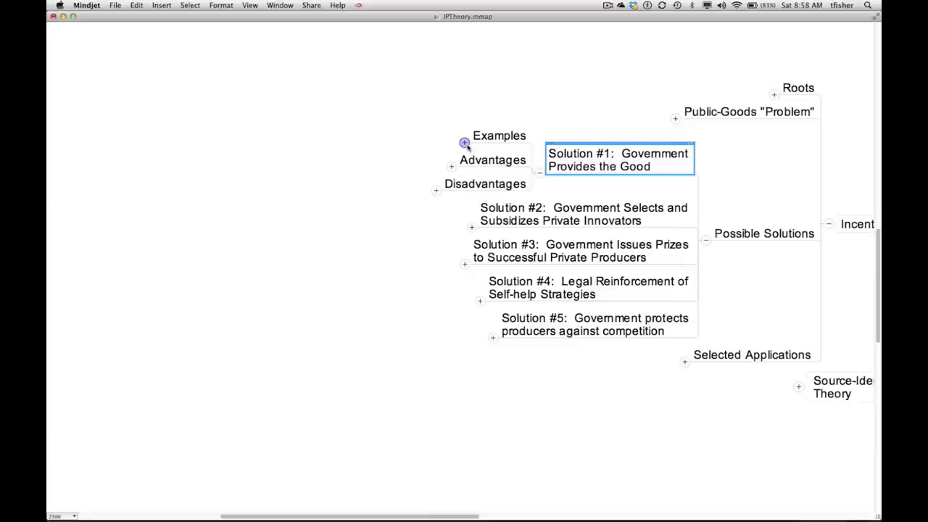
left_click(464, 143)
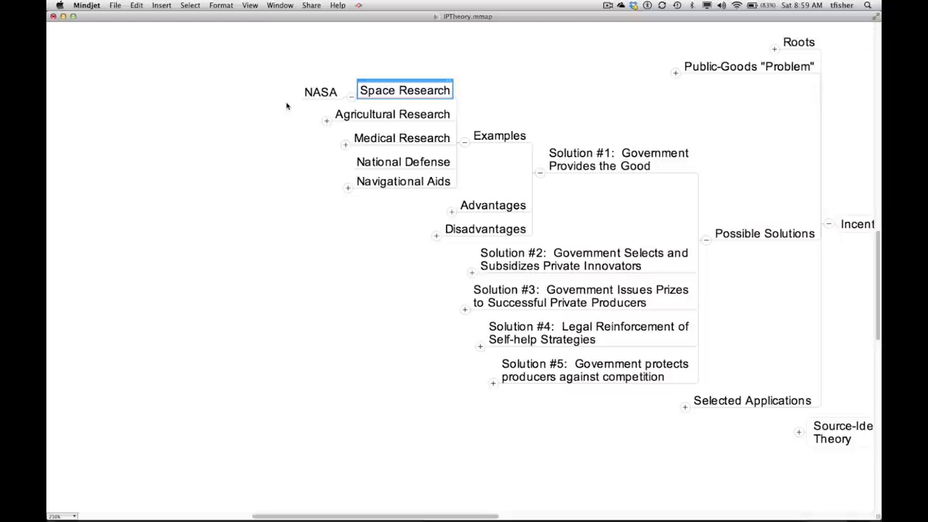
mouse_move(322, 102)
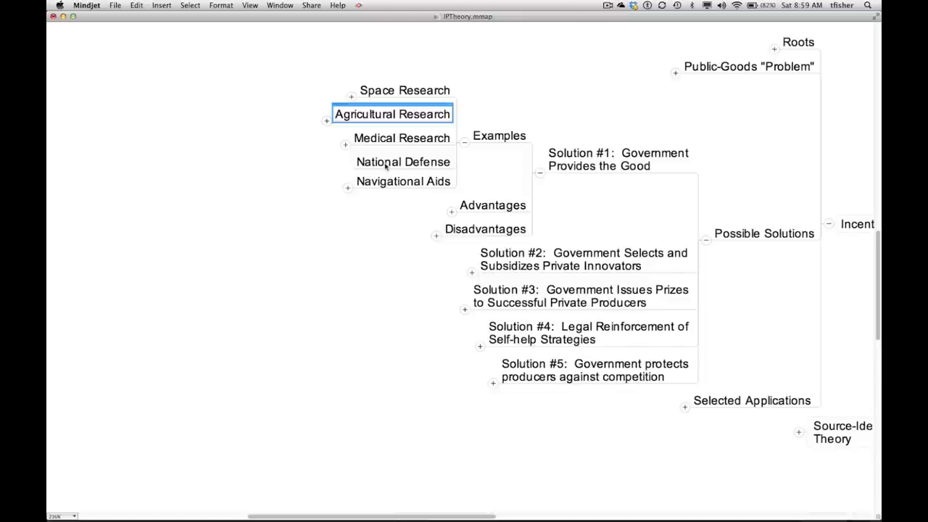
left_click(403, 162)
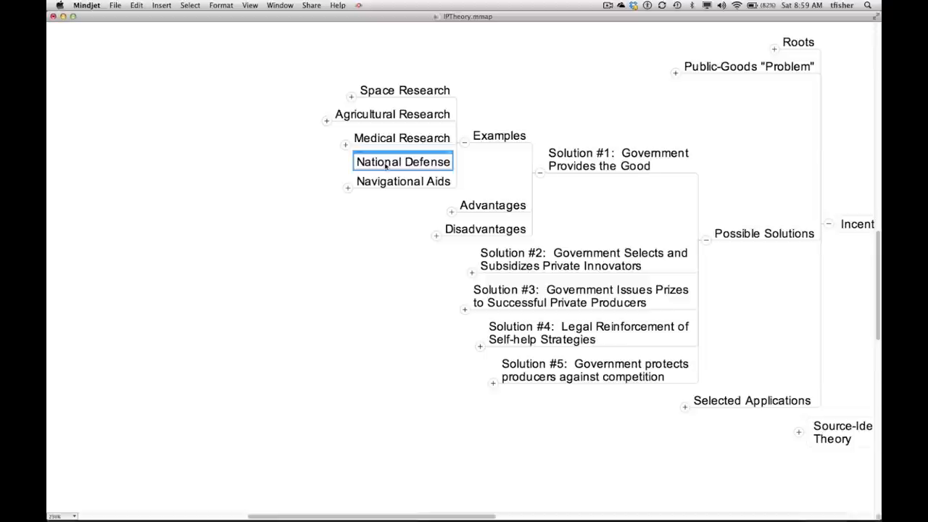
mouse_move(322, 168)
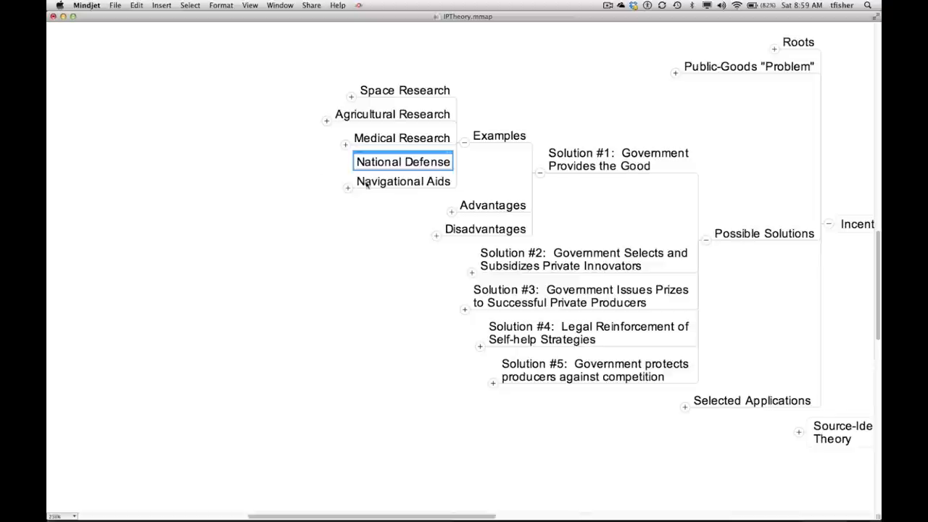
left_click(404, 182)
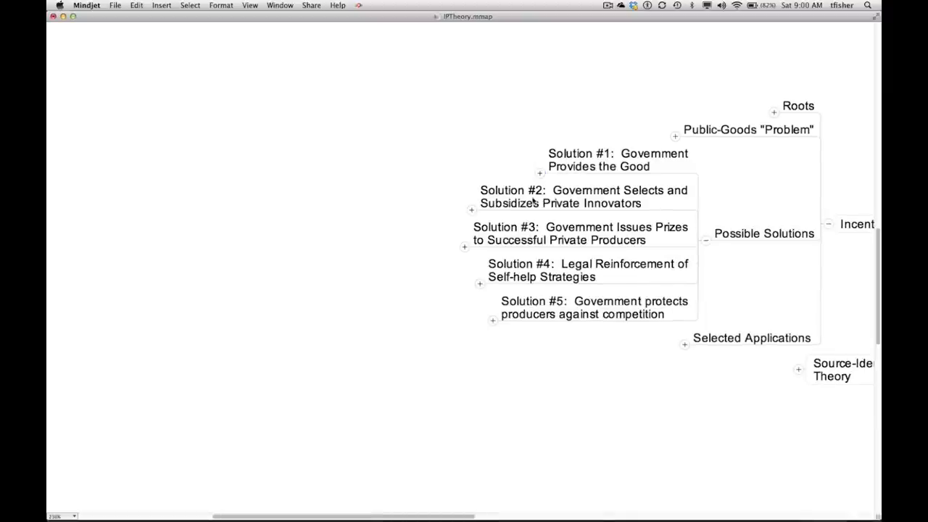
Unfold Solution #2's Examples and select NIH and the National Endowment for the Arts.
left_click(583, 197)
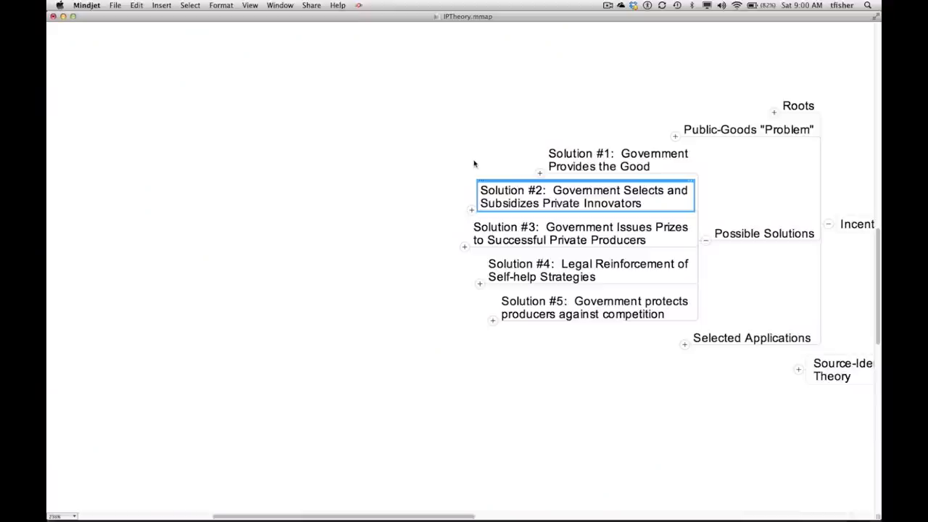
mouse_move(467, 162)
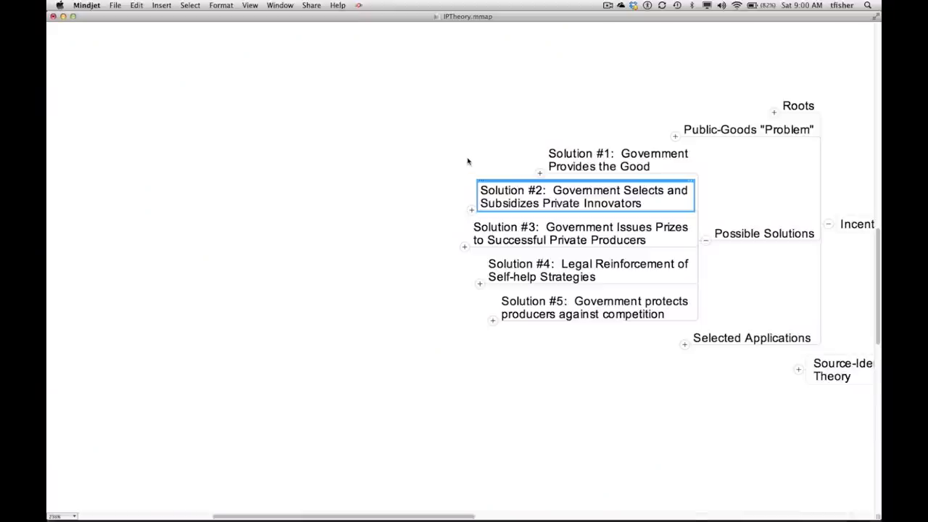
left_click(471, 210)
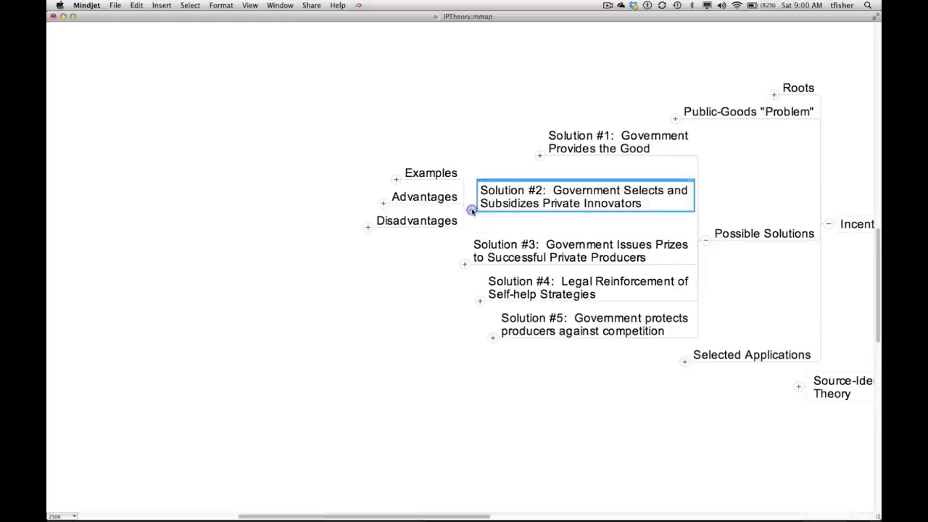
left_click(398, 179)
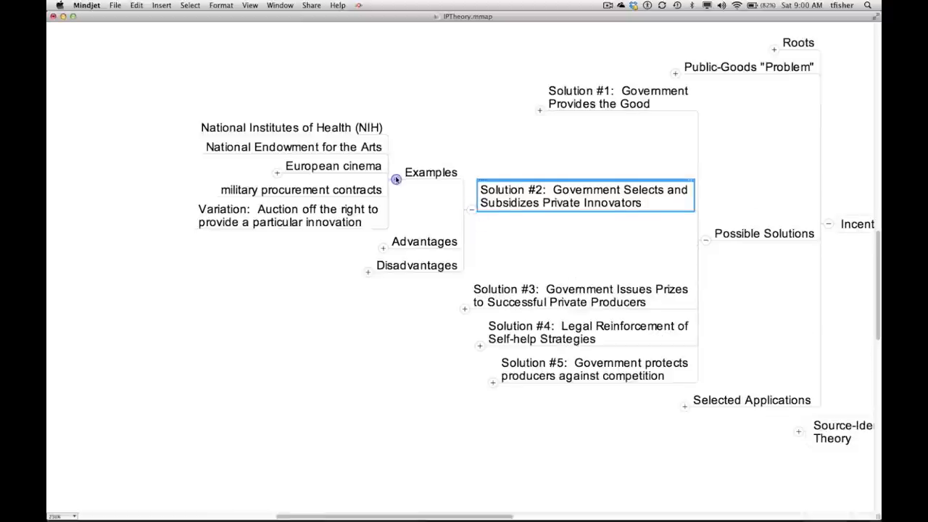
left_click(290, 128)
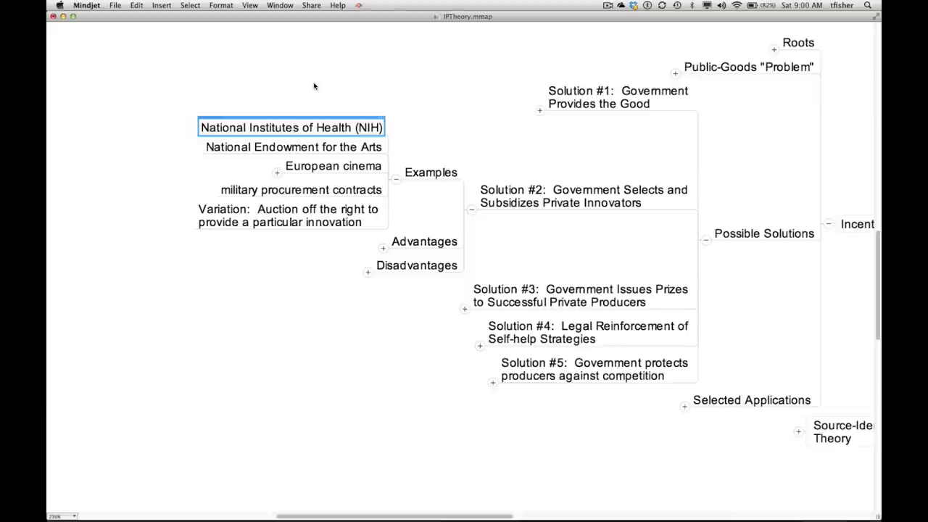
left_click(293, 146)
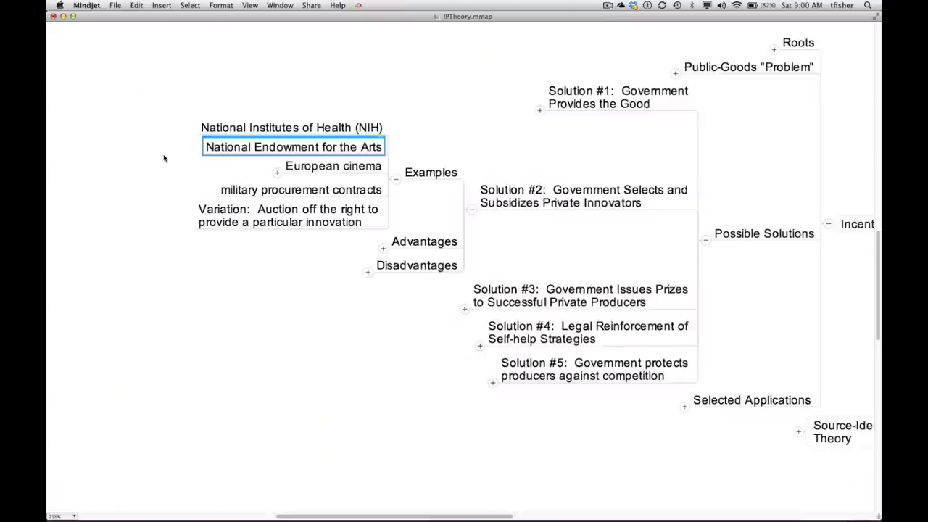
mouse_move(158, 174)
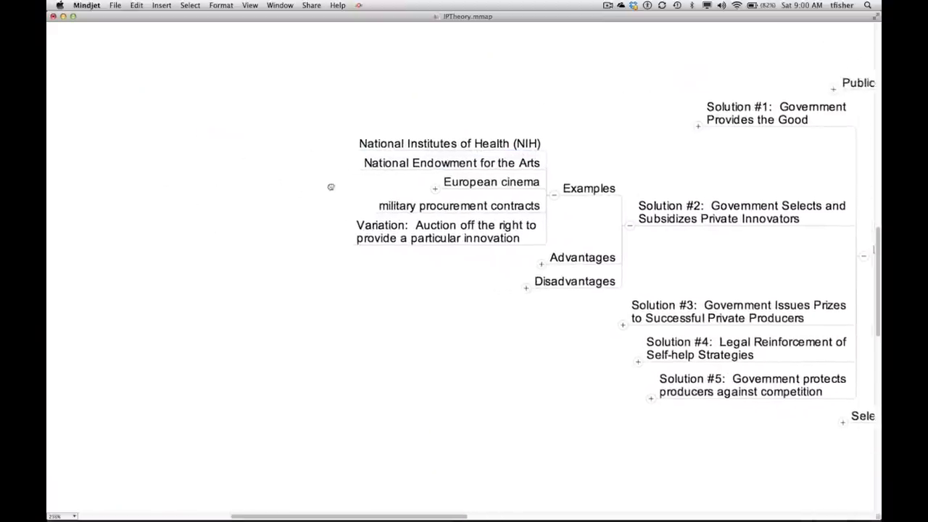
Unfold European cinema's sources of funds: general tax revenues, television advertising tax, box-office tax, favoring SMEs and first films.
left_click(492, 182)
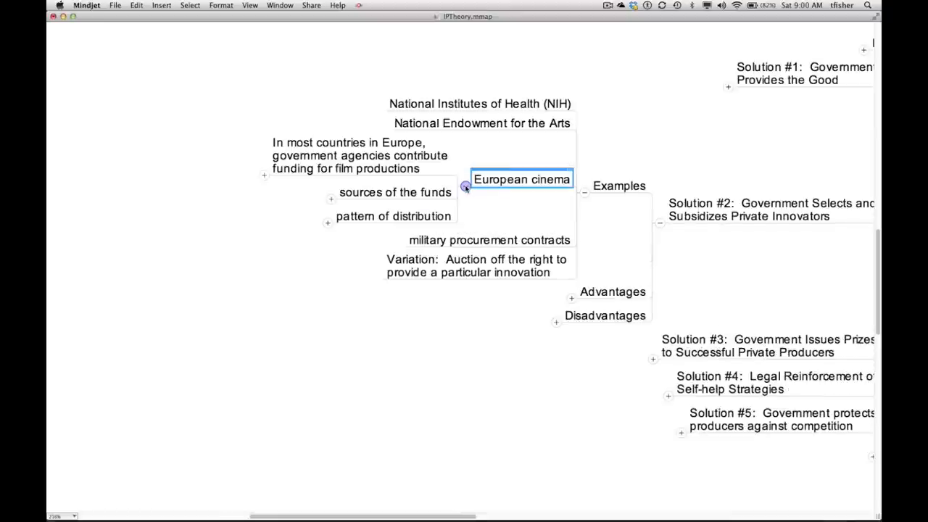
mouse_move(259, 215)
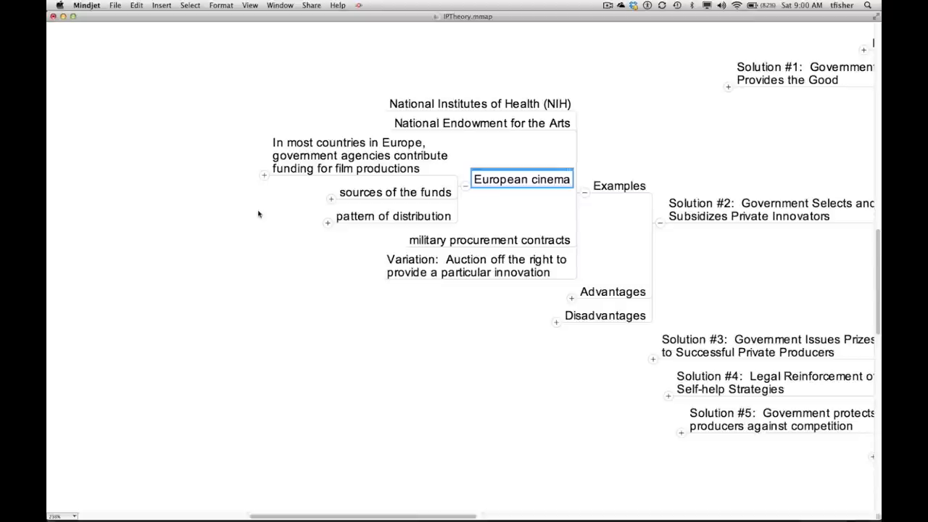
left_click(330, 200)
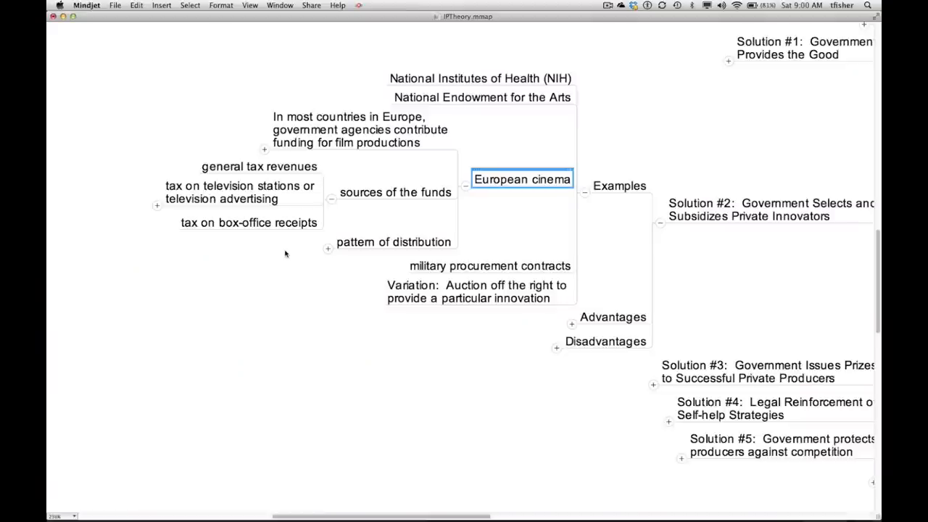
left_click(258, 165)
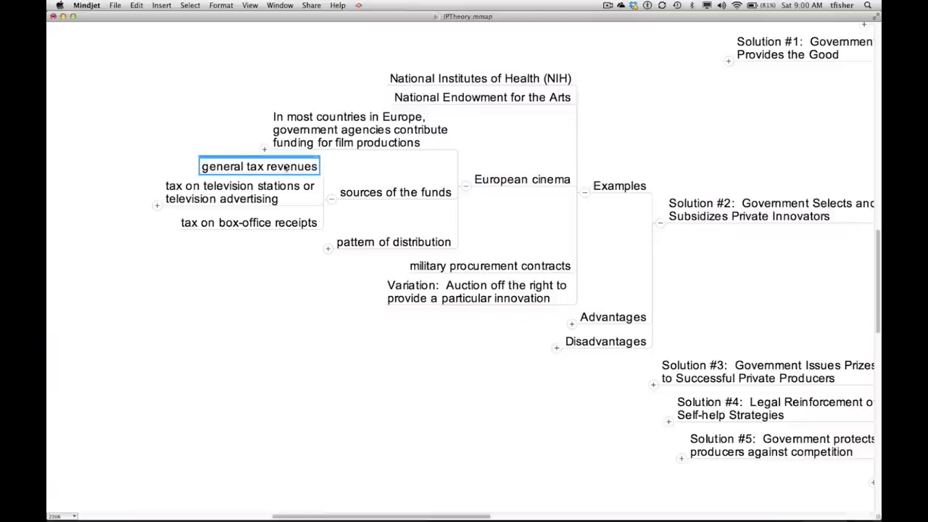
mouse_move(258, 198)
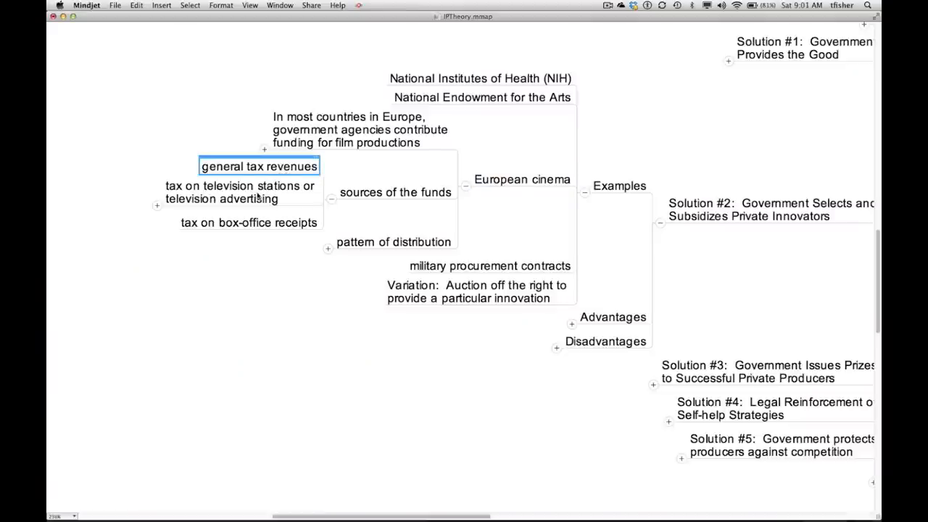
left_click(239, 191)
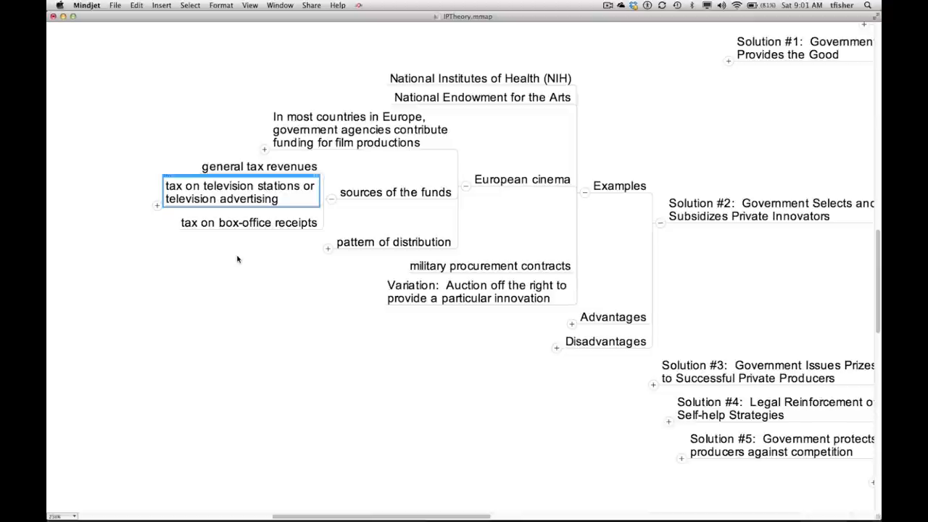
mouse_move(232, 232)
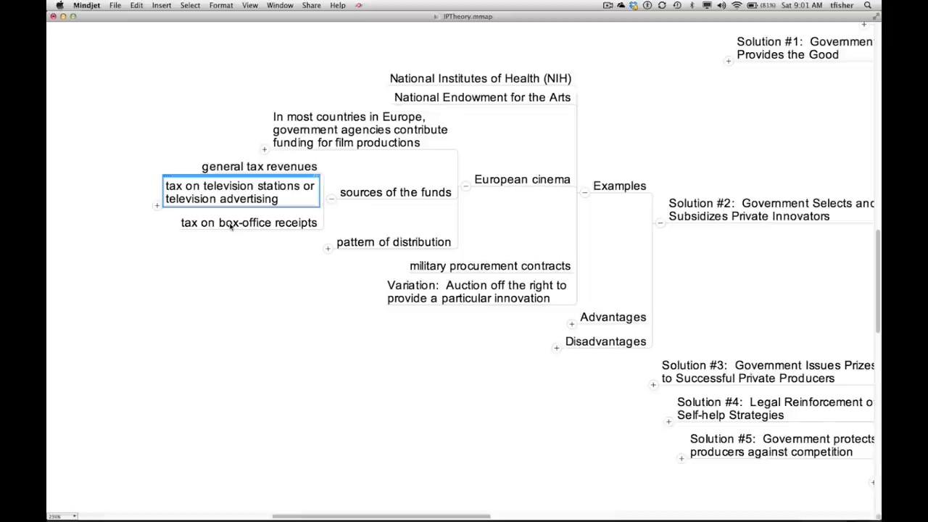
left_click(249, 224)
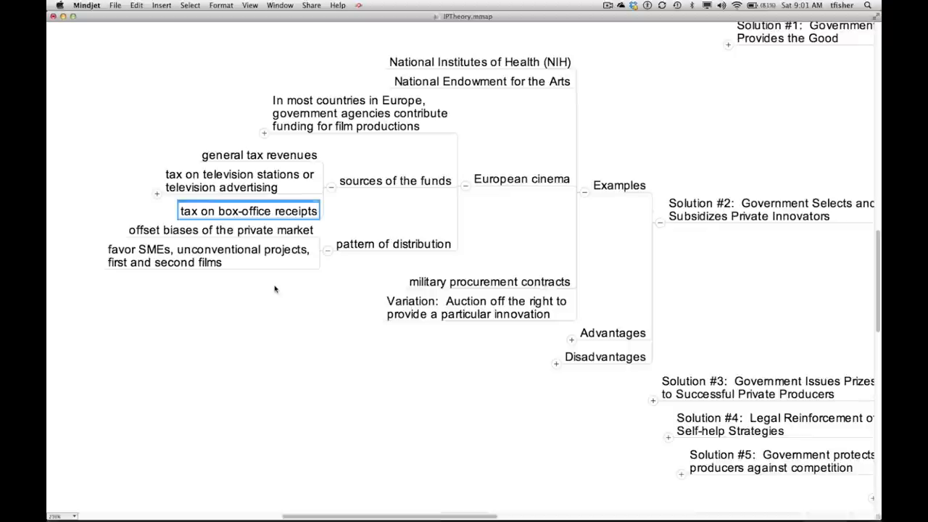
mouse_move(192, 263)
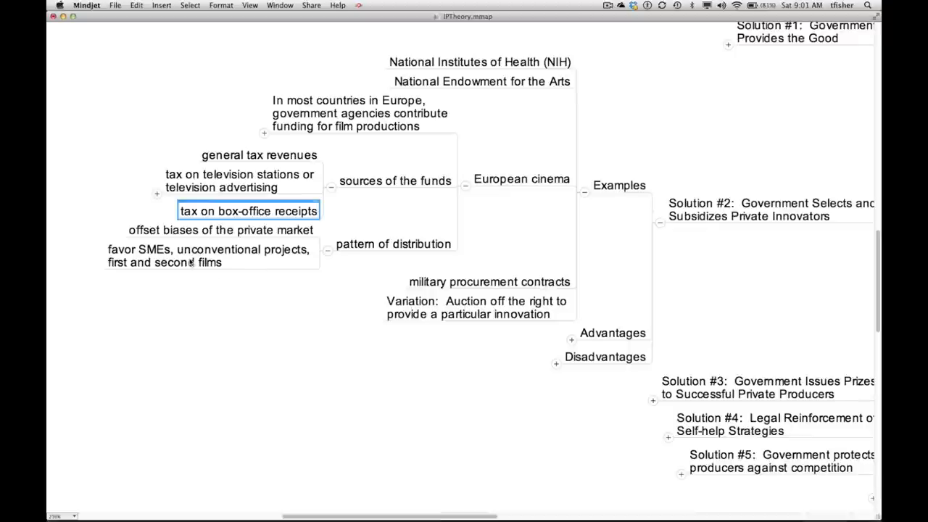
left_click(210, 255)
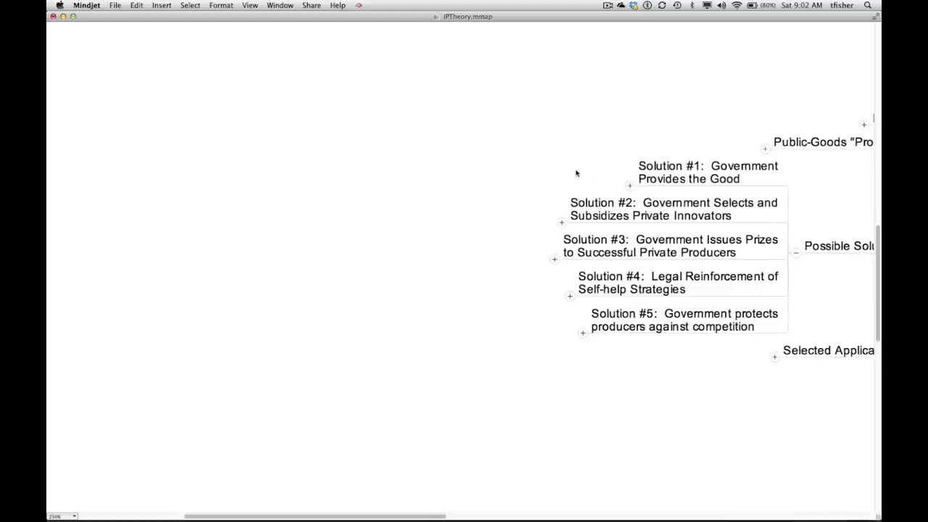
Expand Solution #3 and its Existing Examples branch to show the listed examples.
left_click(670, 247)
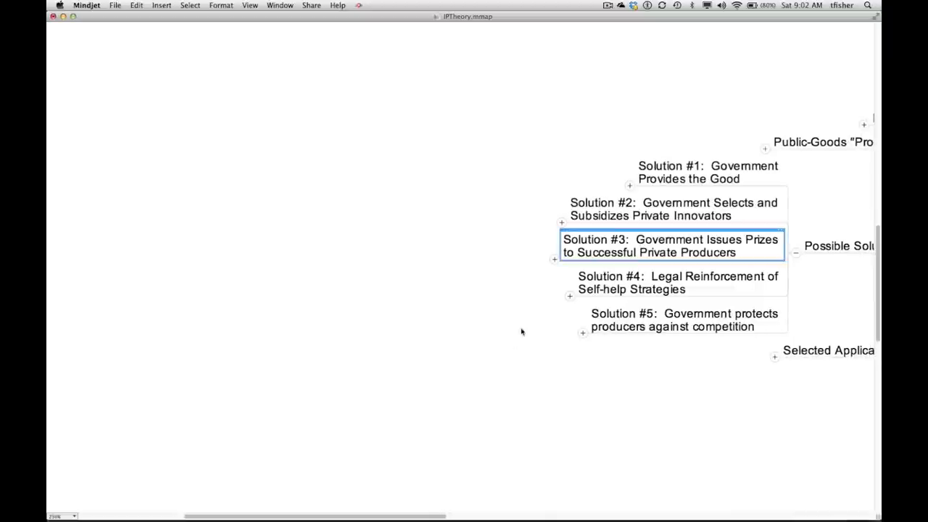
mouse_move(497, 354)
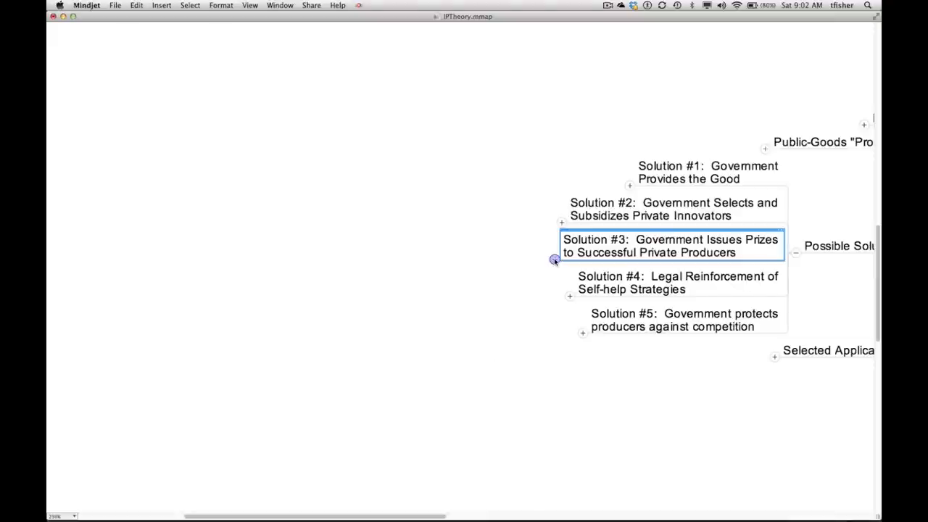
left_click(554, 261)
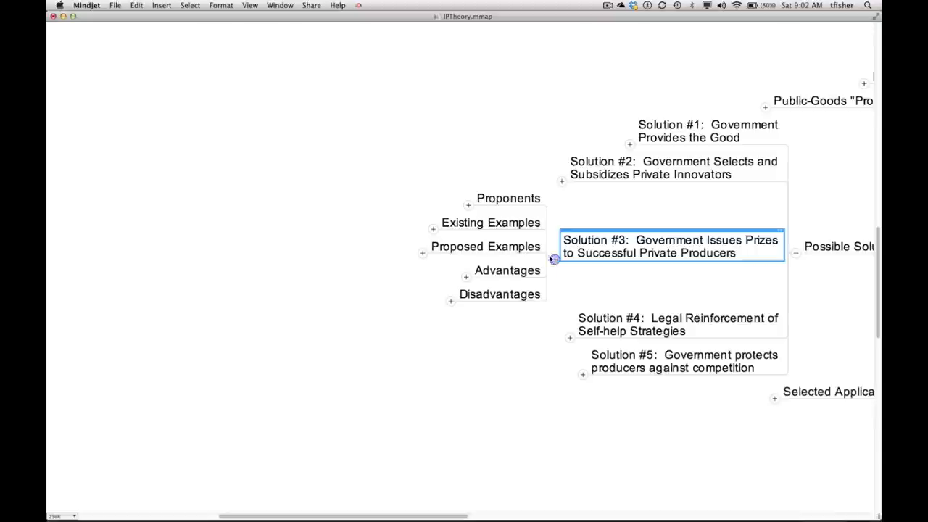
left_click(468, 205)
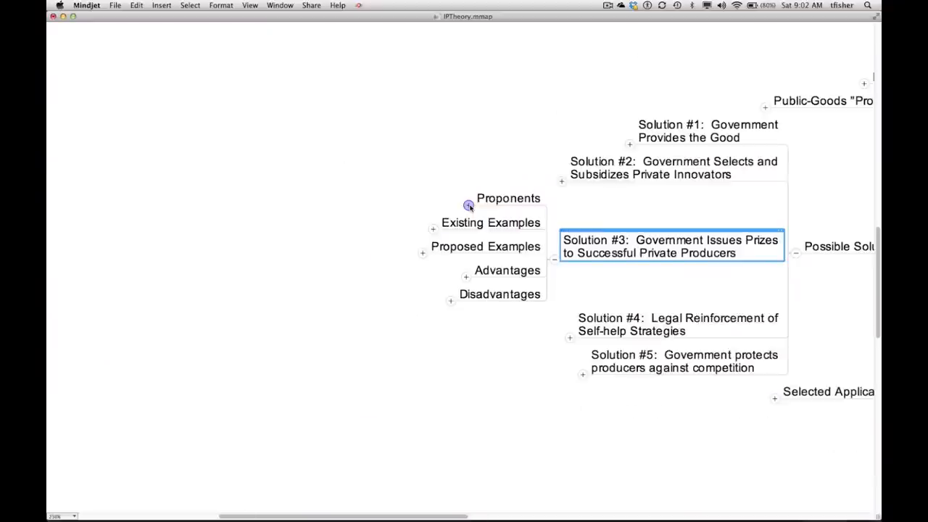
mouse_move(432, 229)
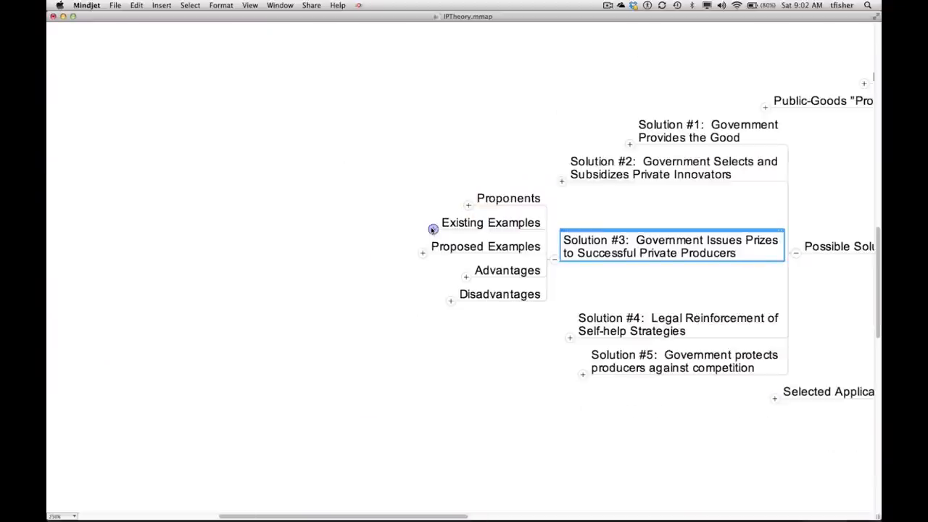
left_click(432, 229)
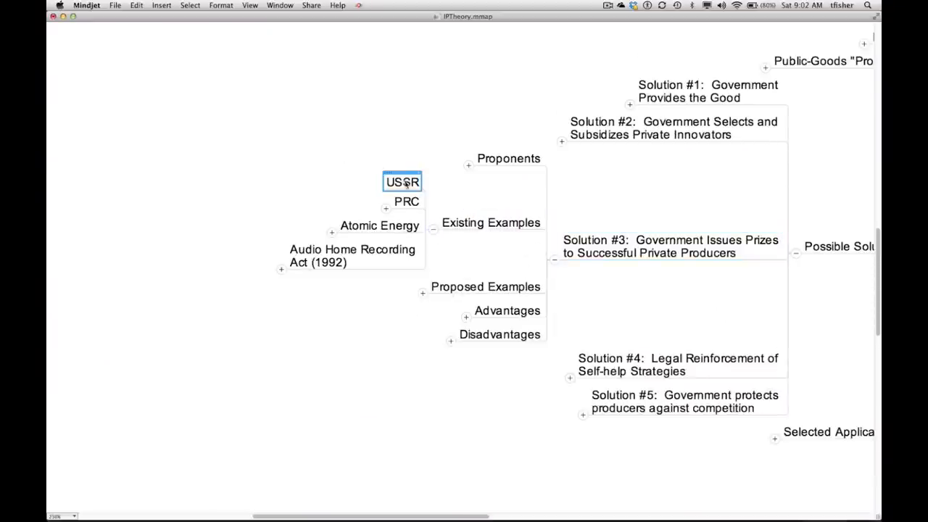
Highlight the PRC, Atomic Energy and Audio Home Recording Act (1992) examples in turn.
left_click(406, 202)
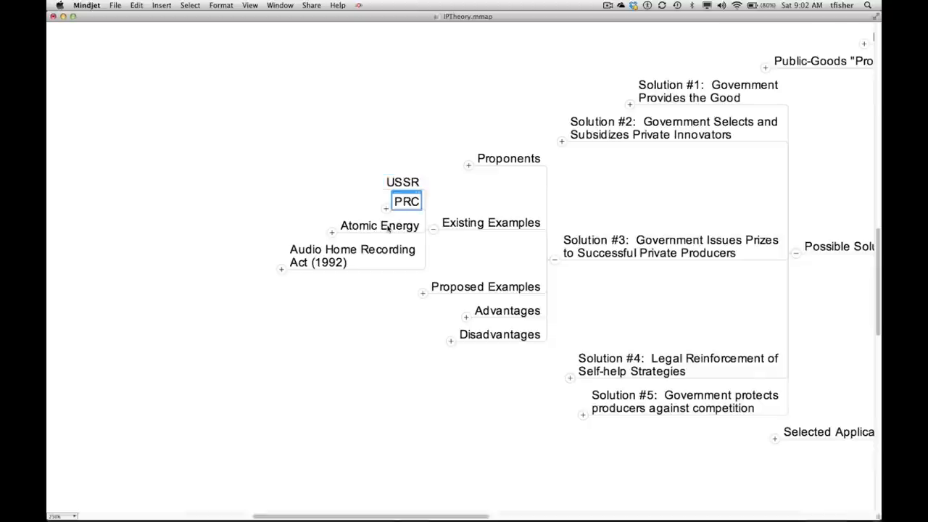
left_click(380, 227)
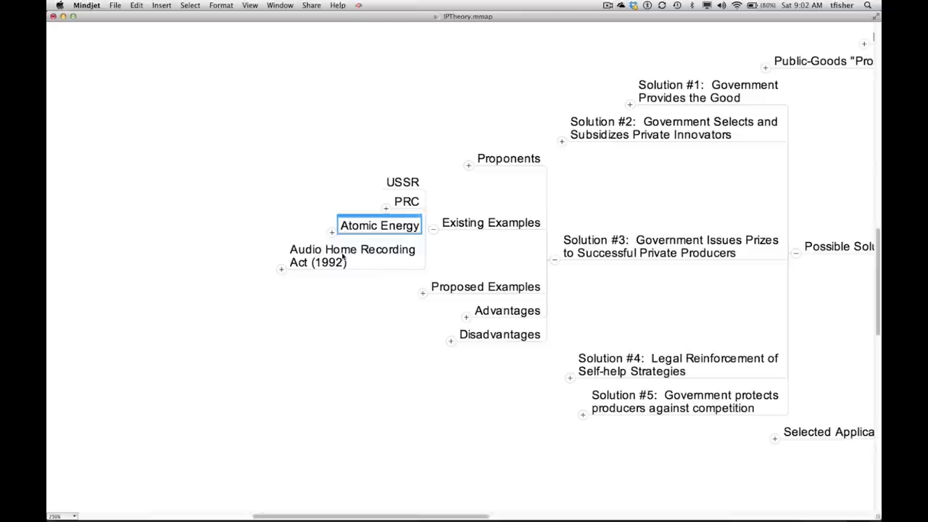
left_click(352, 255)
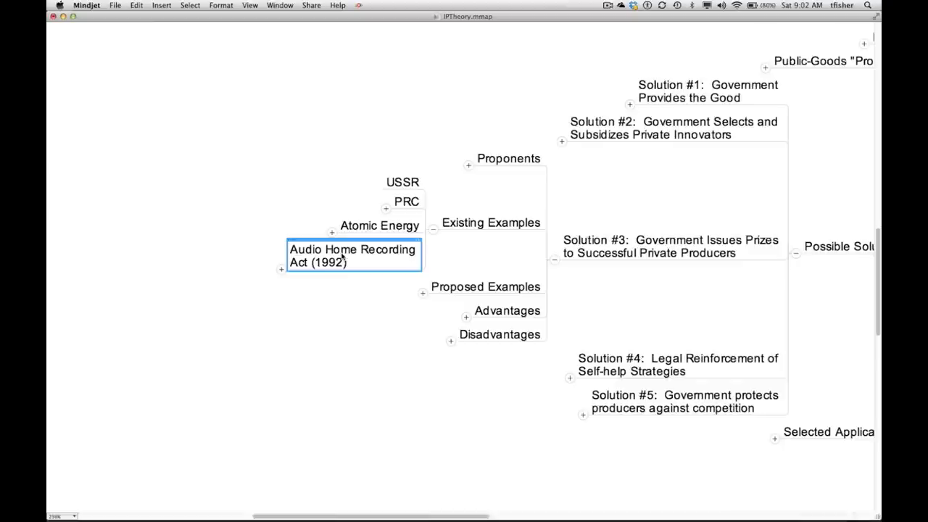
mouse_move(345, 290)
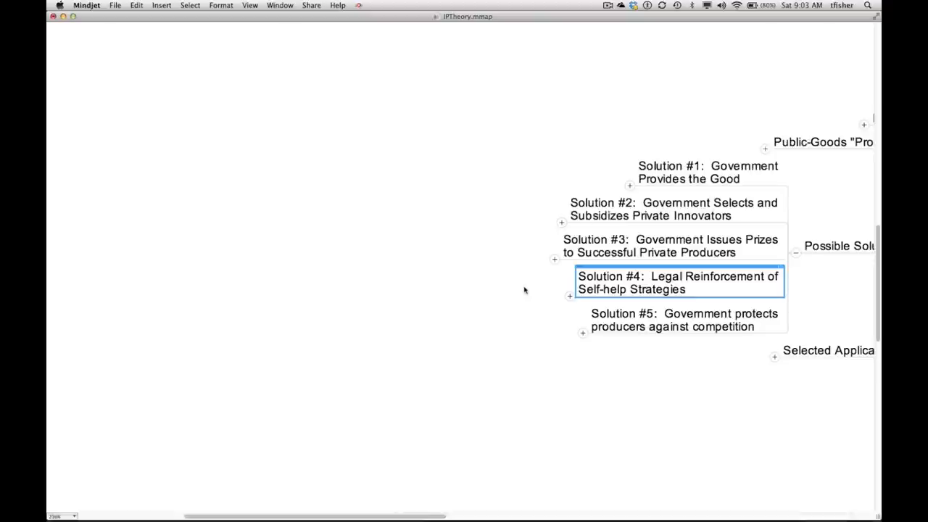
Expand Solution #4's restrictions on reverse engineering, highlighting boat-hull protection laws.
left_click(570, 296)
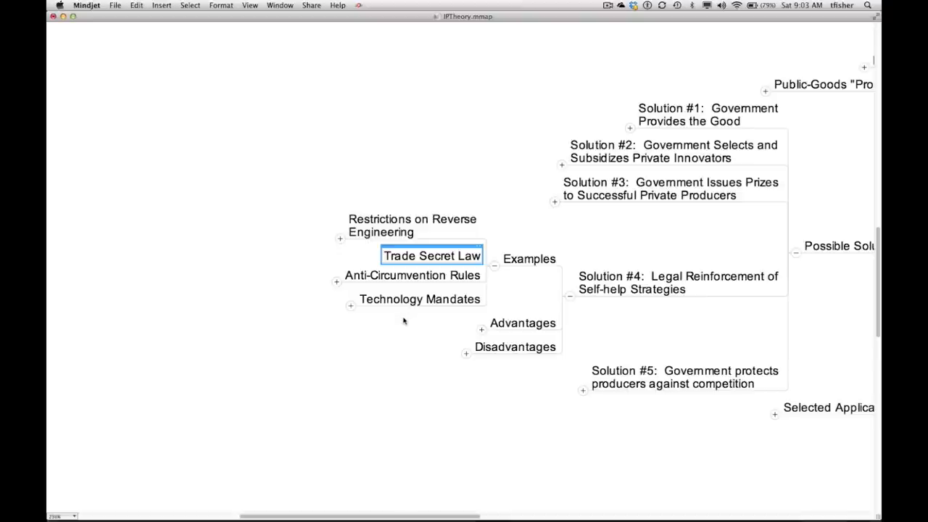
left_click(340, 237)
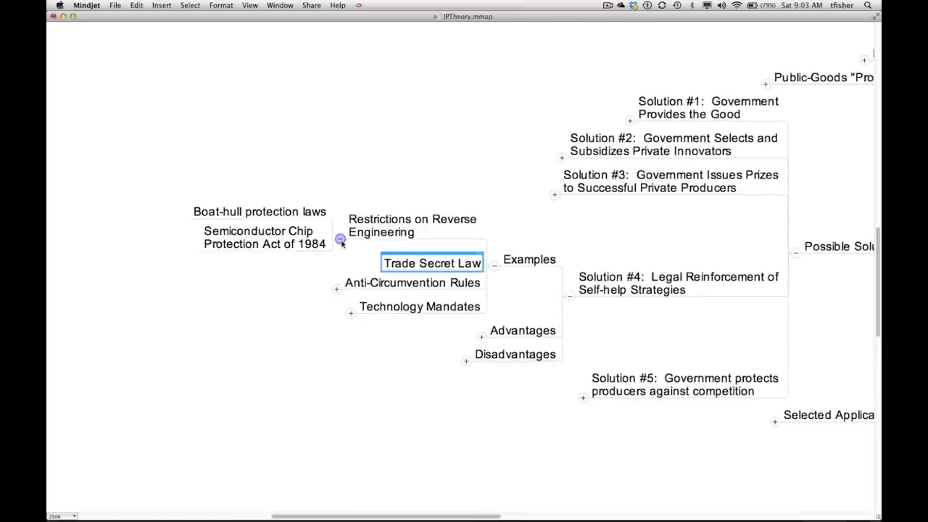
left_click(259, 212)
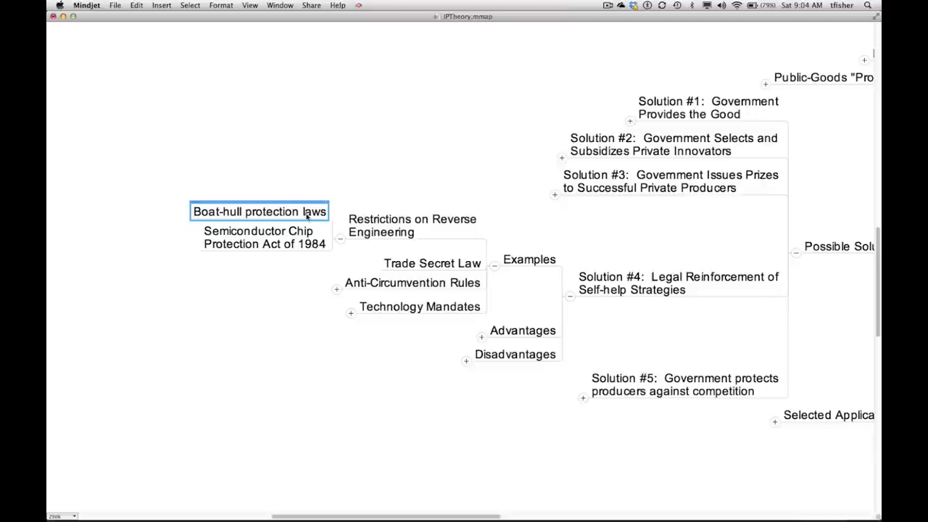
mouse_move(390, 288)
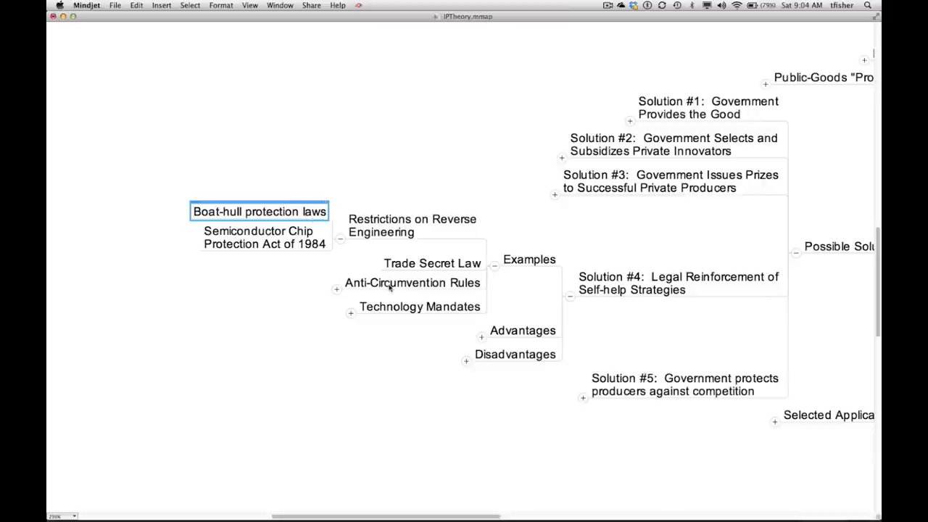
Highlight the Anti-Circumvention Rules example, fold Solution #4 back and move to Solution #5.
left_click(412, 282)
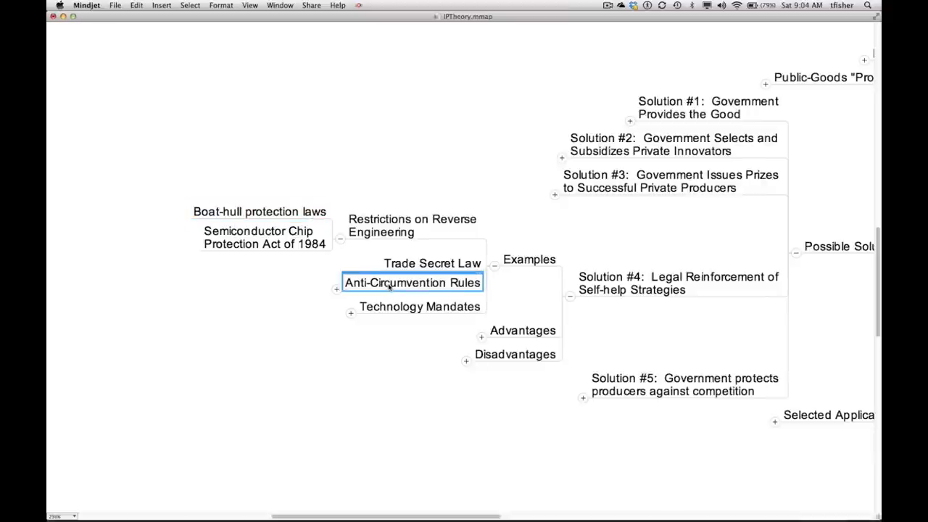
mouse_move(316, 300)
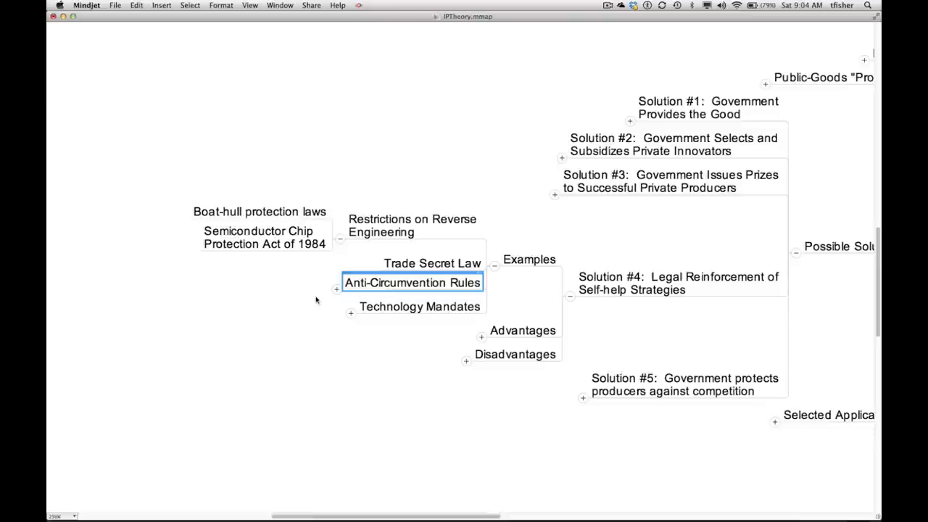
left_click(336, 288)
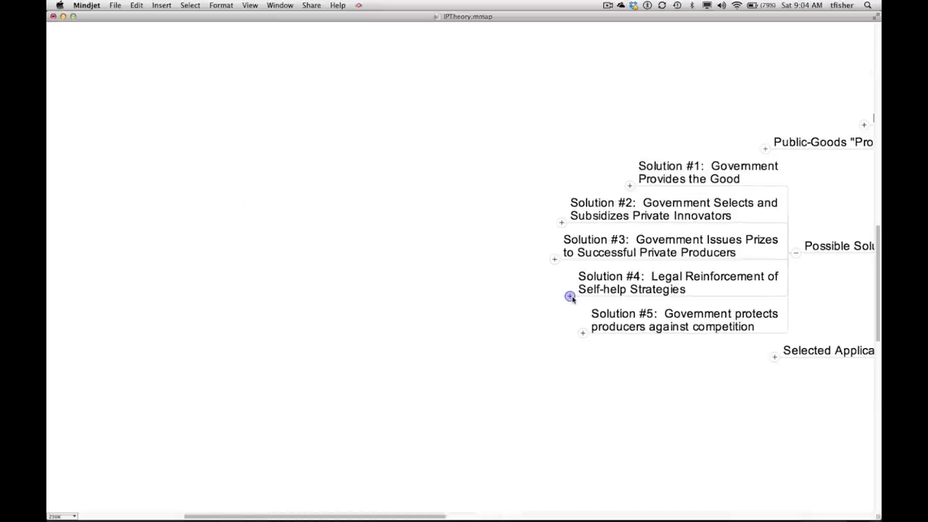
left_click(685, 321)
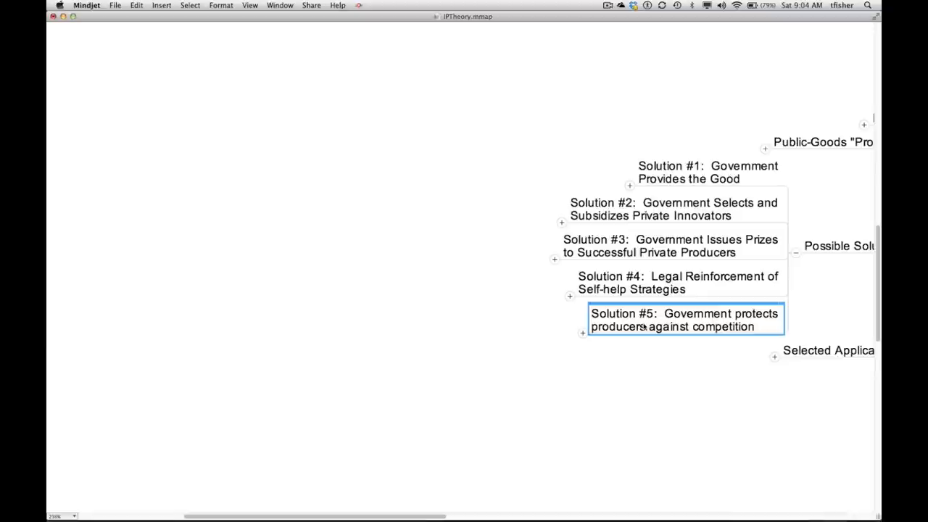